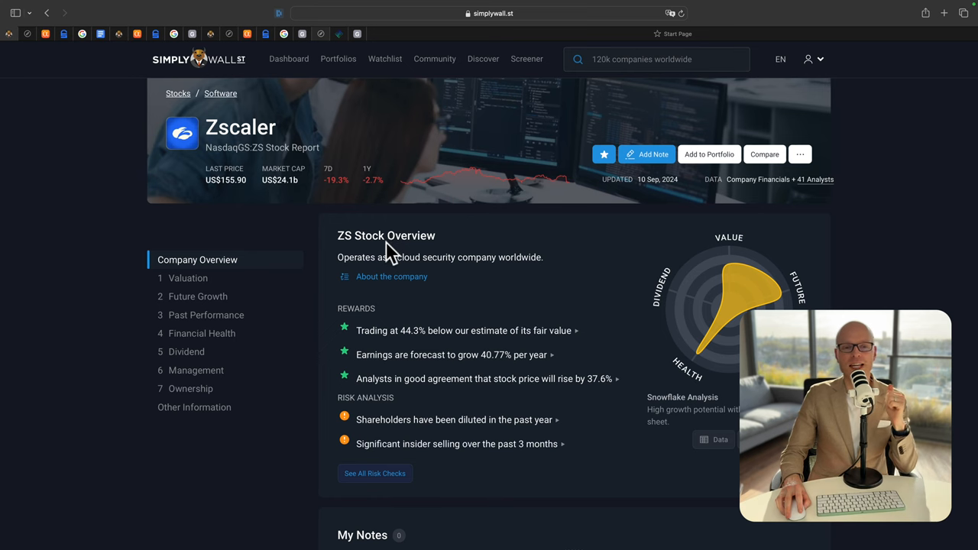
mouse_move(300, 264)
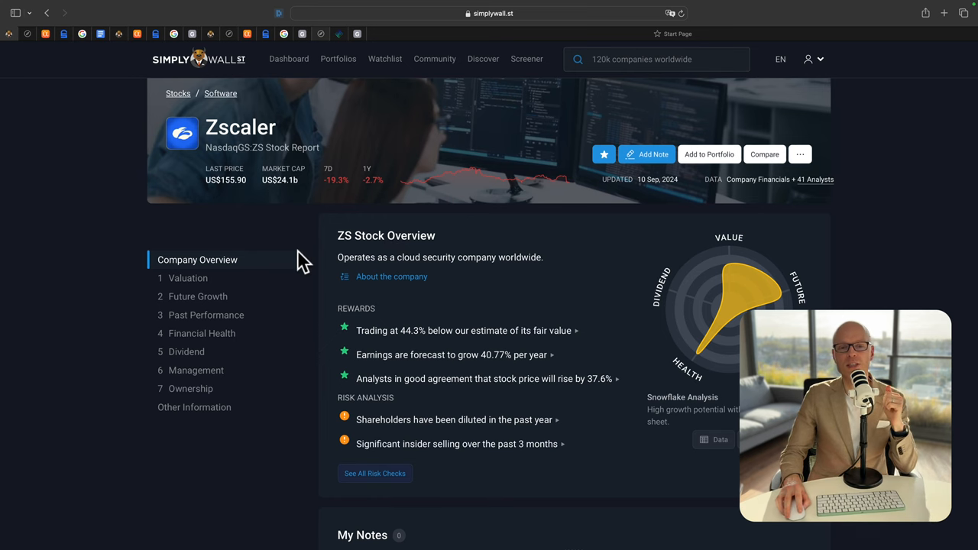
mouse_move(175, 202)
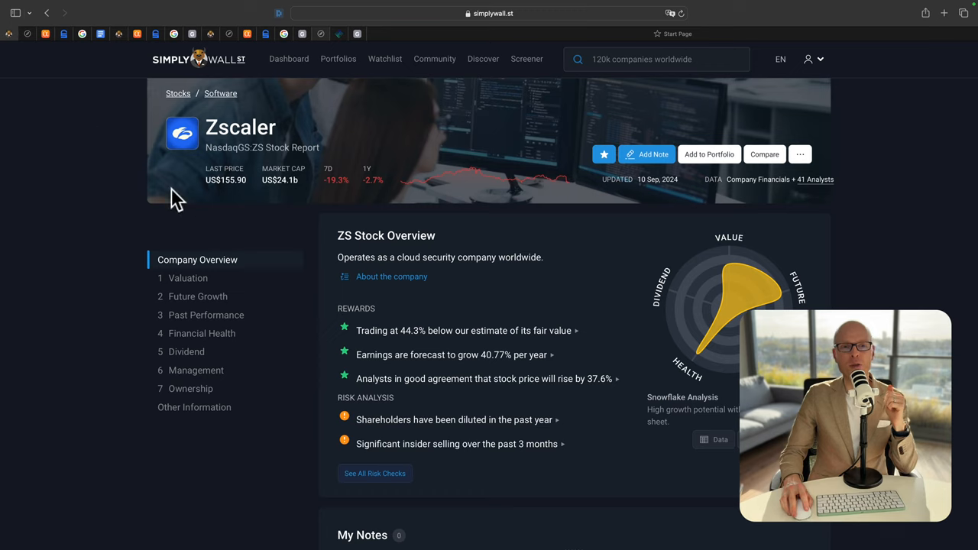
mouse_move(393, 334)
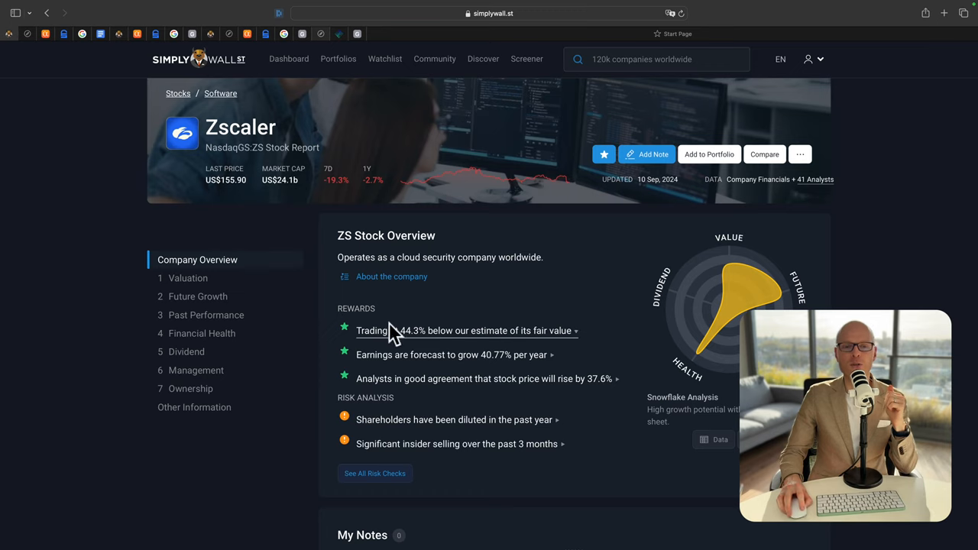
mouse_move(575, 334)
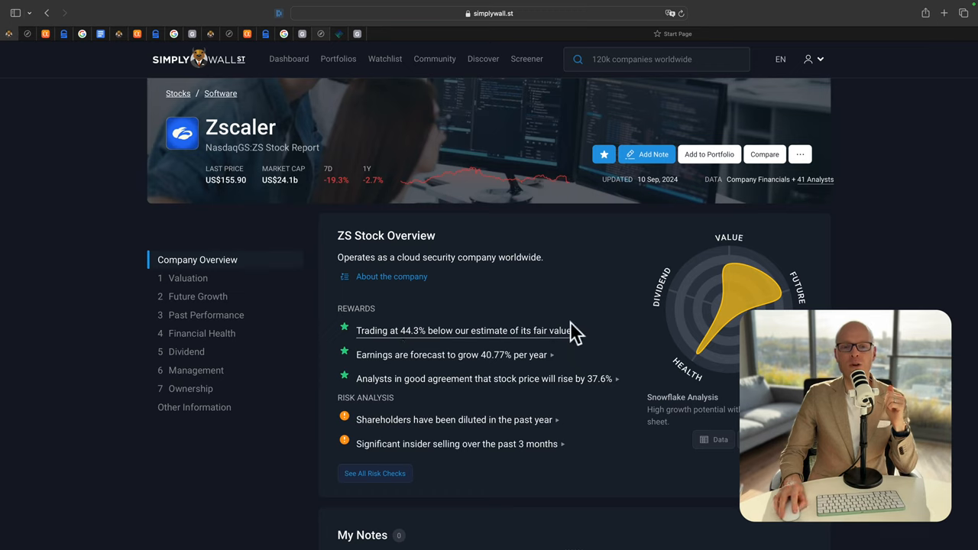
mouse_move(349, 364)
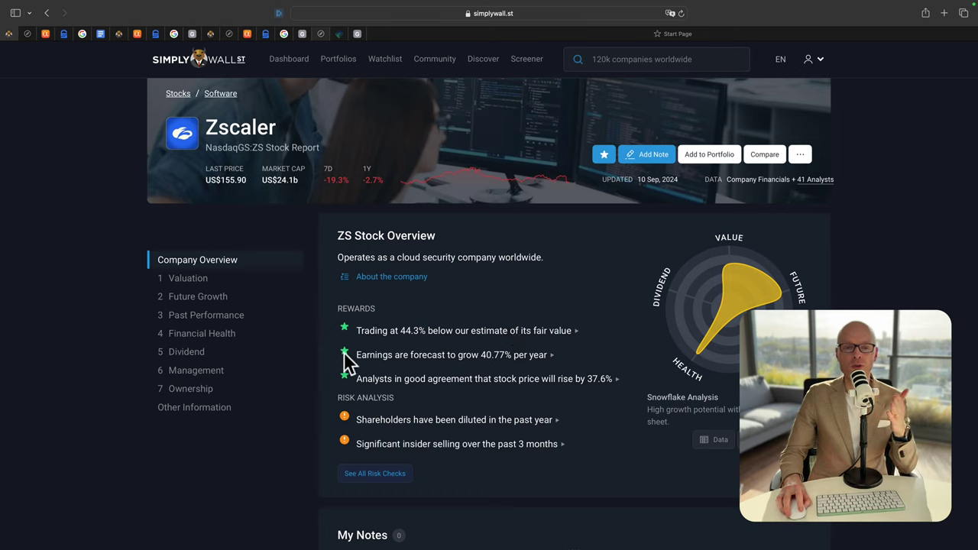
mouse_move(569, 374)
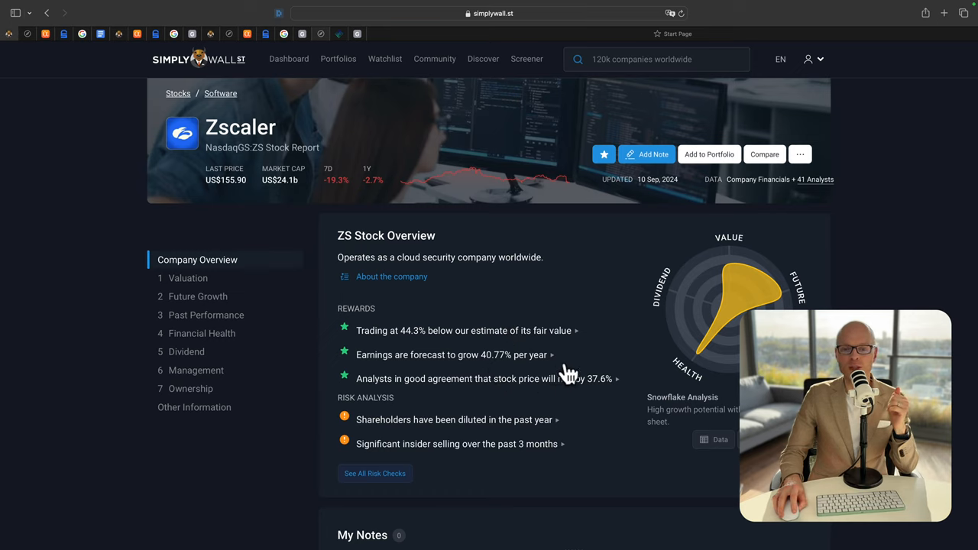
mouse_move(445, 400)
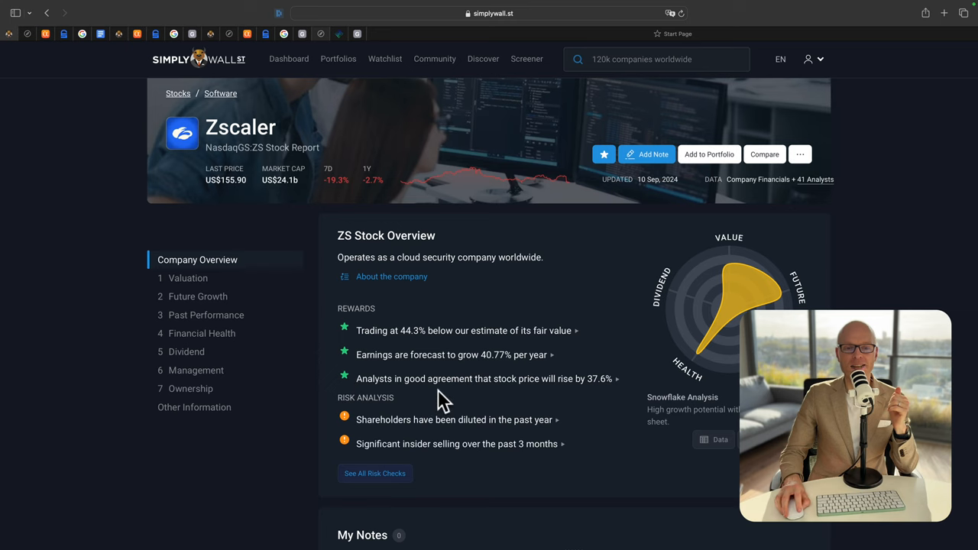
mouse_move(623, 405)
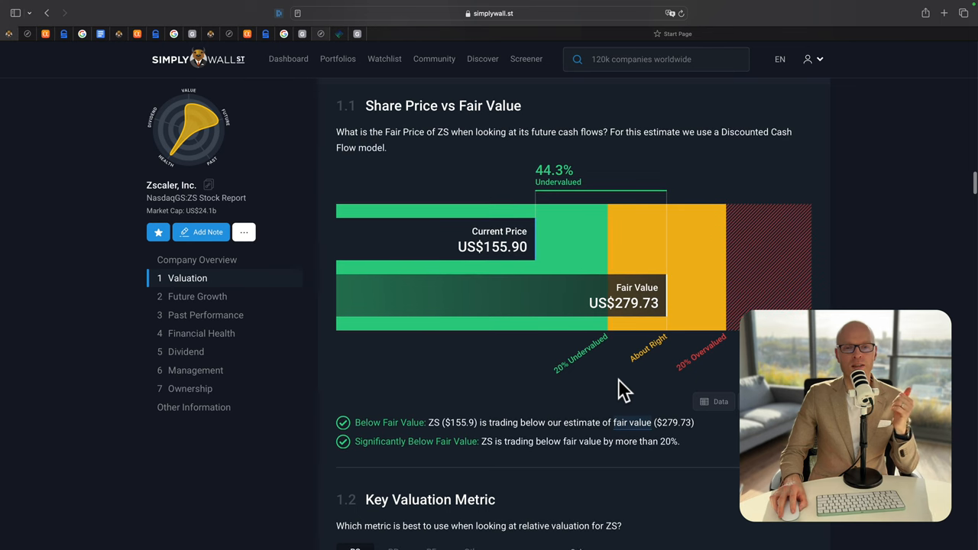
mouse_move(566, 297)
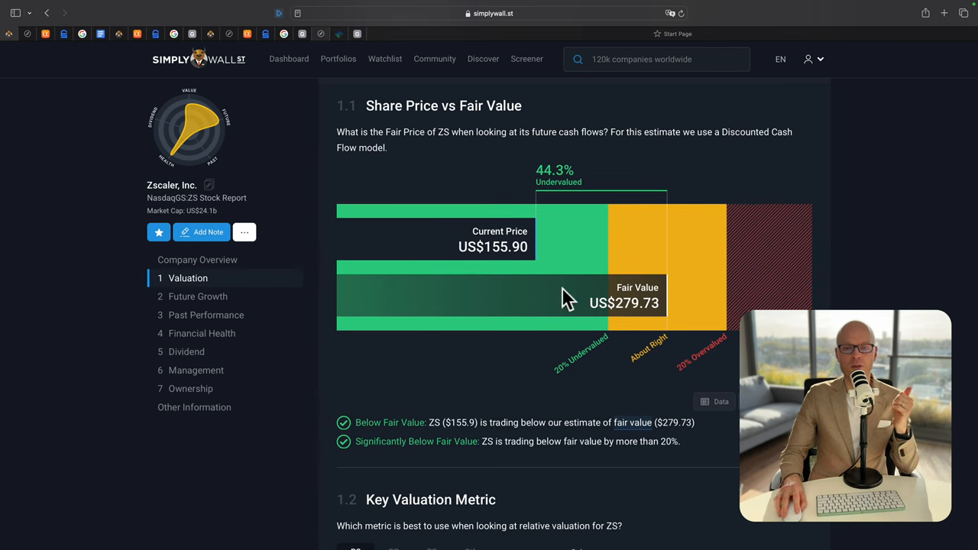
mouse_move(649, 329)
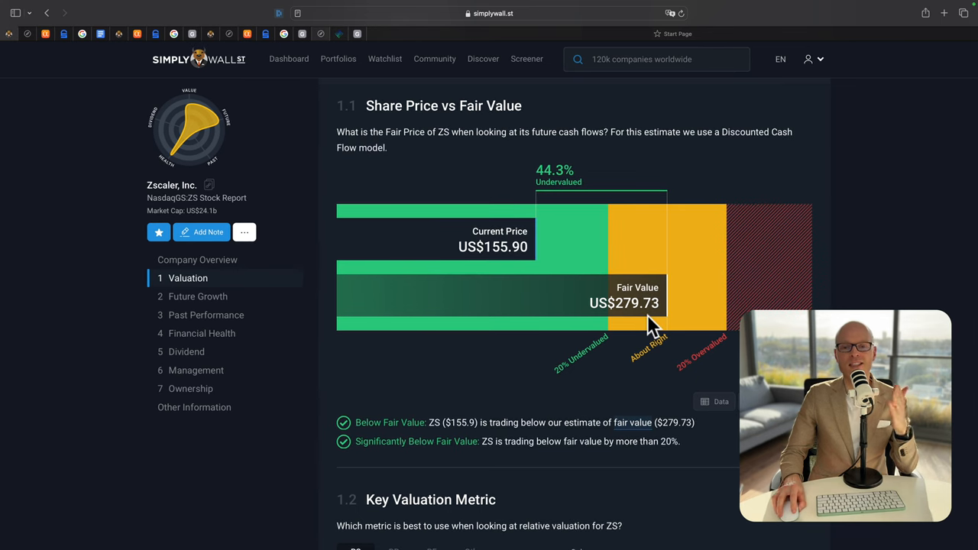
mouse_move(508, 230)
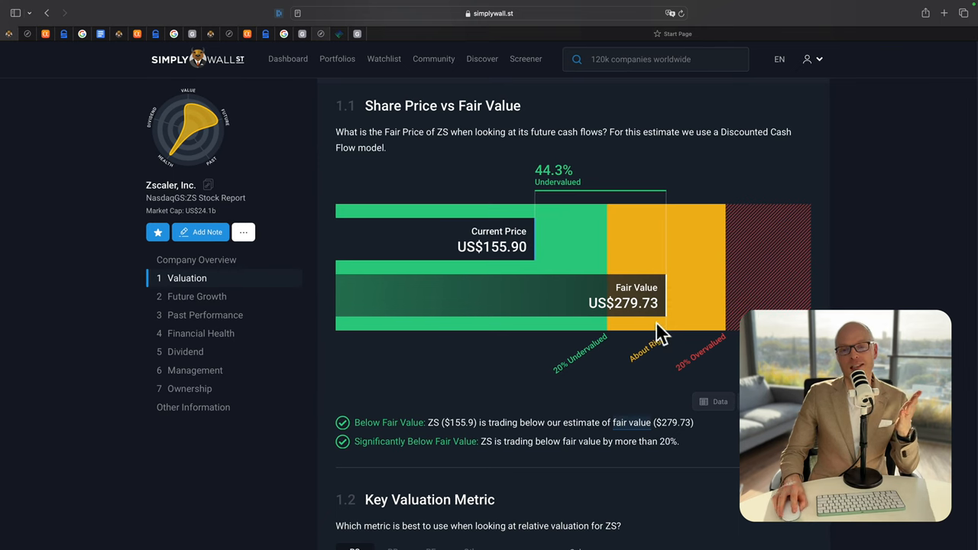
mouse_move(676, 309)
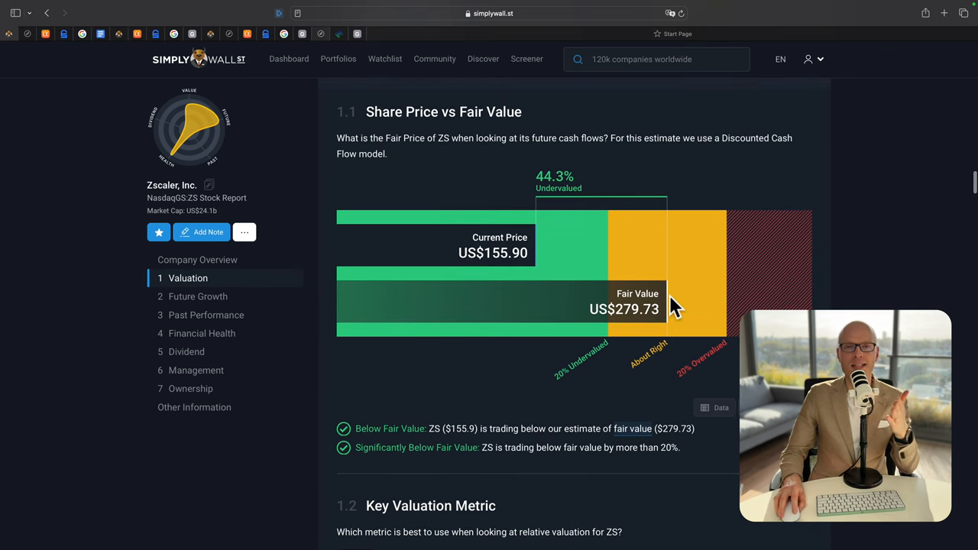
Jump to Zscaler's Management section: US$57.8m CEO compensation, 17-year tenure, 17.8% ownership
click(196, 370)
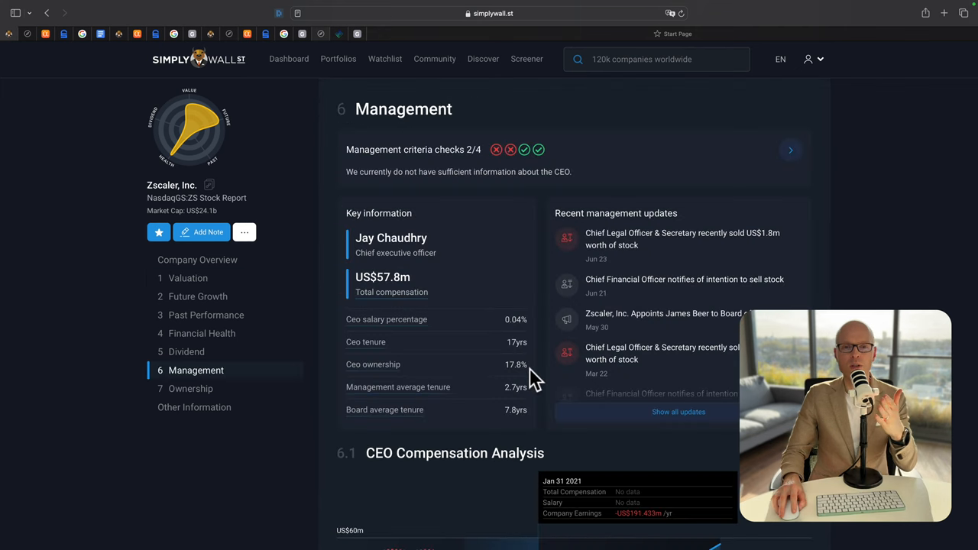
mouse_move(532, 277)
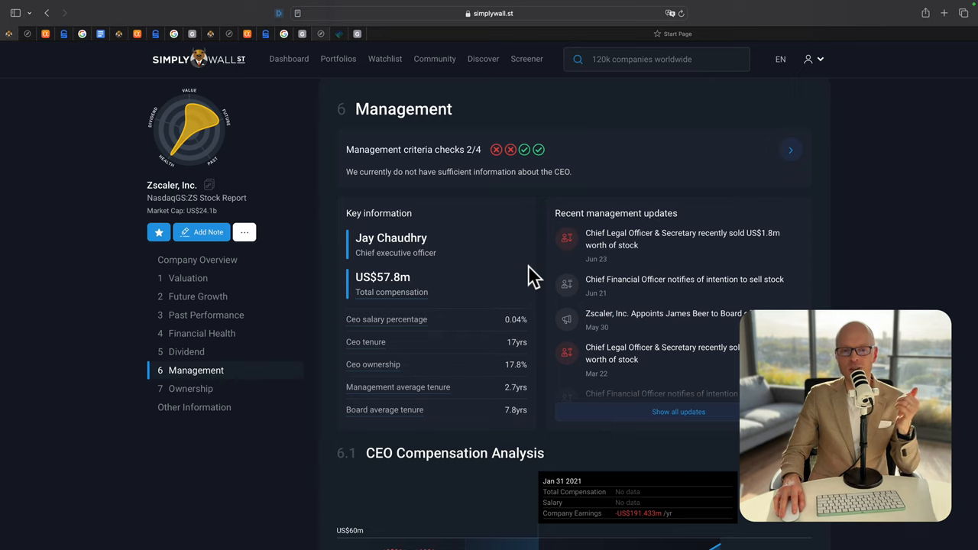
mouse_move(343, 374)
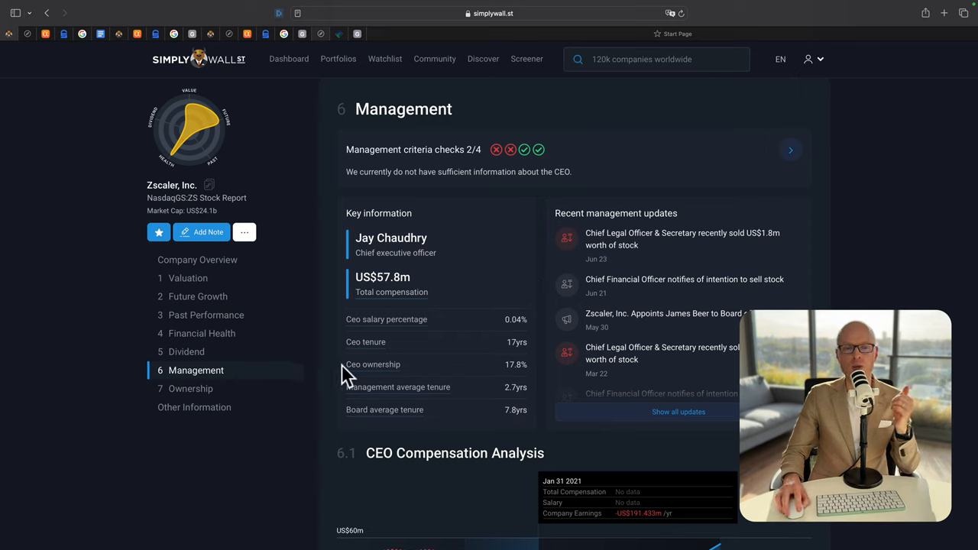
mouse_move(549, 380)
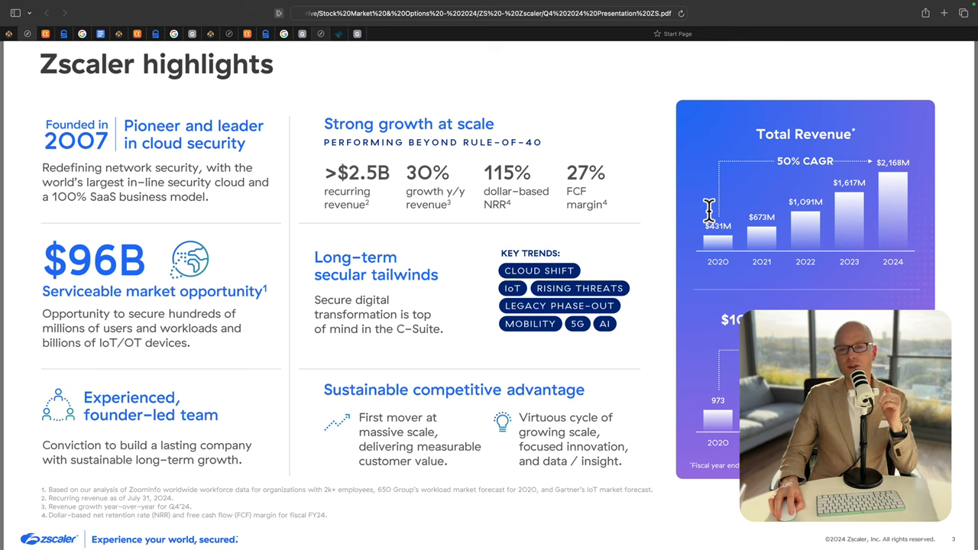
mouse_move(938, 202)
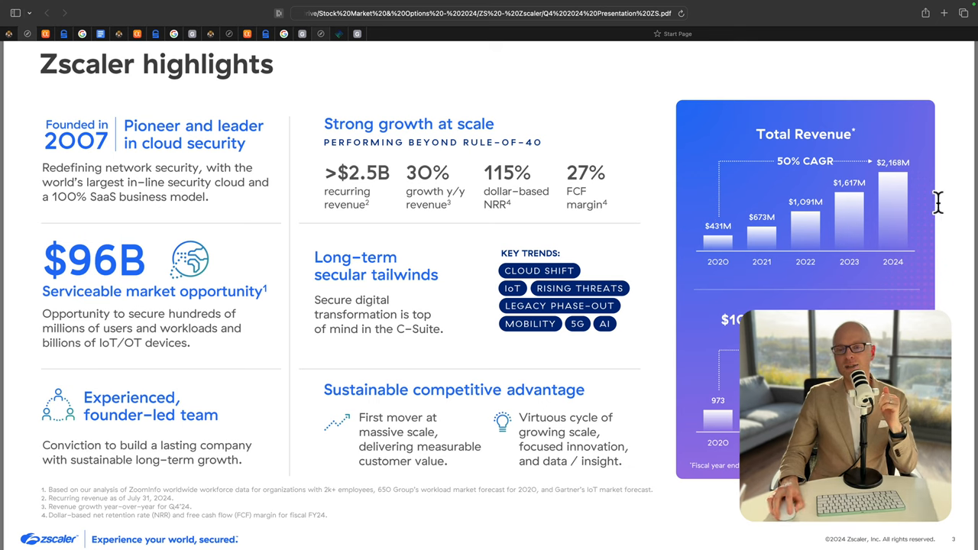
mouse_move(926, 178)
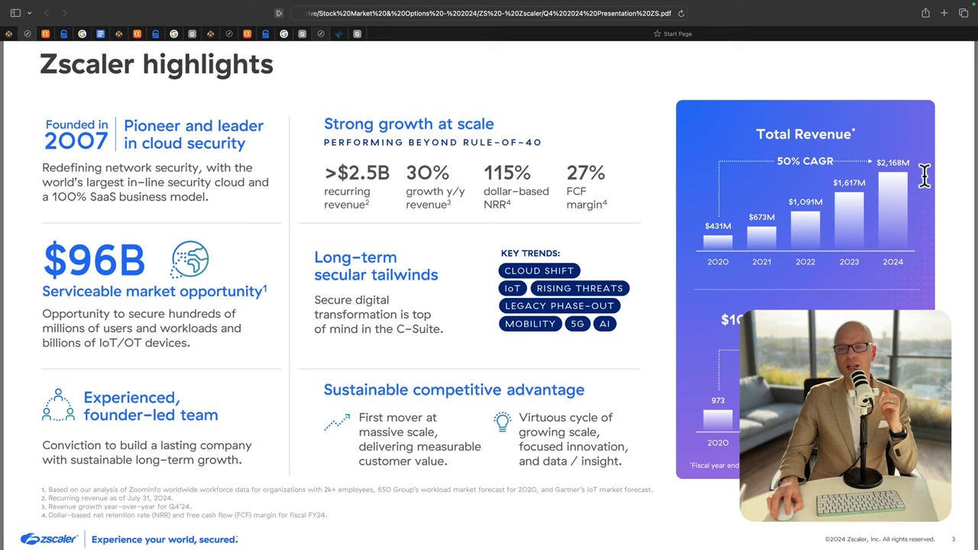
mouse_move(762, 153)
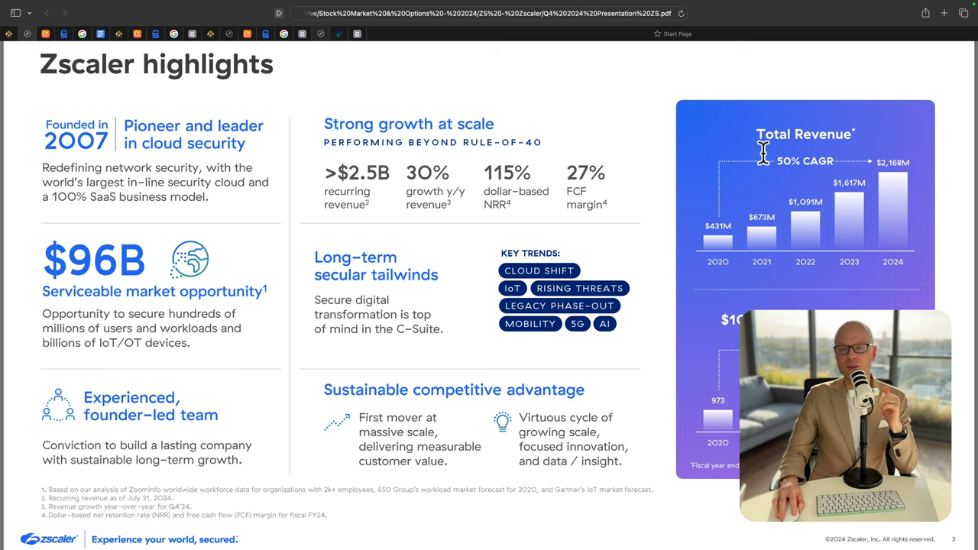
mouse_move(563, 194)
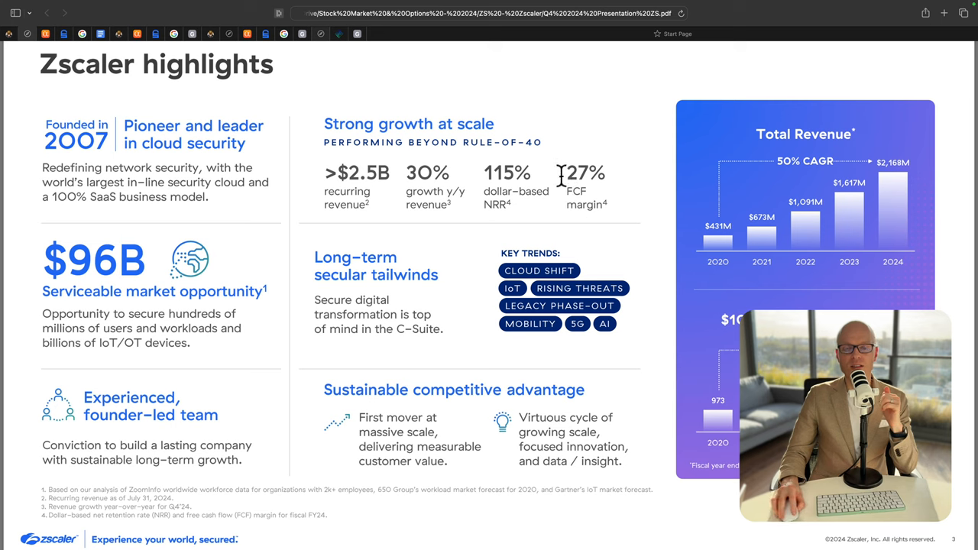
mouse_move(417, 203)
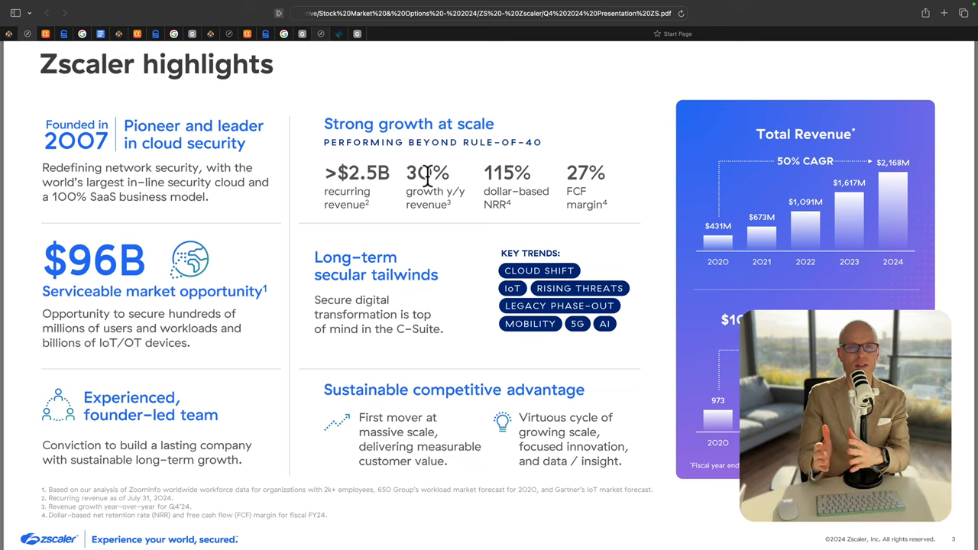
mouse_move(470, 186)
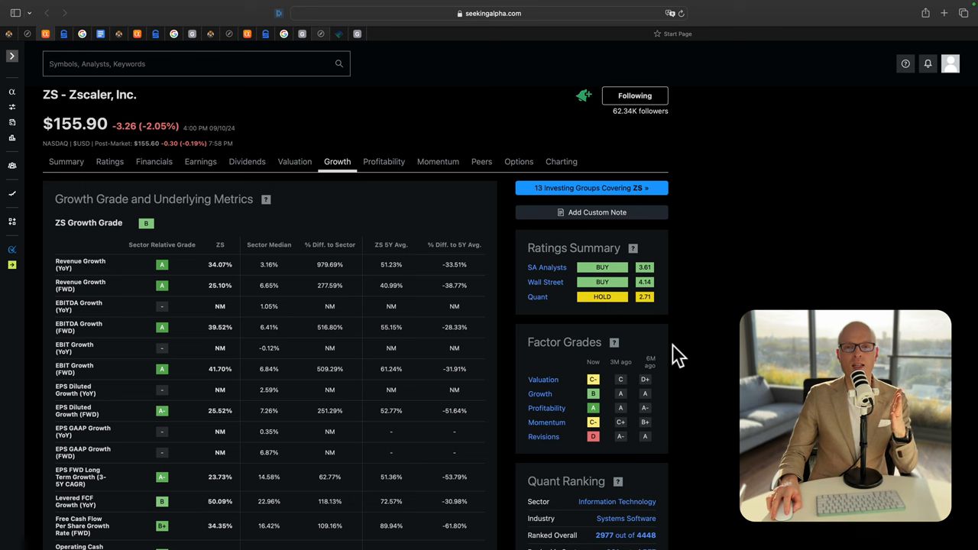
mouse_move(675, 347)
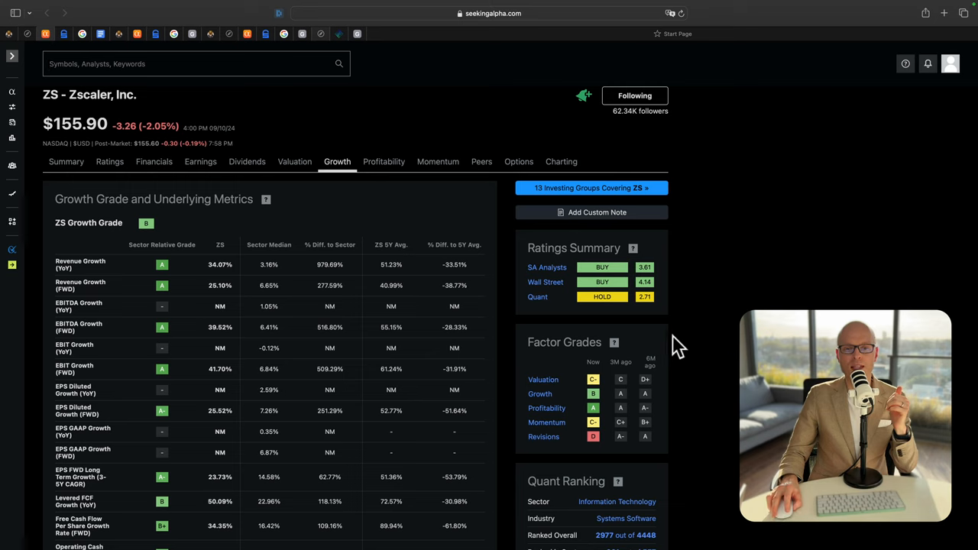
mouse_move(640, 320)
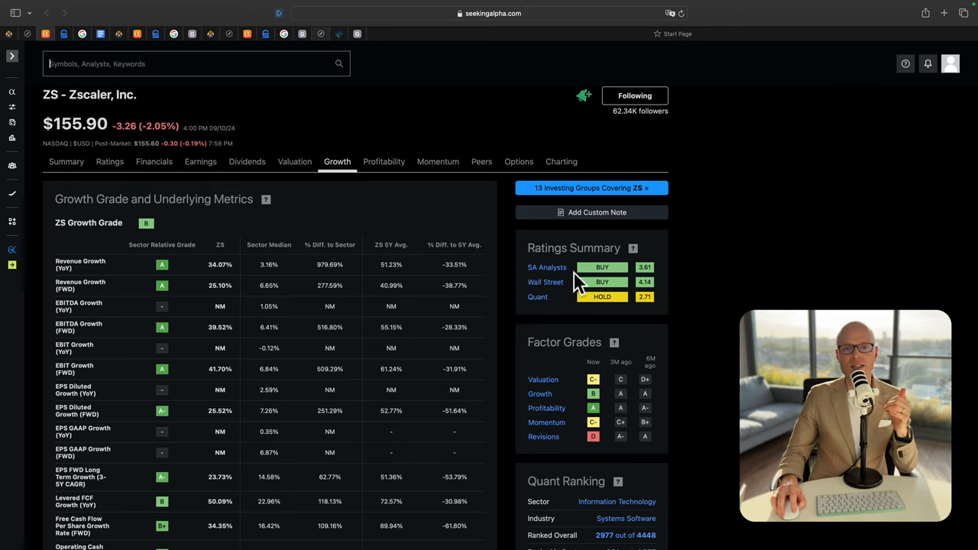
mouse_move(535, 286)
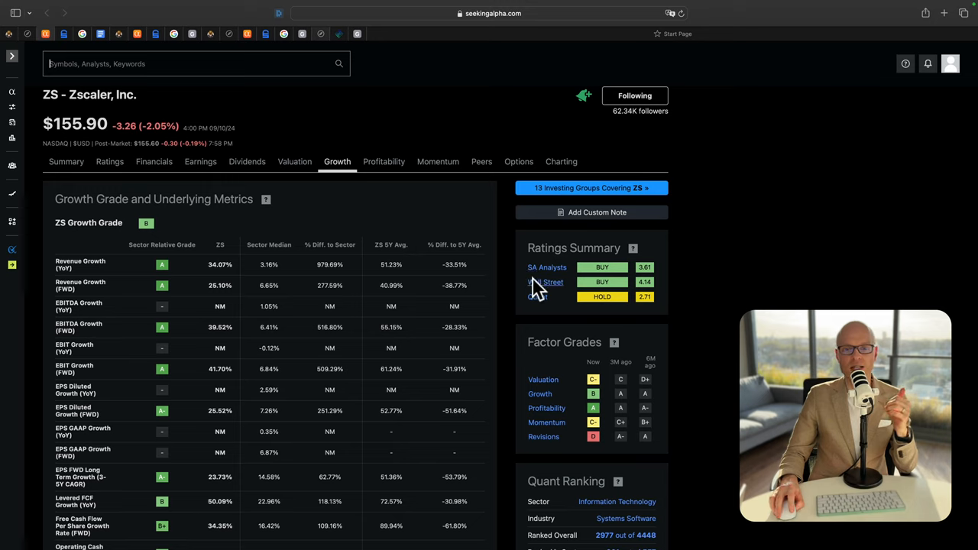
mouse_move(571, 296)
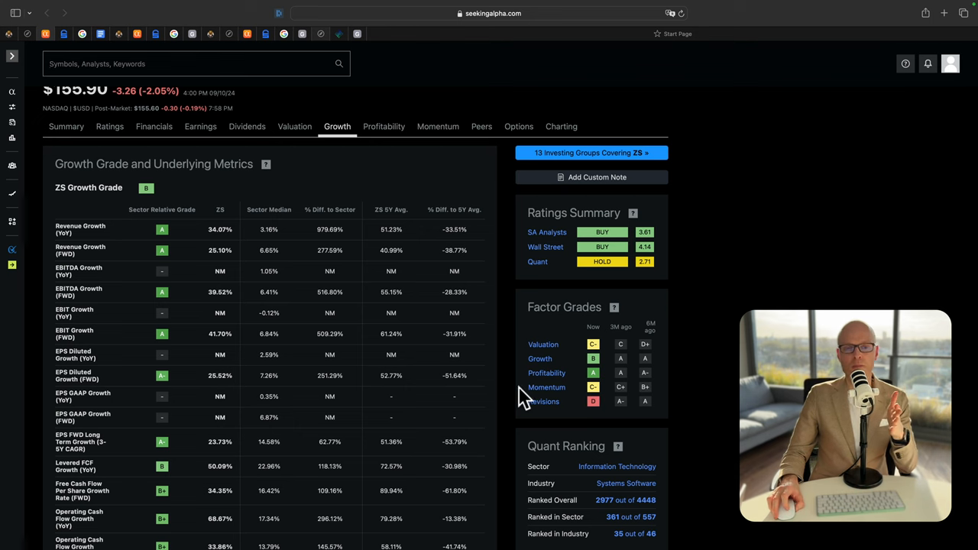
scroll(down, 3)
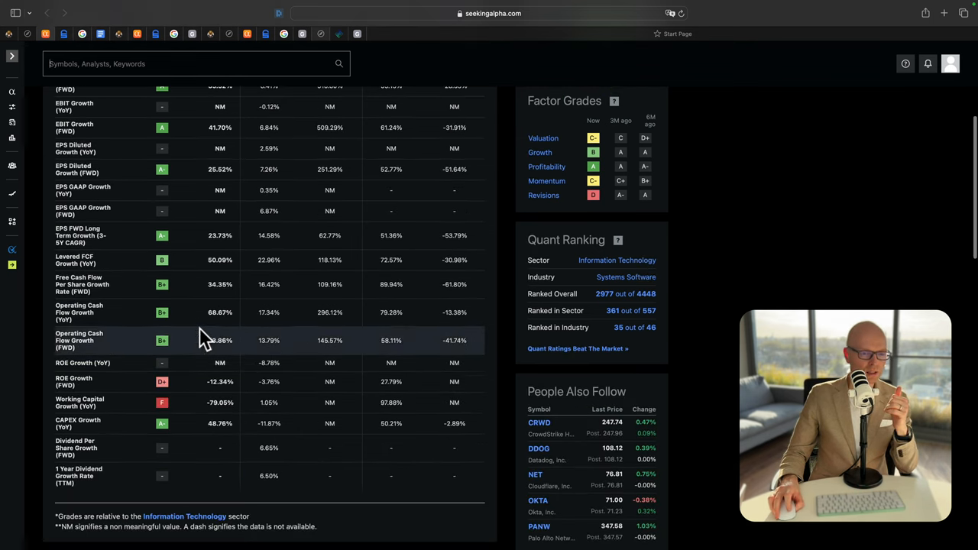
mouse_move(126, 312)
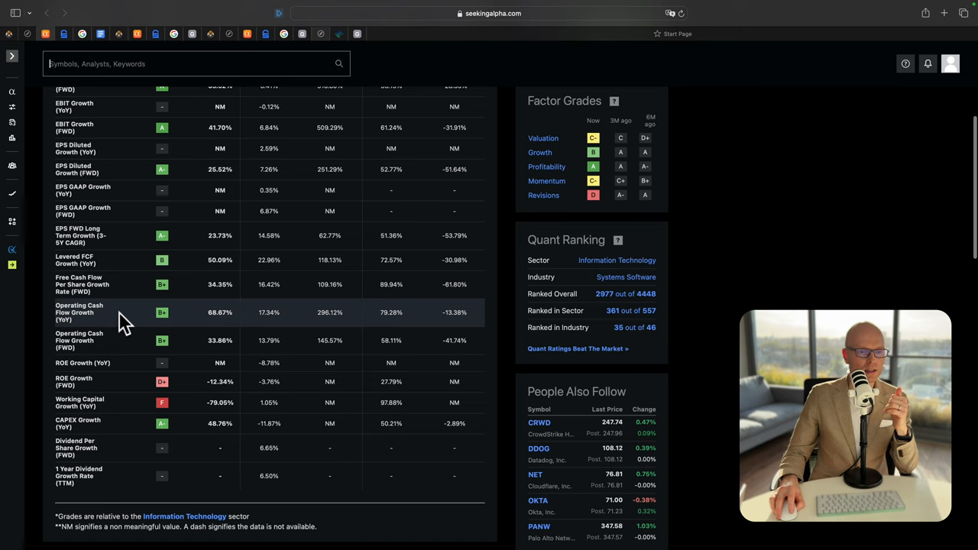
mouse_move(79, 311)
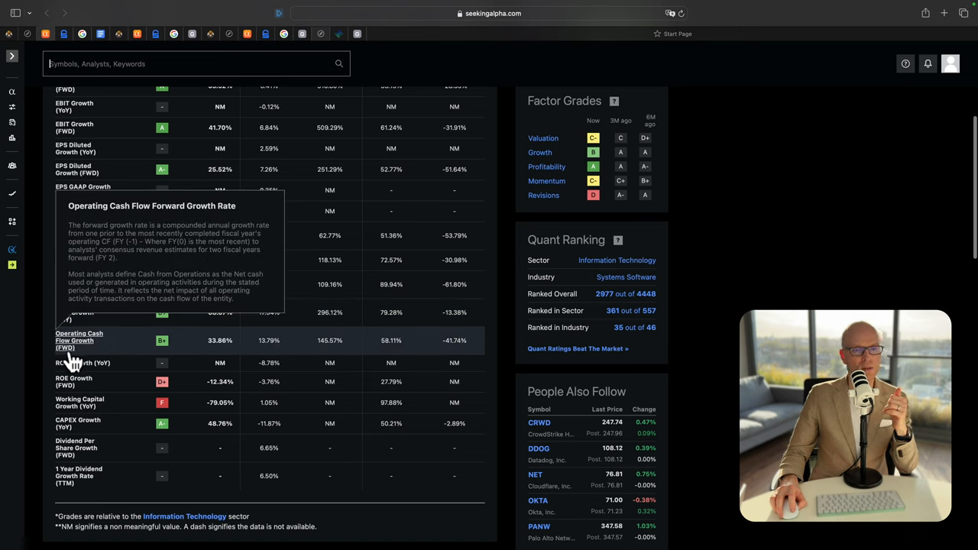
mouse_move(263, 351)
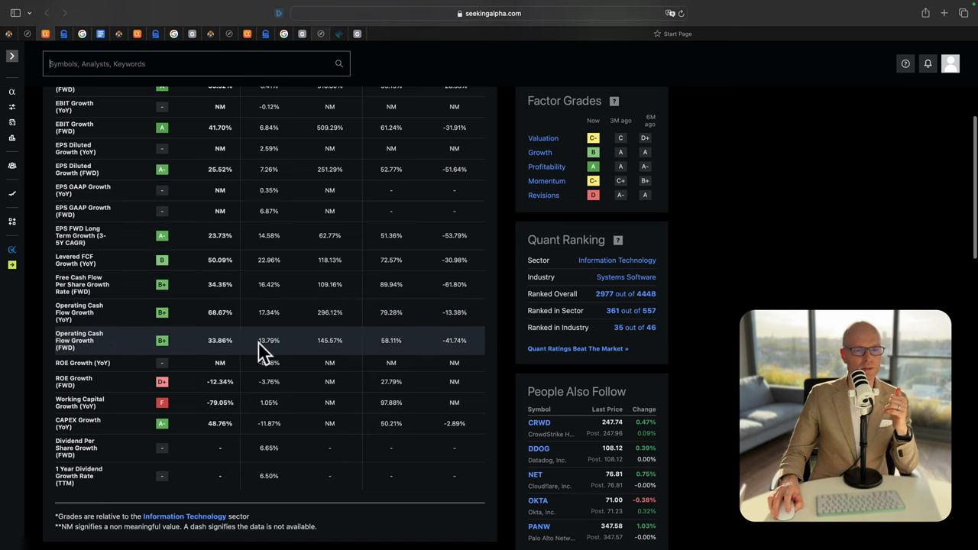
mouse_move(212, 350)
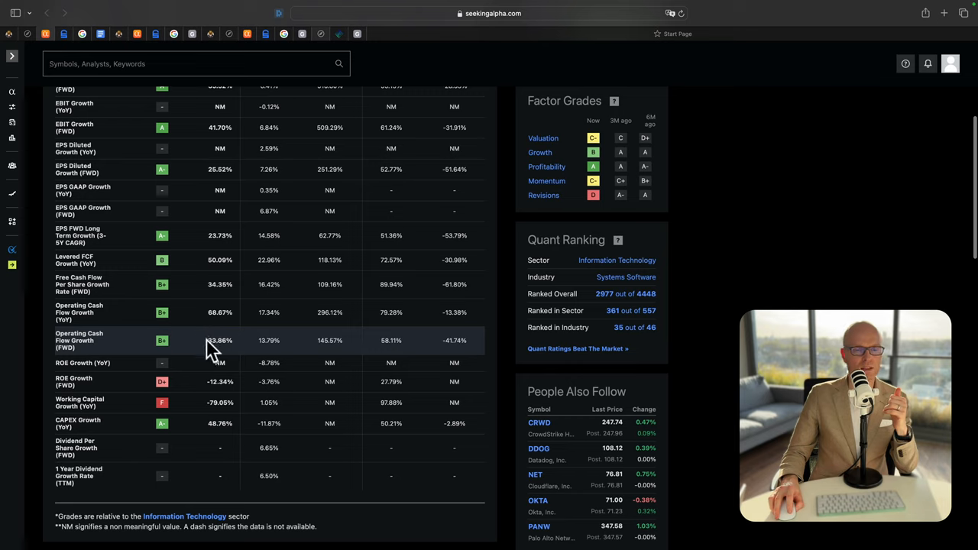
mouse_move(139, 343)
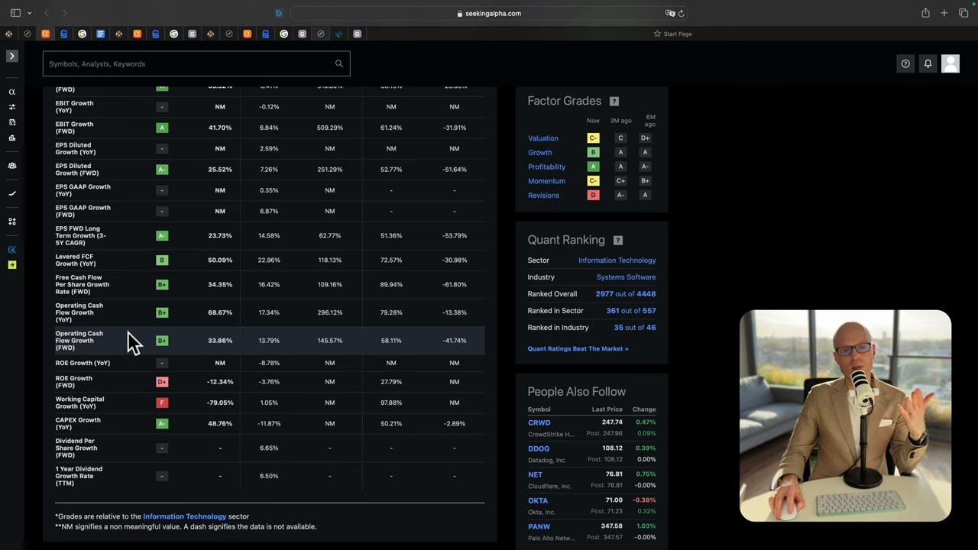
mouse_move(214, 340)
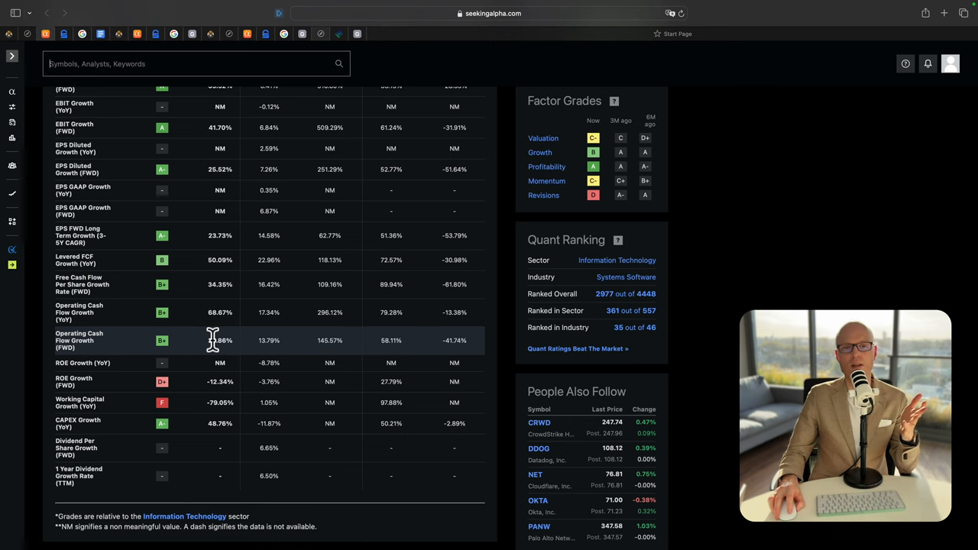
scroll(up, 3)
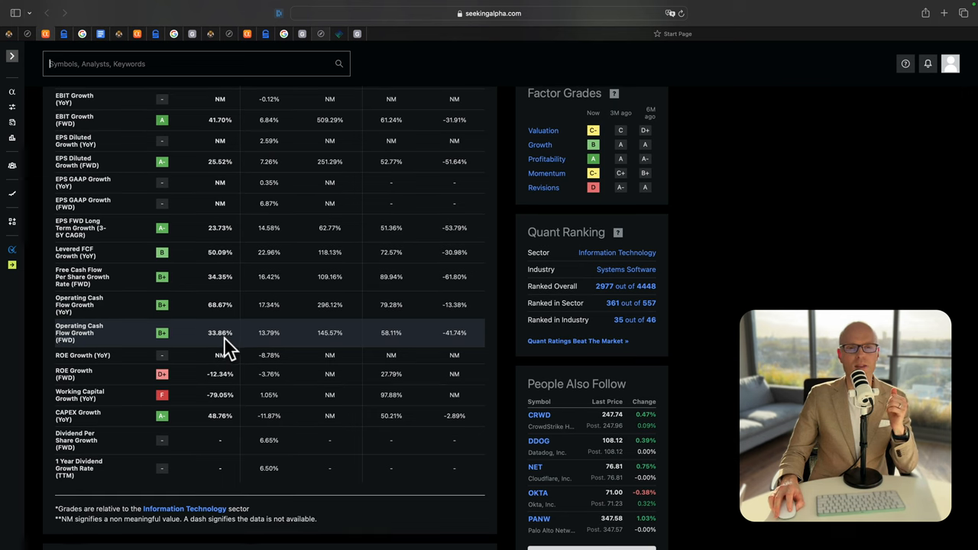
mouse_move(334, 276)
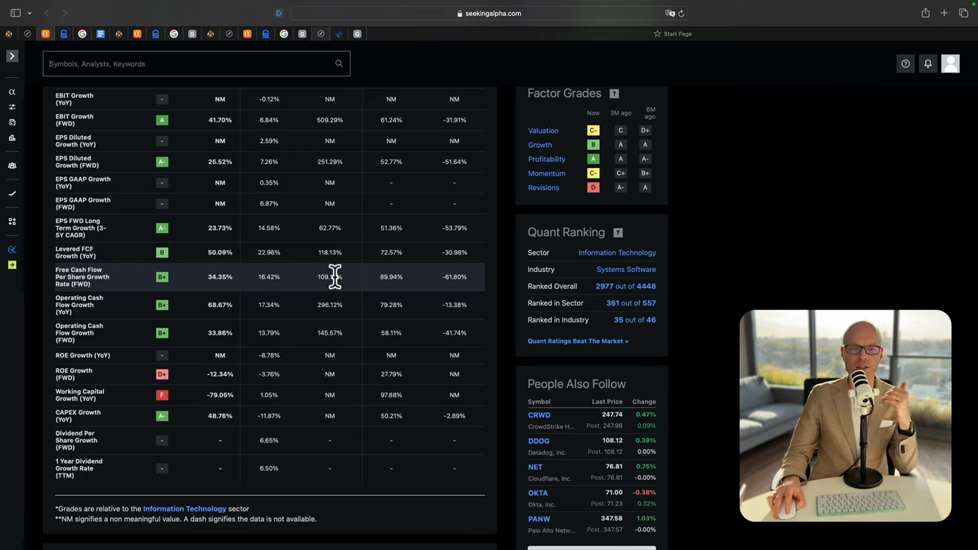
mouse_move(43, 56)
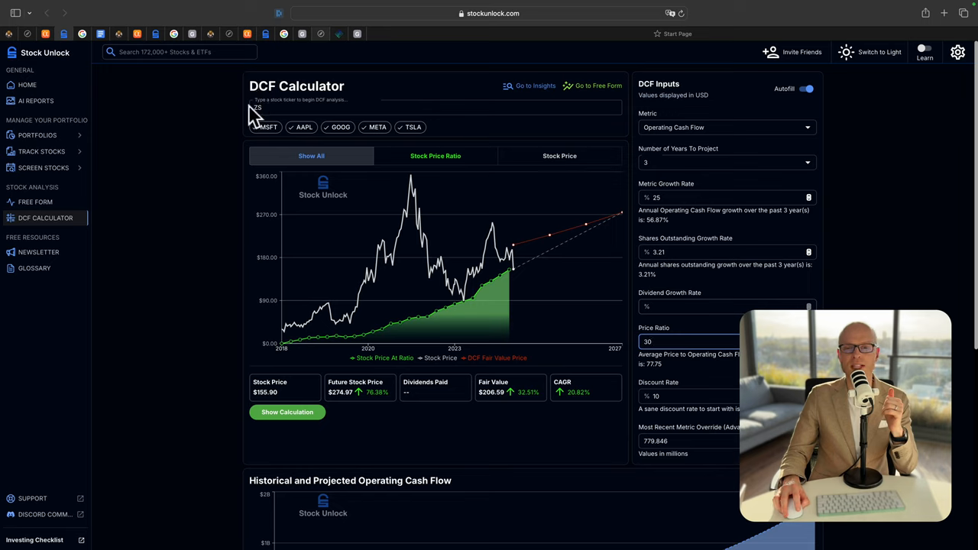
mouse_move(693, 139)
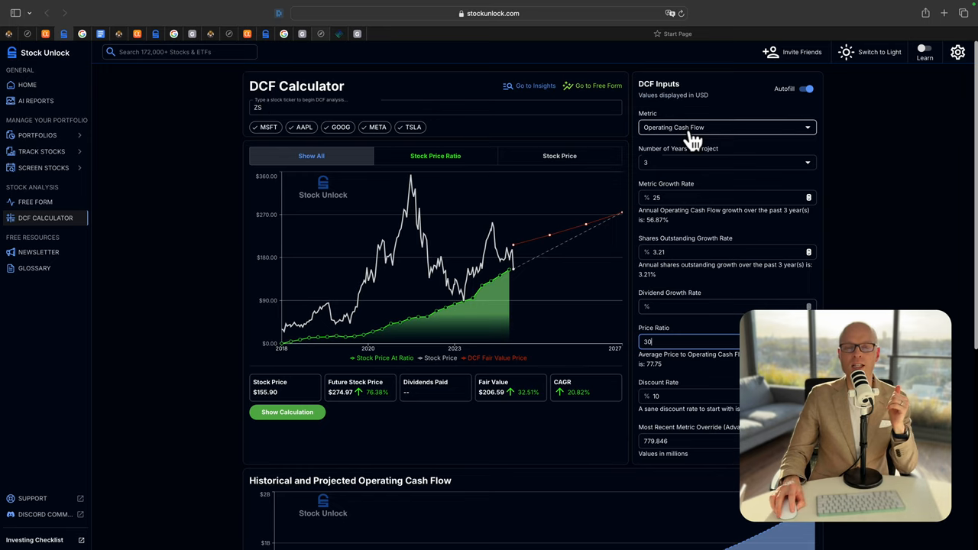
mouse_move(684, 162)
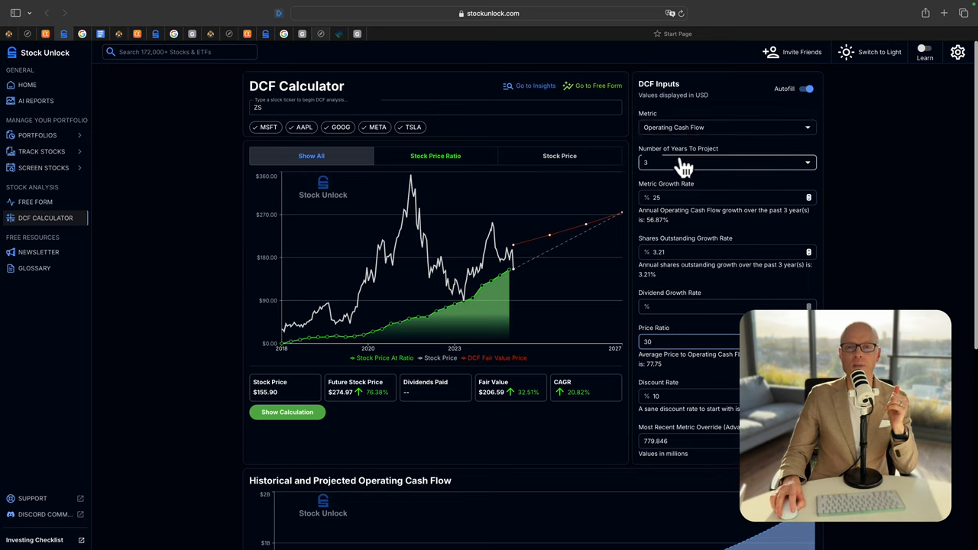
mouse_move(671, 189)
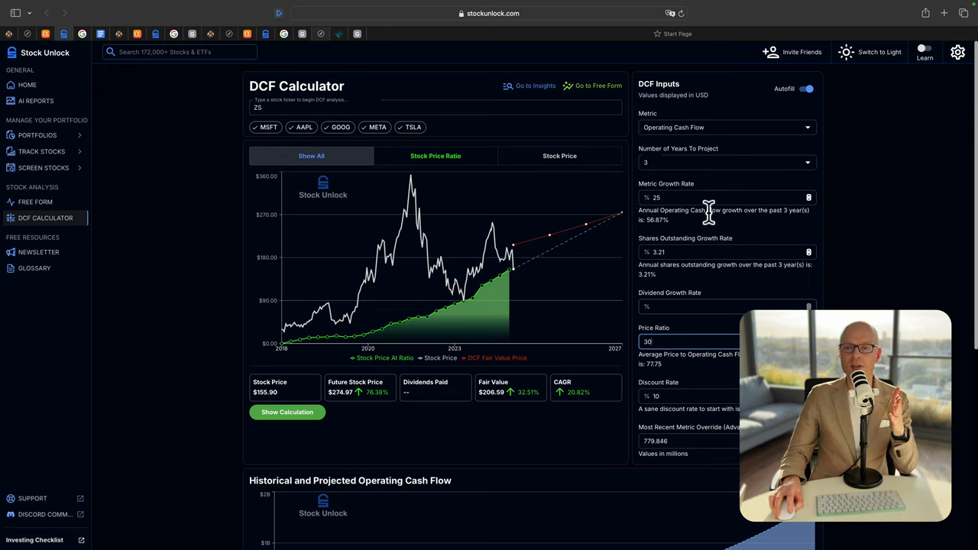
mouse_move(741, 214)
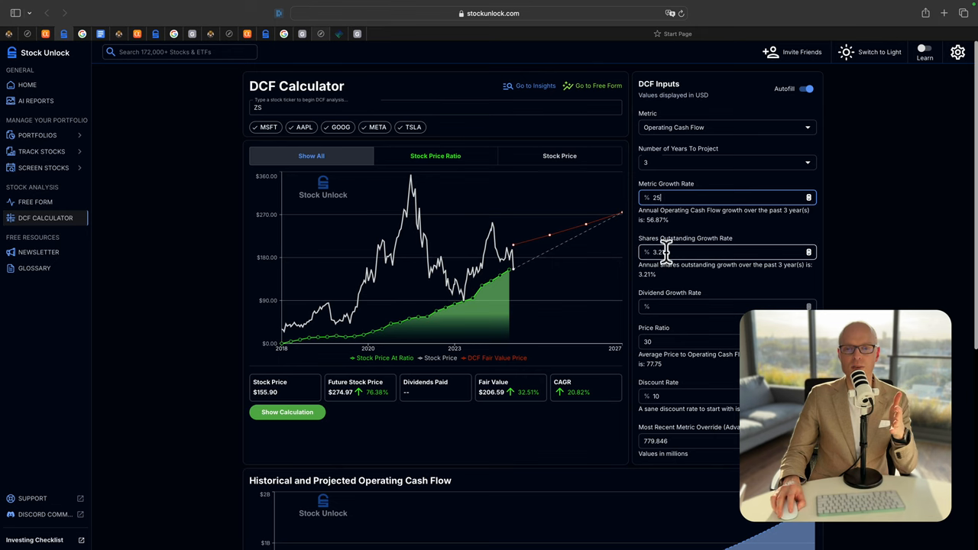
Enter a price ratio of 30 in Zscaler's operating cash flow DCF, valuing it at $206.59
scroll(down, 3)
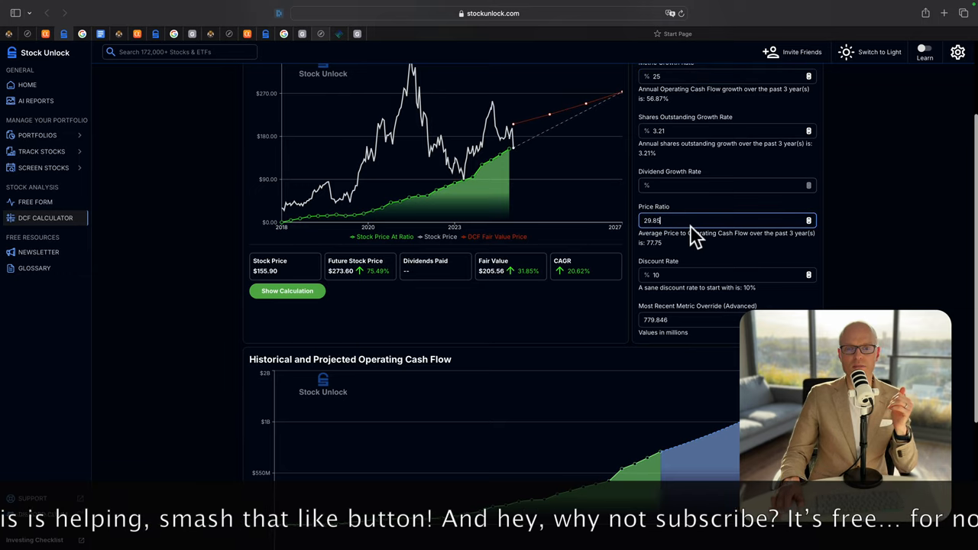
text(30)
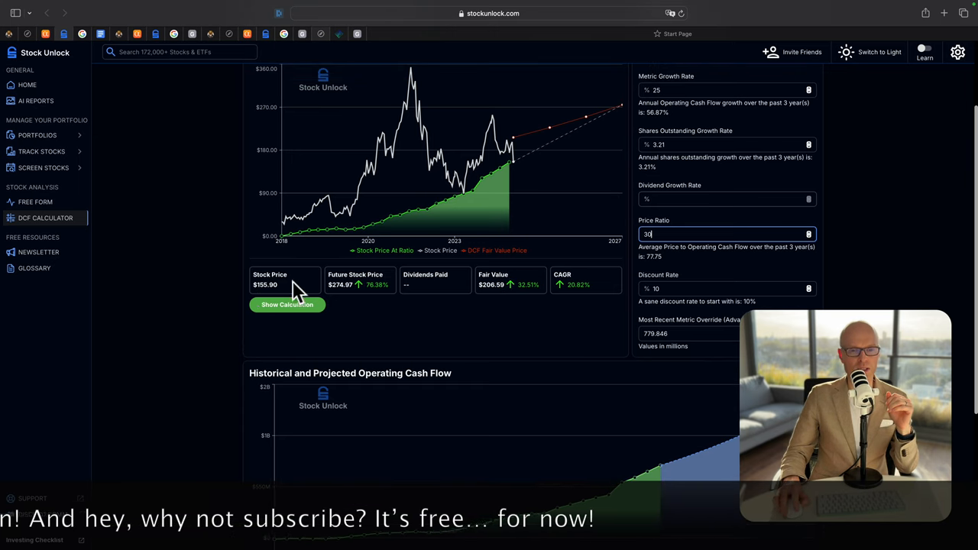
mouse_move(252, 290)
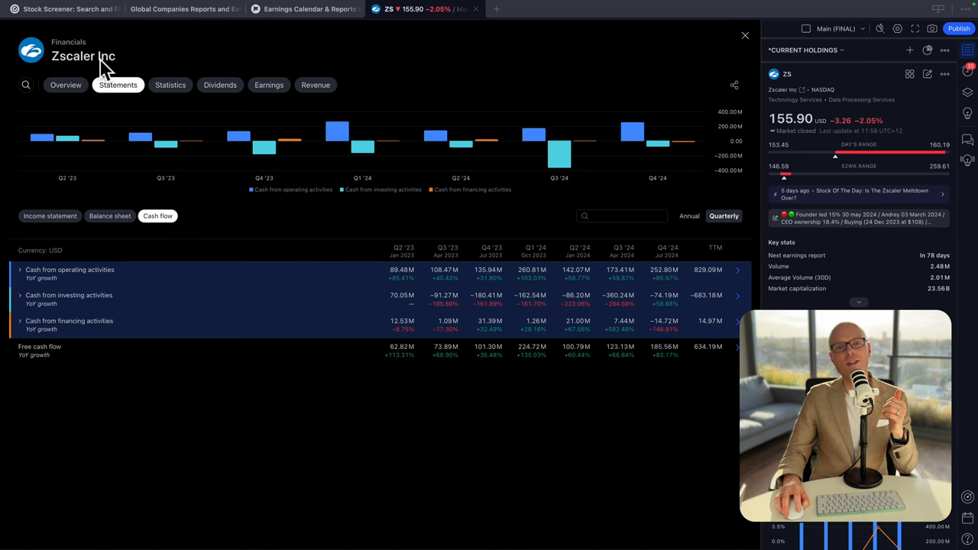
mouse_move(49, 215)
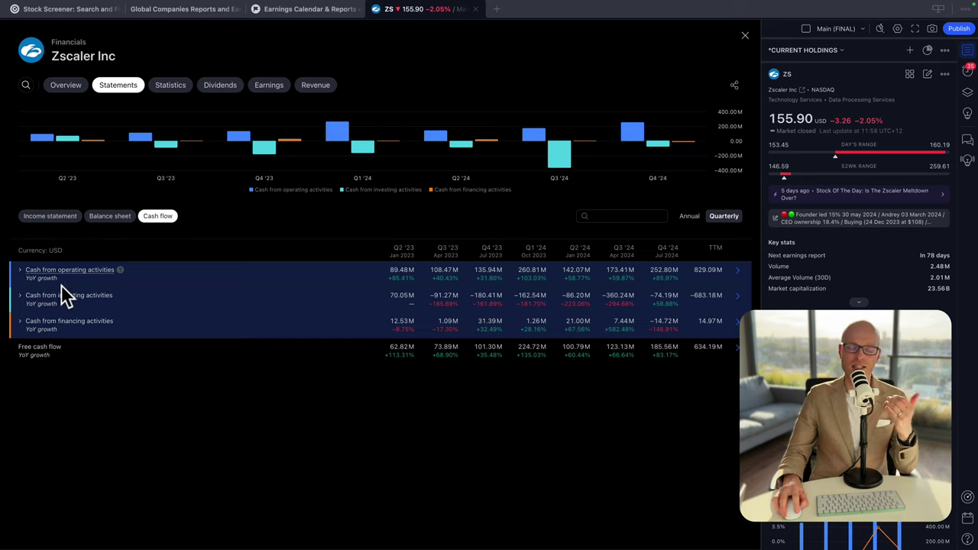
mouse_move(233, 298)
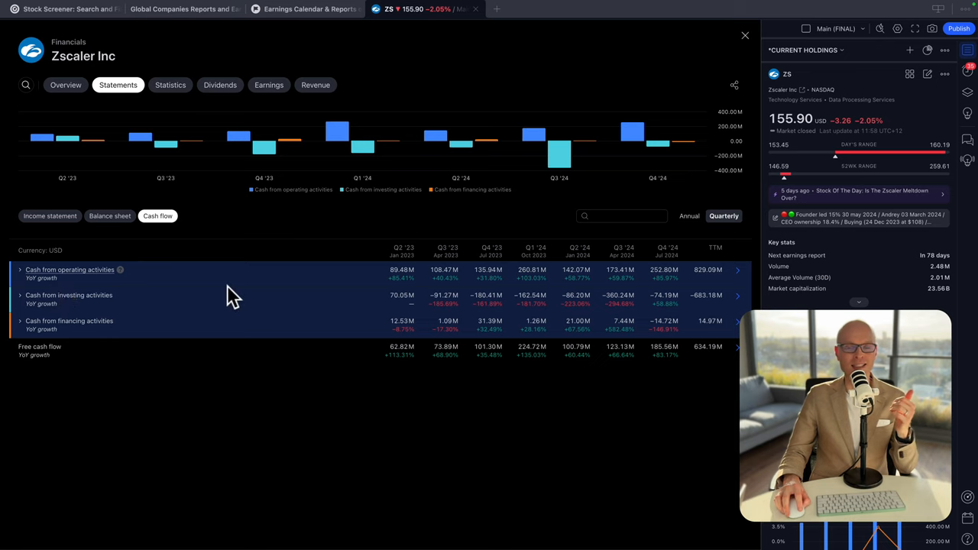
mouse_move(426, 289)
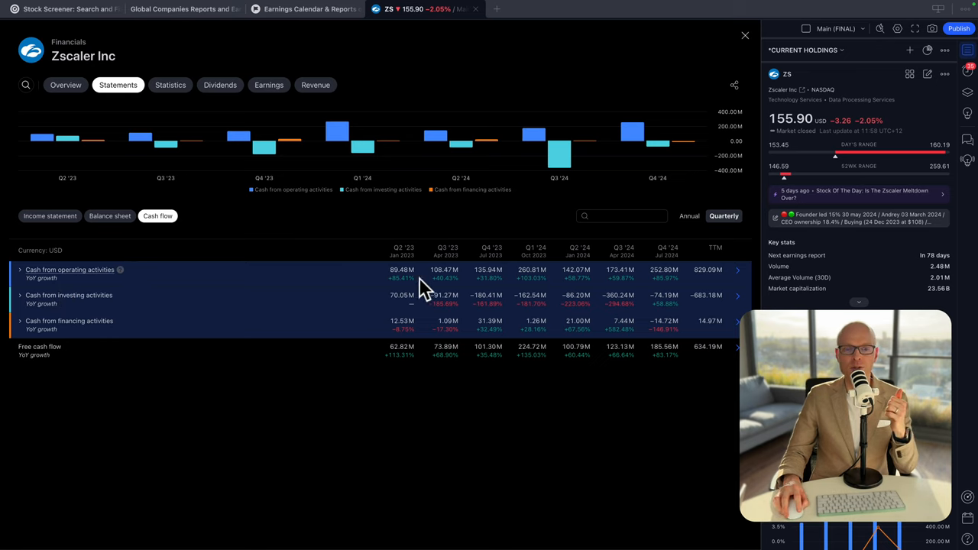
mouse_move(416, 294)
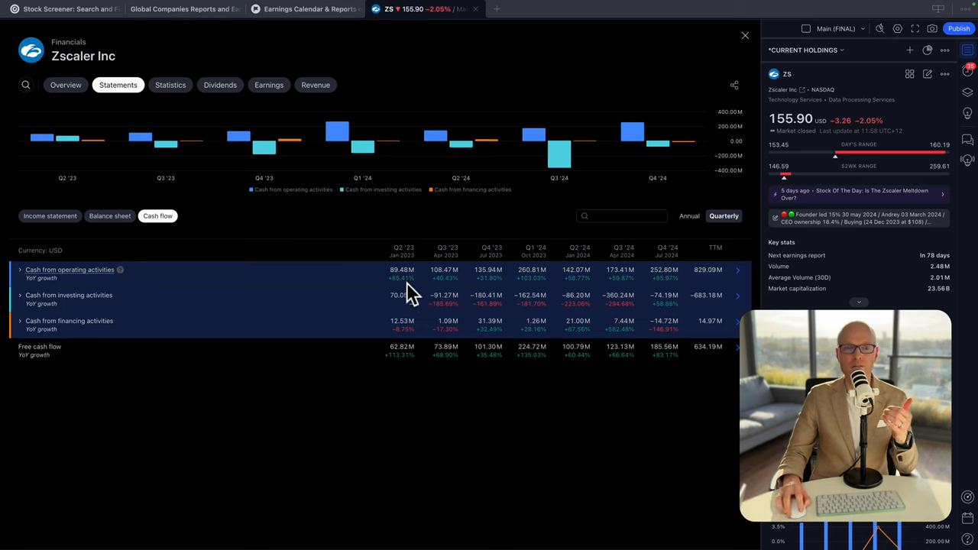
mouse_move(532, 294)
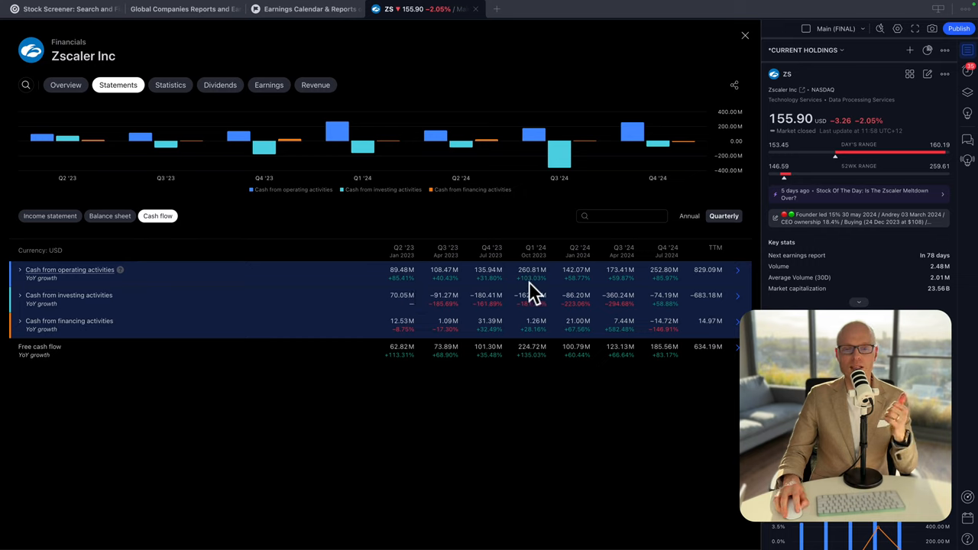
mouse_move(532, 289)
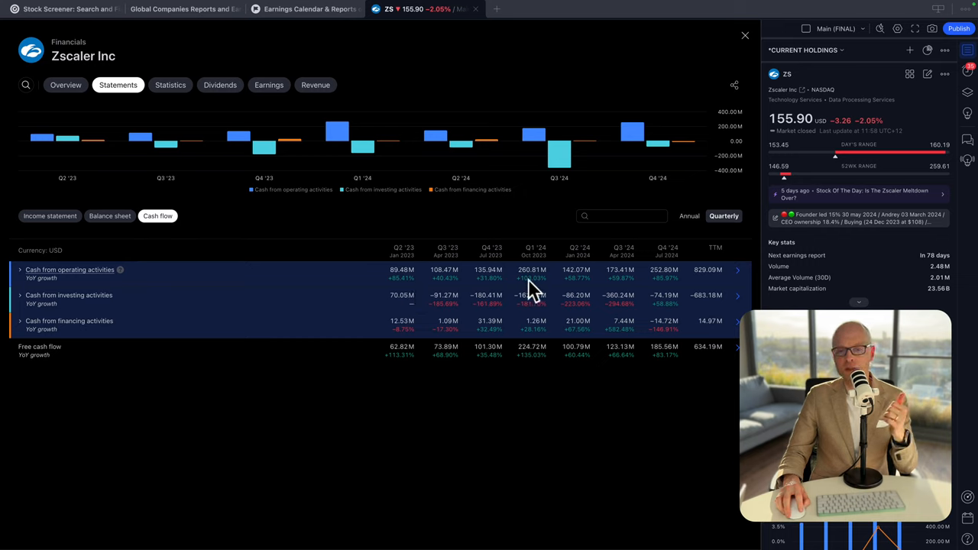
mouse_move(576, 288)
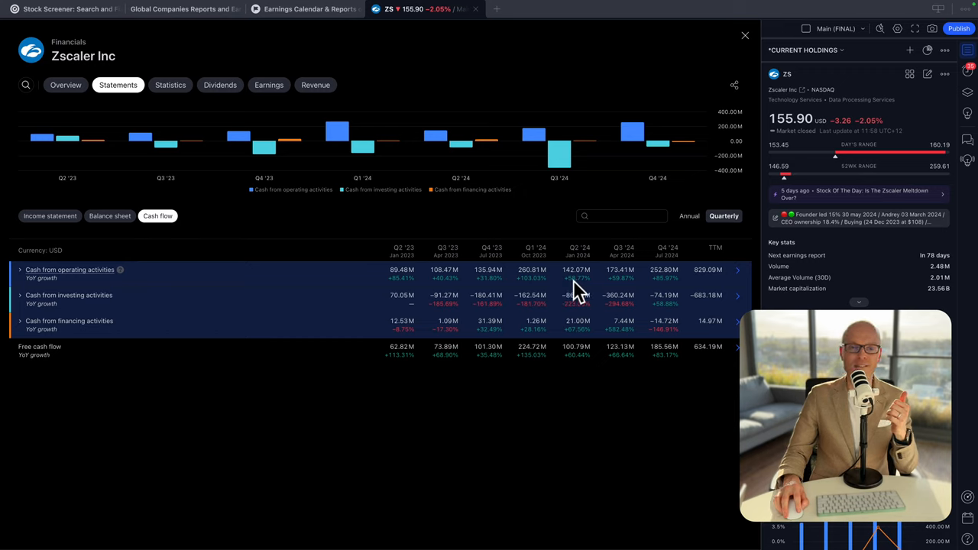
mouse_move(663, 285)
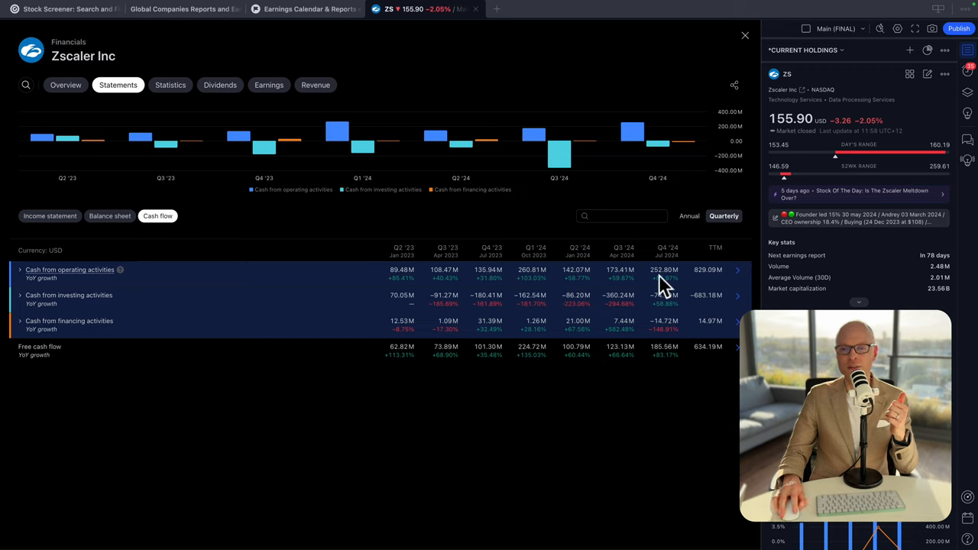
mouse_move(670, 290)
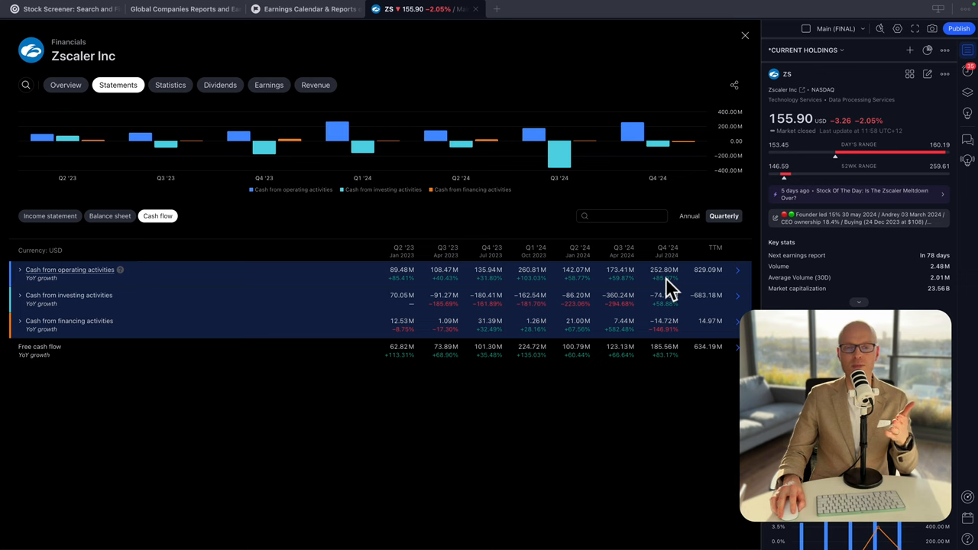
click(745, 35)
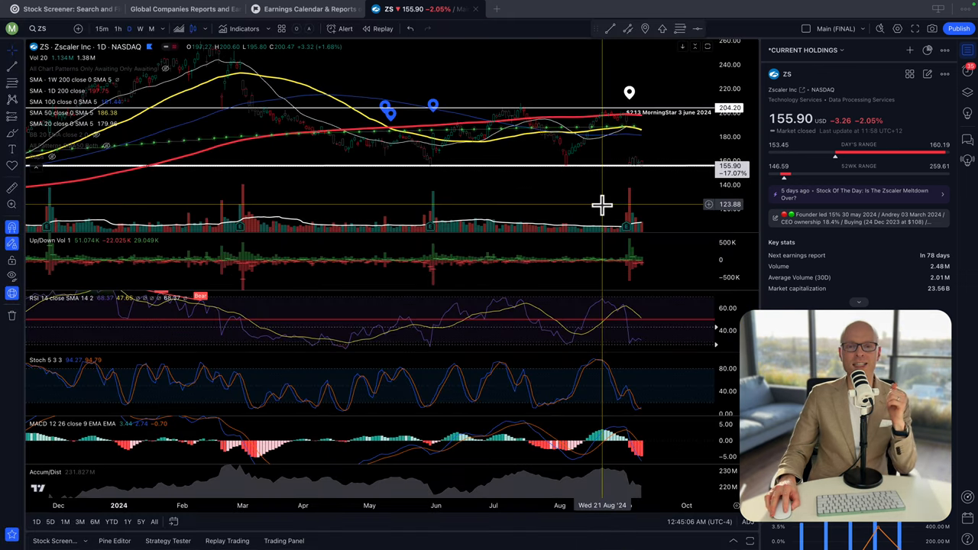
mouse_move(622, 118)
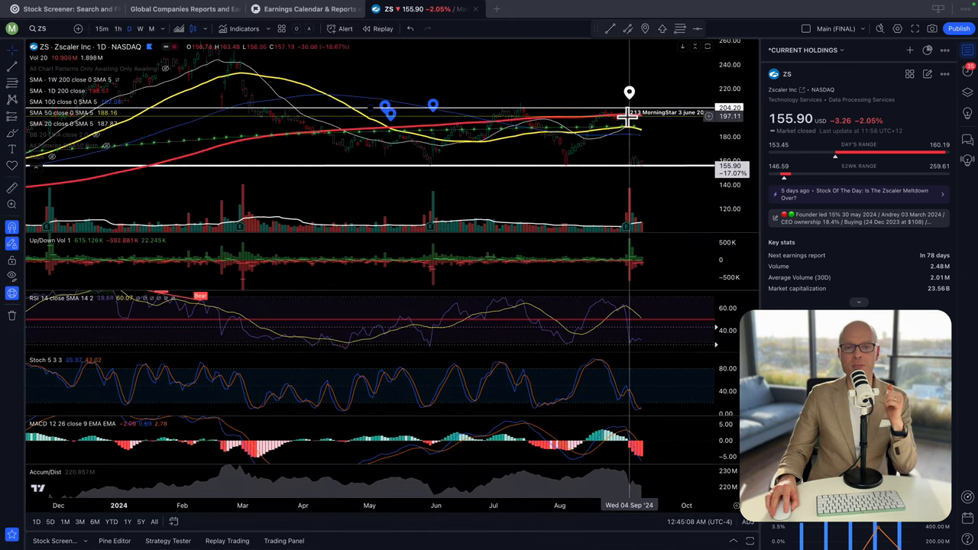
mouse_move(629, 122)
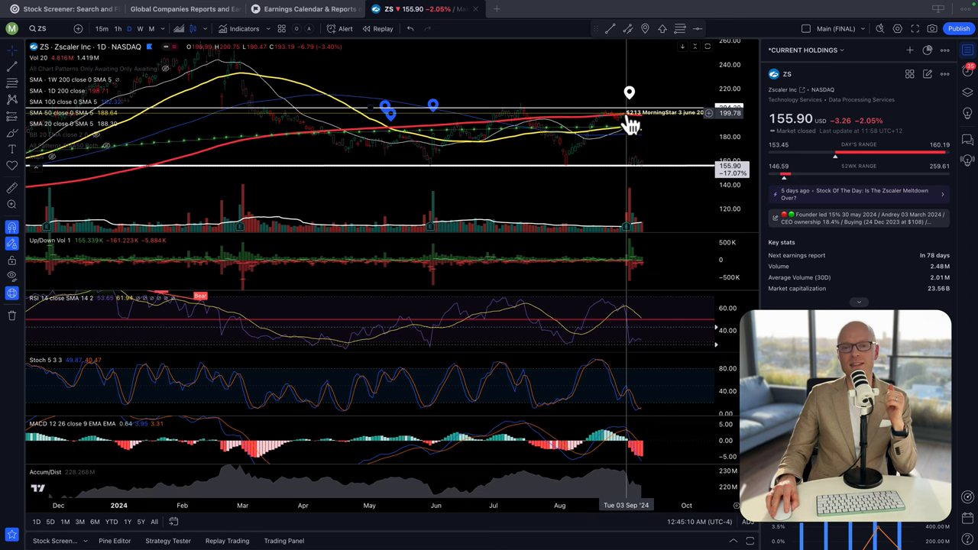
mouse_move(634, 178)
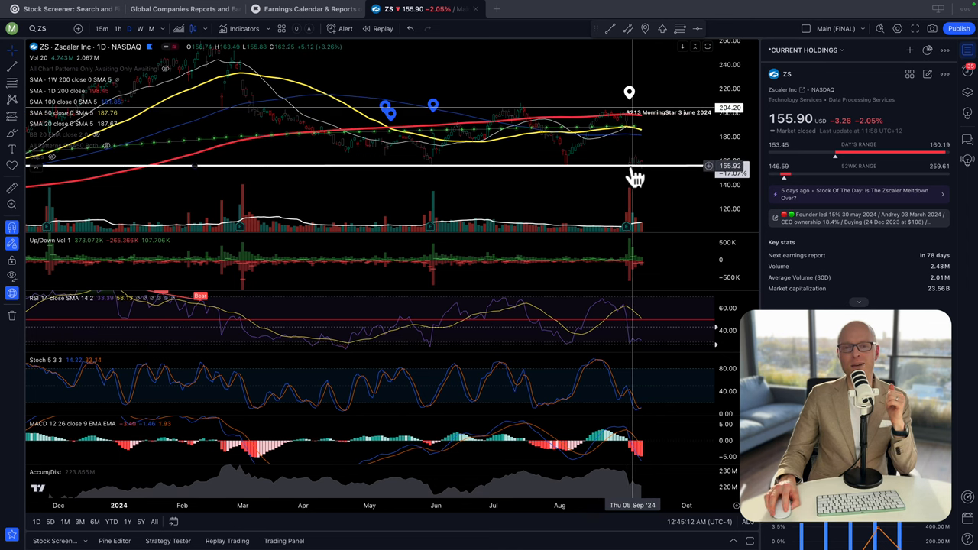
mouse_move(629, 180)
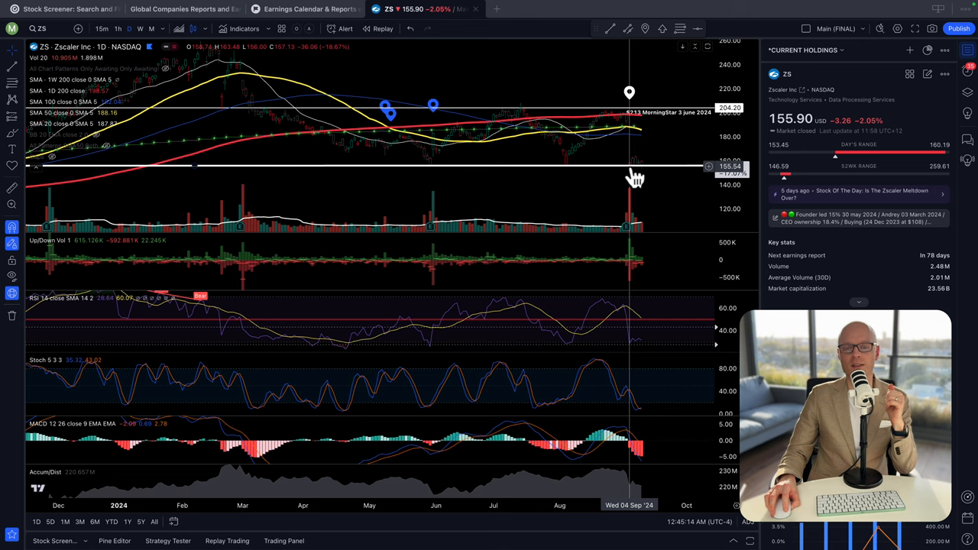
mouse_move(630, 123)
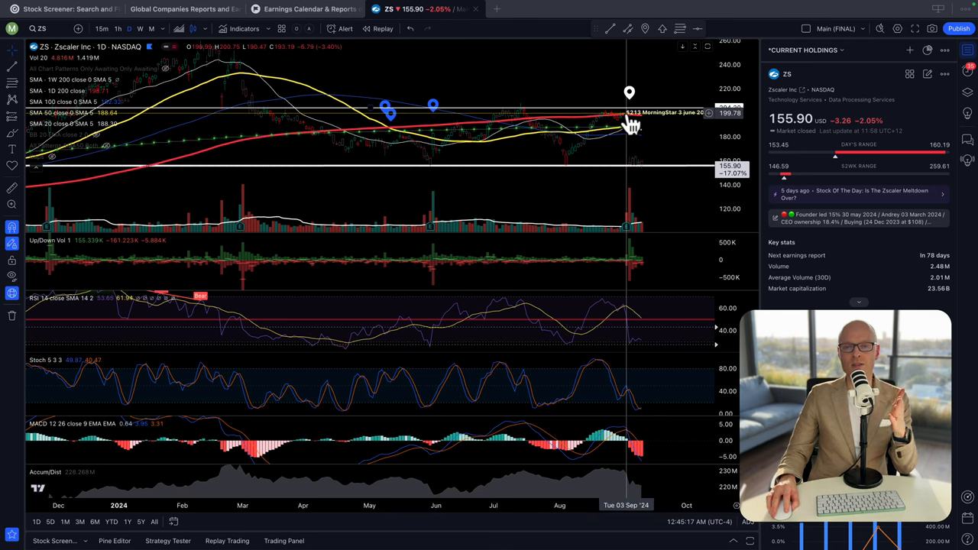
mouse_move(632, 174)
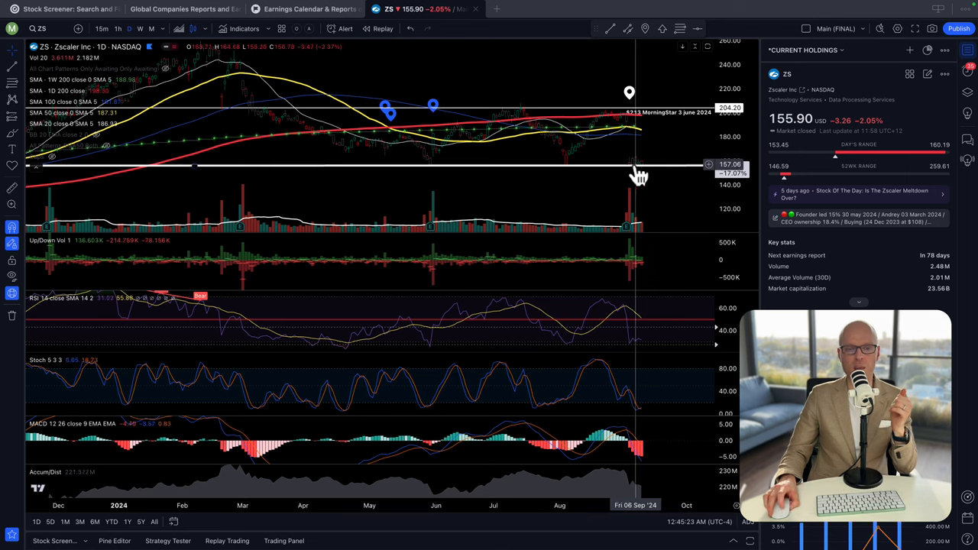
mouse_move(637, 162)
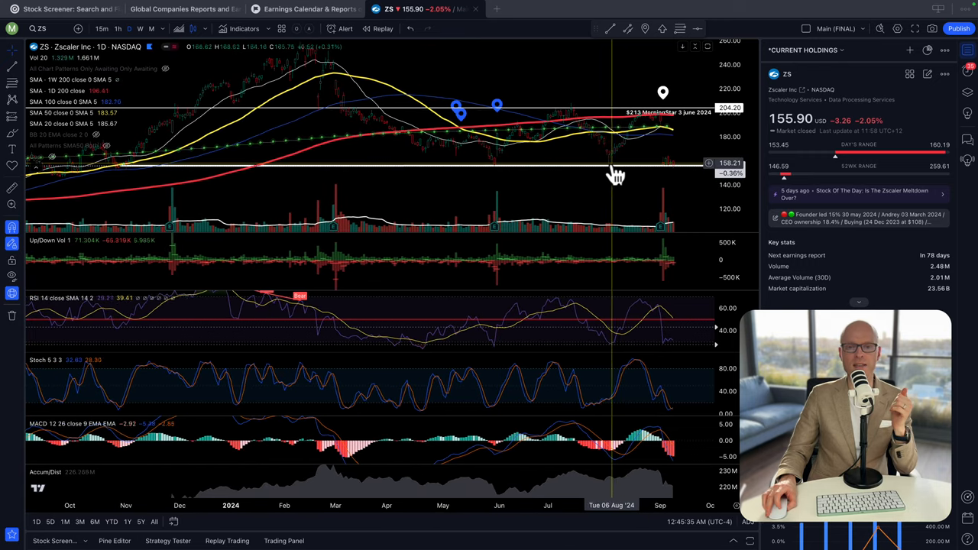
mouse_move(654, 174)
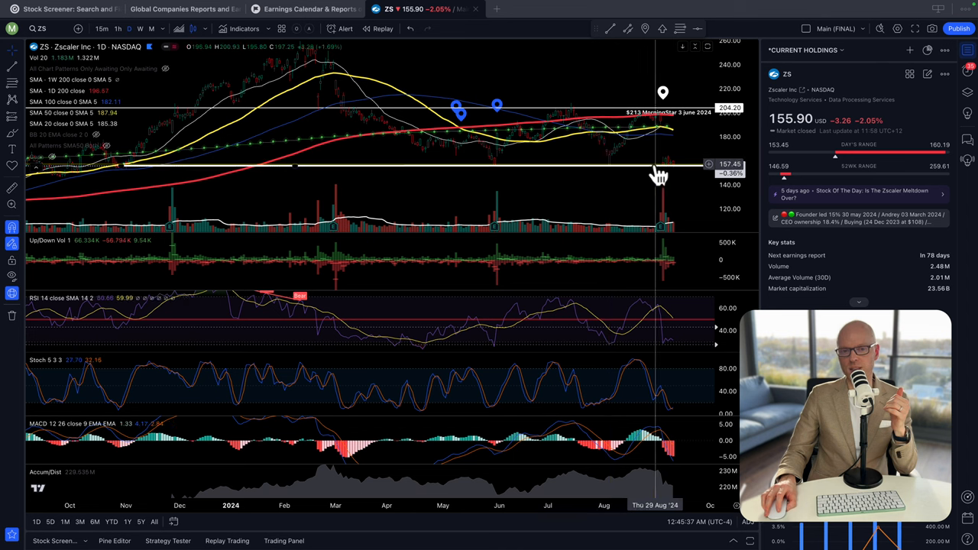
mouse_move(660, 174)
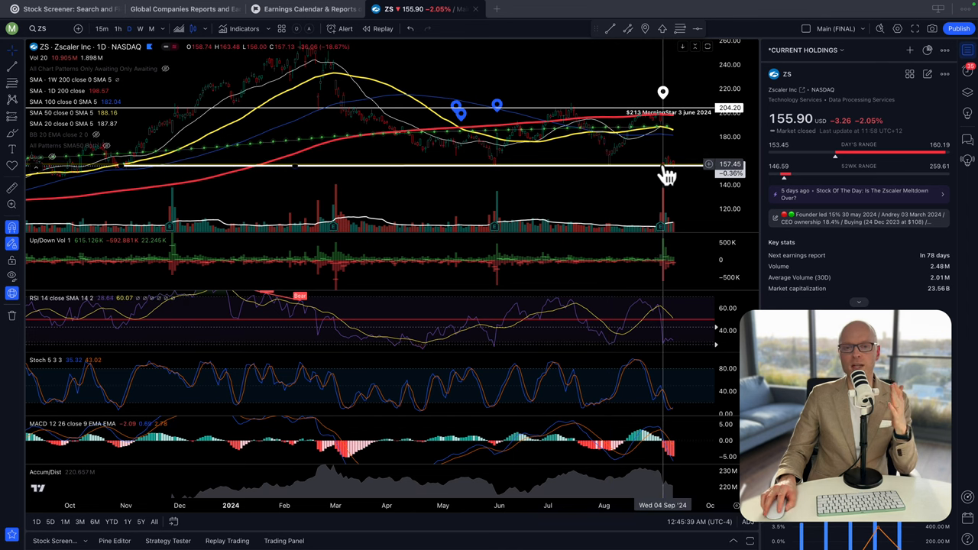
mouse_move(672, 188)
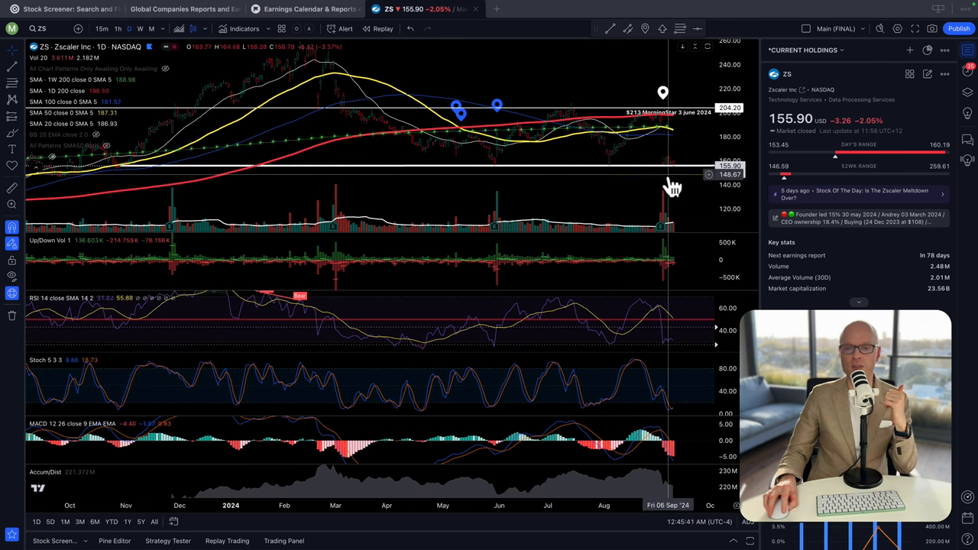
mouse_move(668, 177)
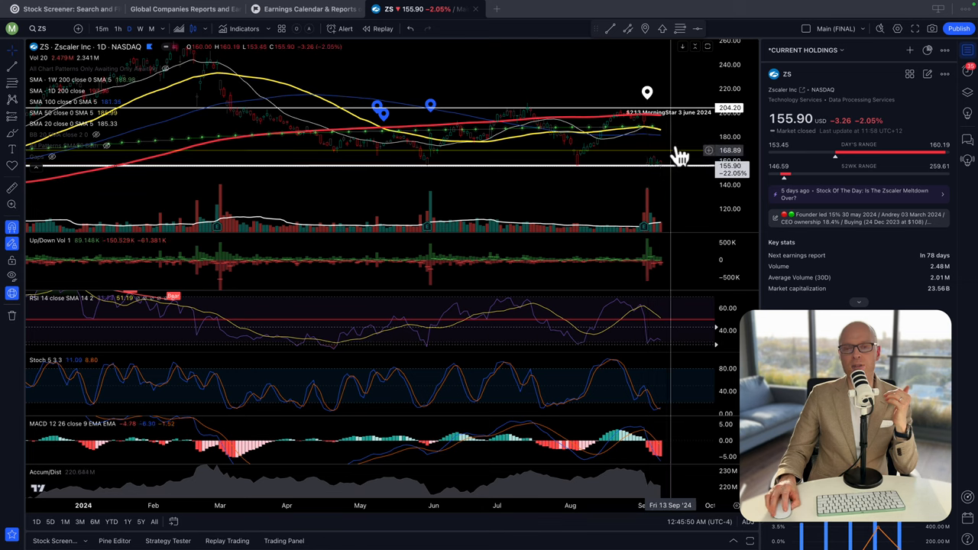
mouse_move(647, 174)
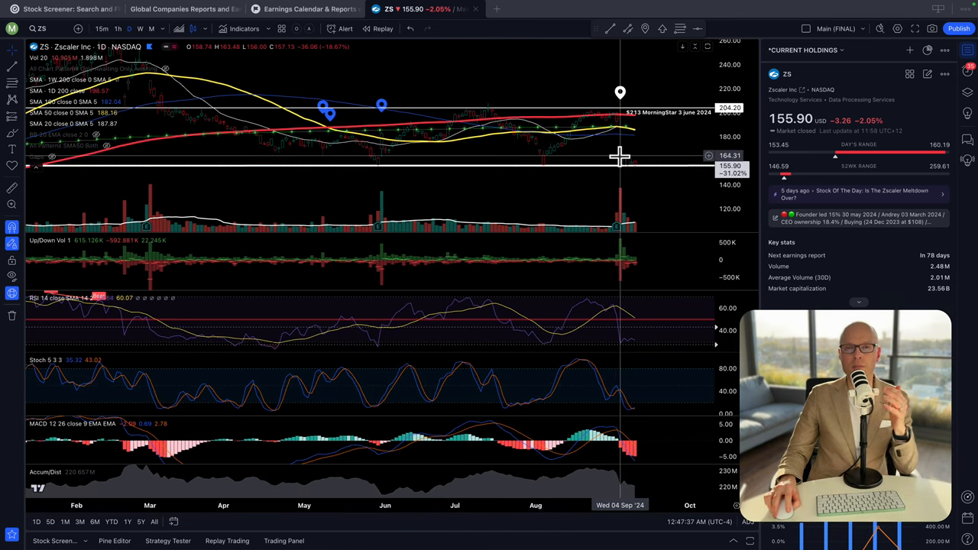
mouse_move(639, 153)
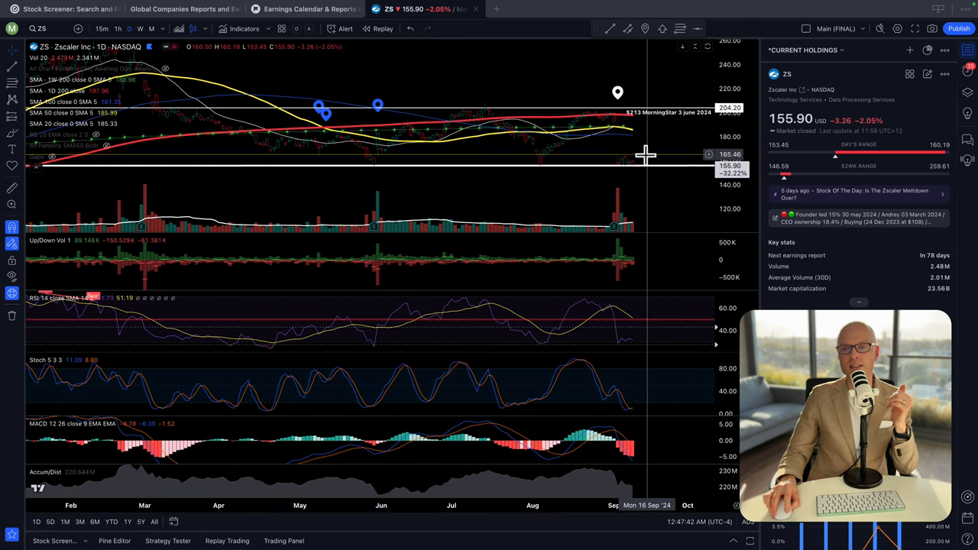
mouse_move(644, 154)
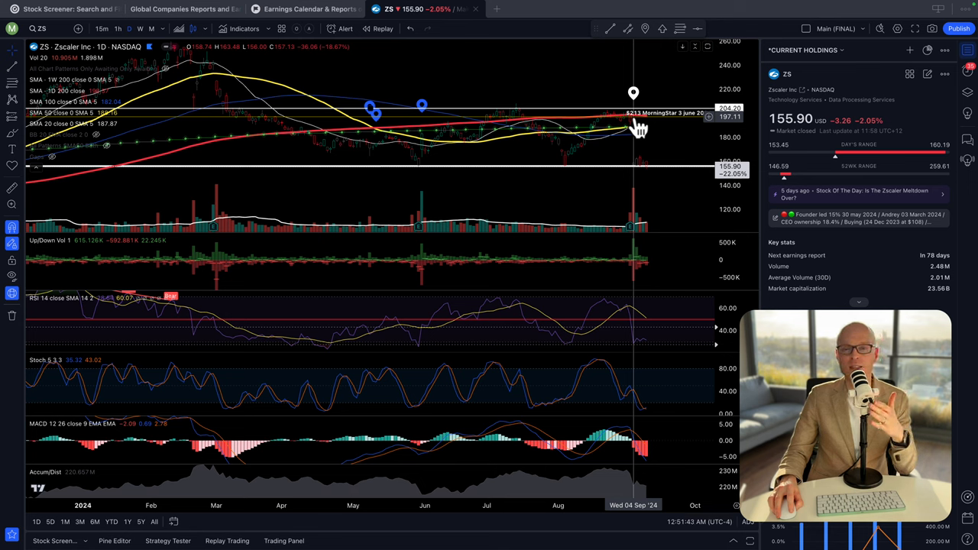
mouse_move(592, 126)
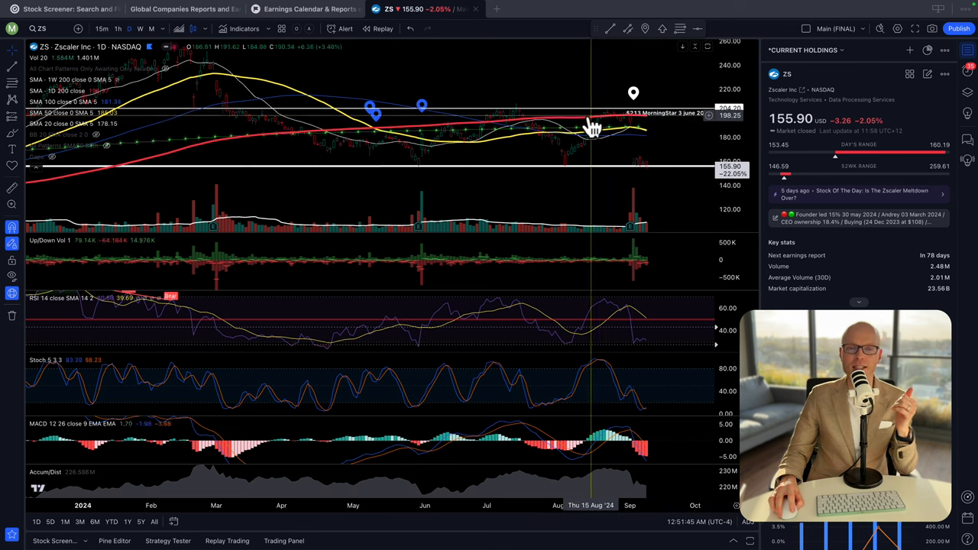
mouse_move(588, 128)
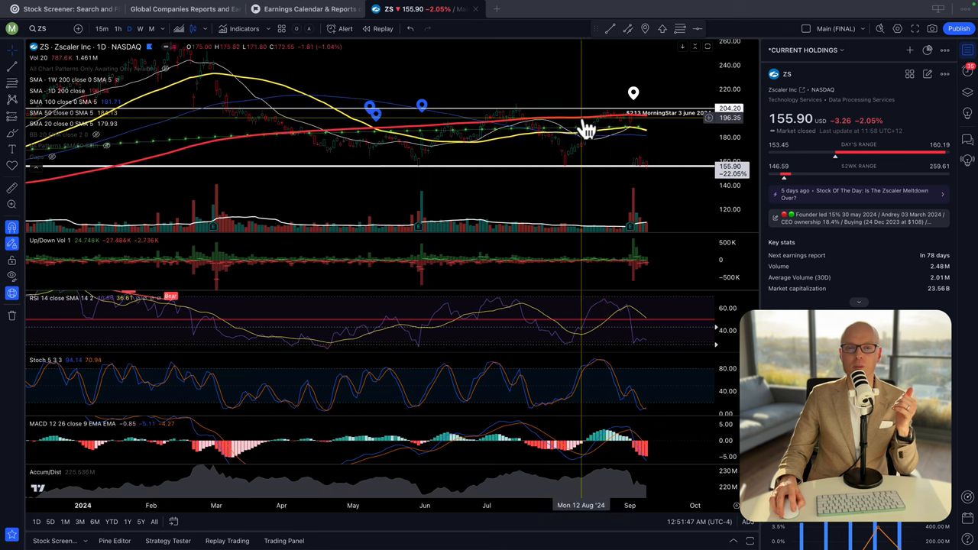
mouse_move(571, 119)
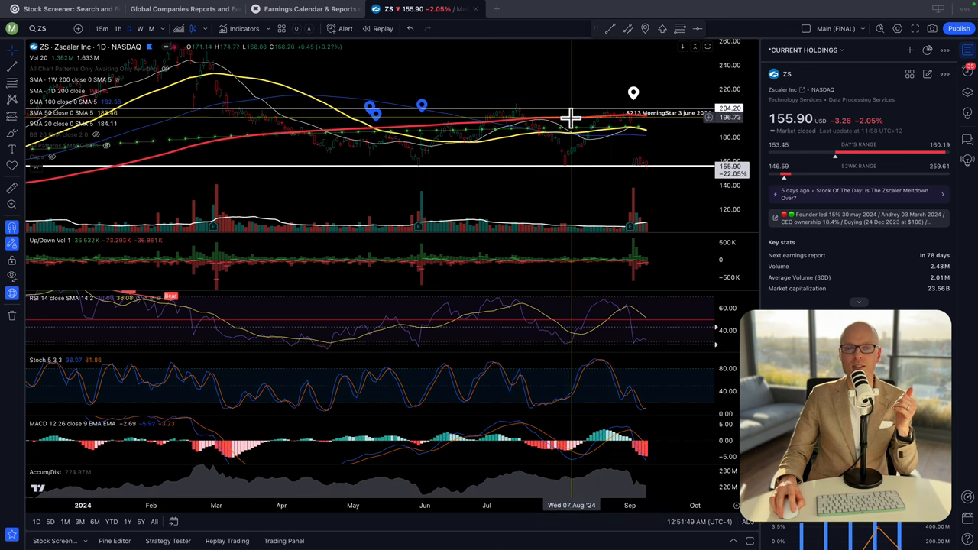
mouse_move(646, 122)
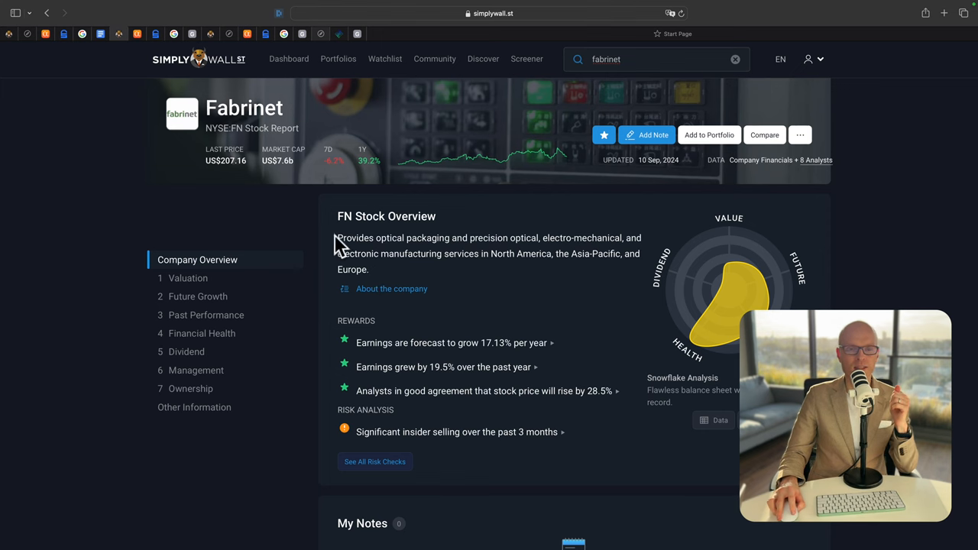
mouse_move(435, 240)
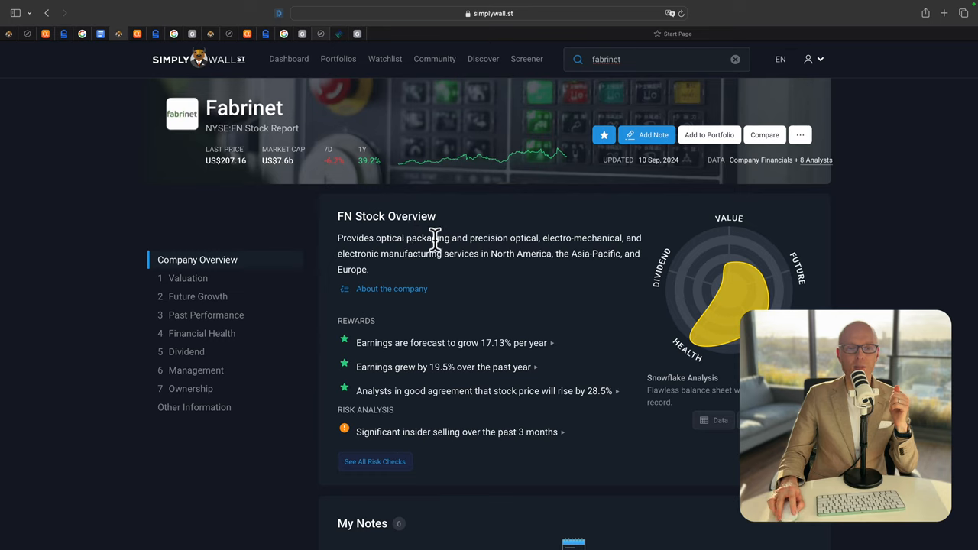
mouse_move(334, 256)
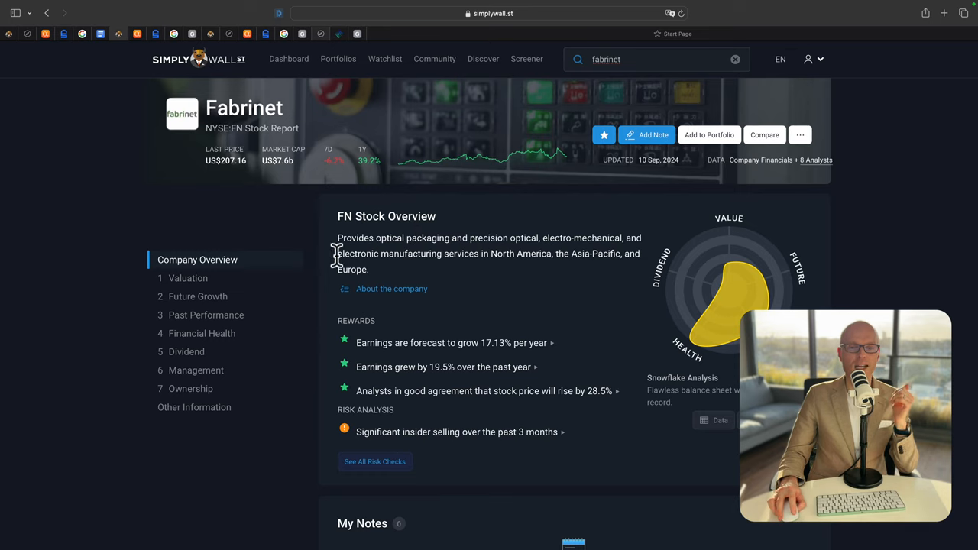
mouse_move(488, 257)
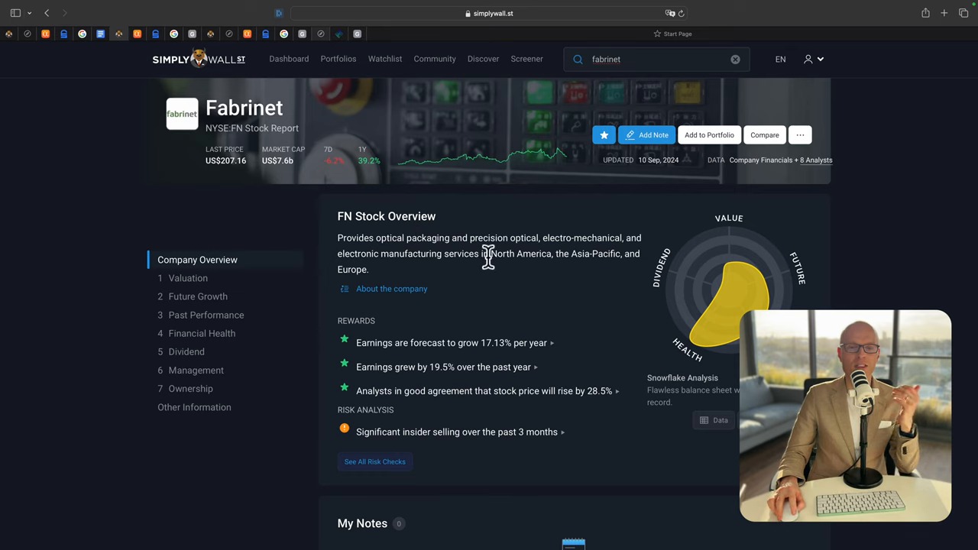
mouse_move(410, 266)
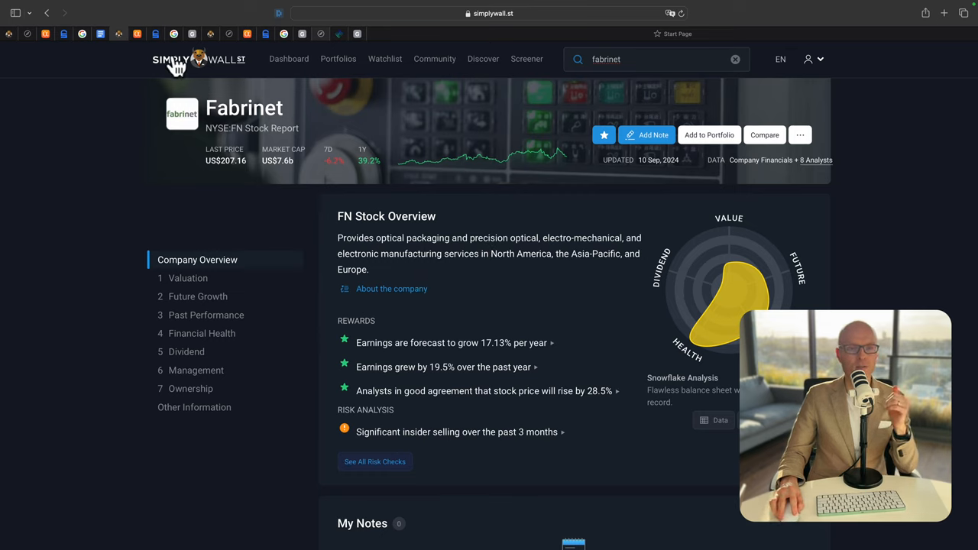
mouse_move(394, 338)
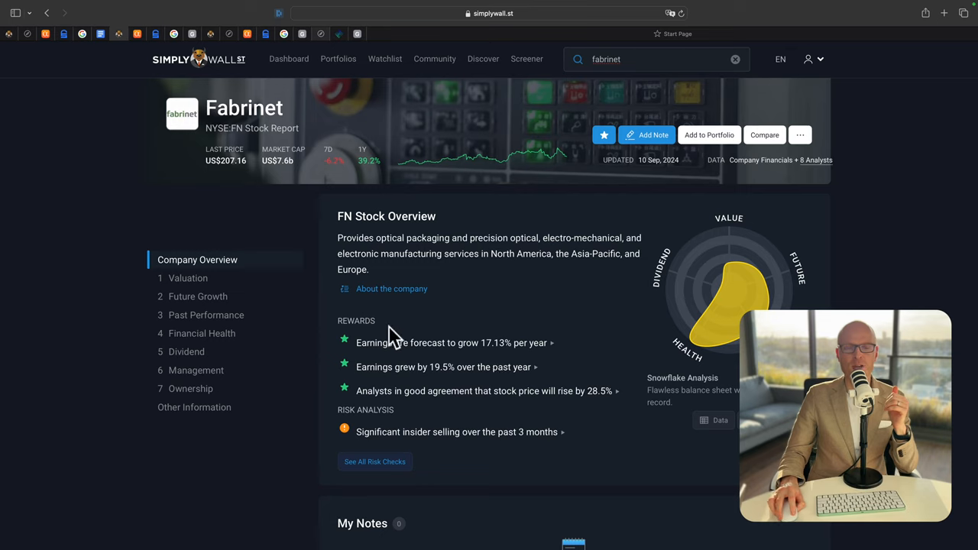
mouse_move(439, 366)
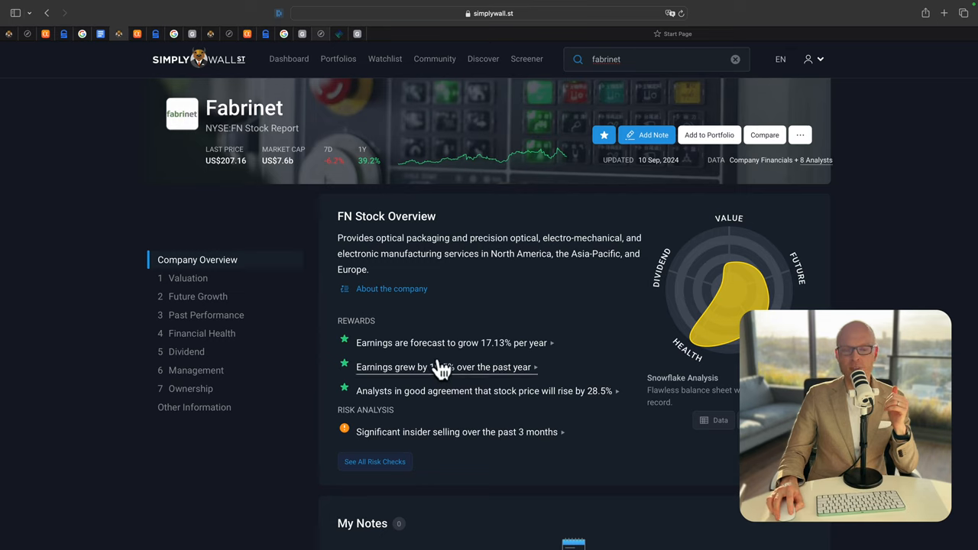
mouse_move(359, 397)
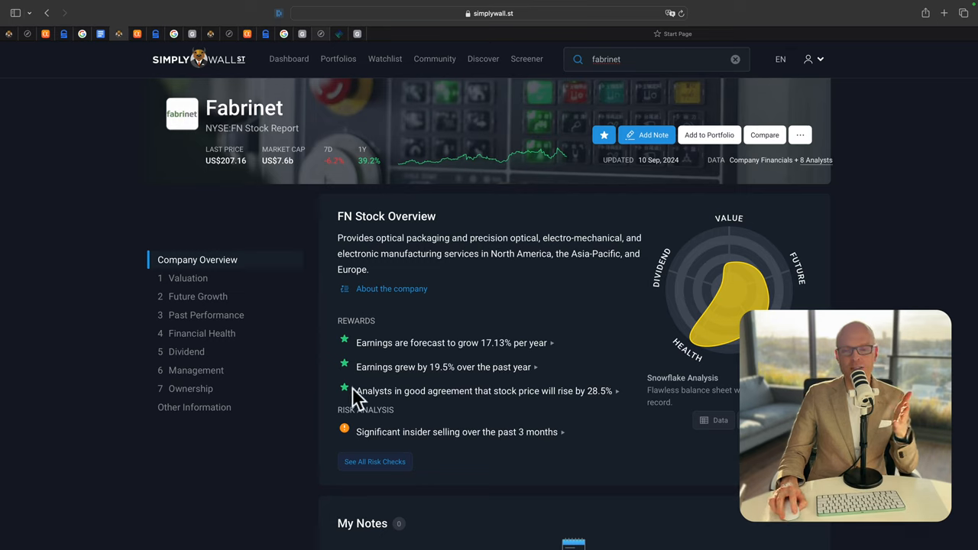
mouse_move(606, 418)
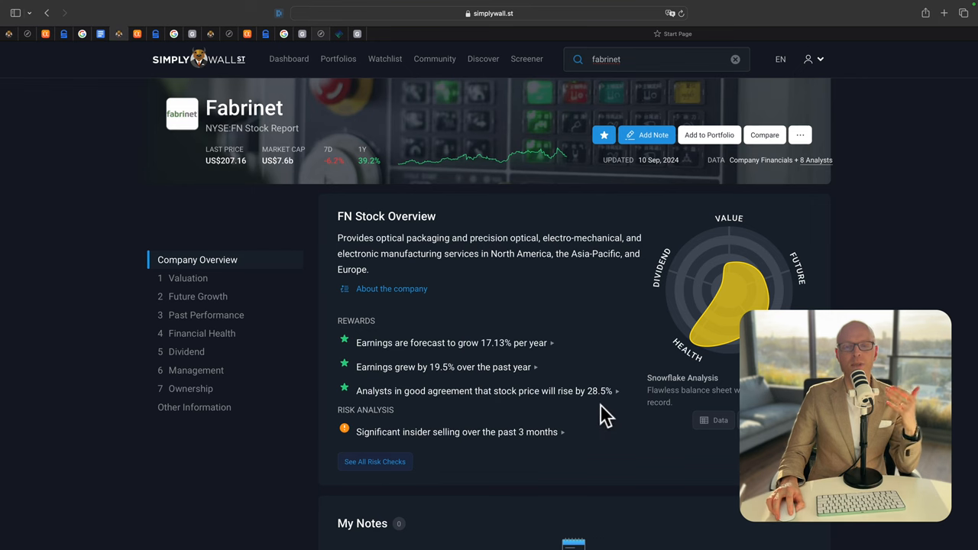
Scroll to Fabrinet's Share Price vs Fair Value chart: US$90.03 fair value, 130.1% overvalued
scroll(down, 3)
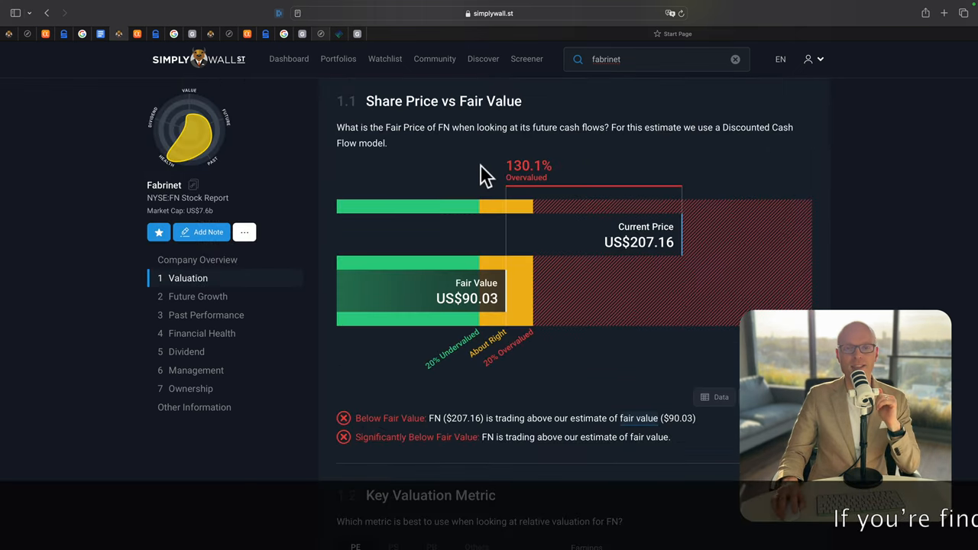
mouse_move(546, 168)
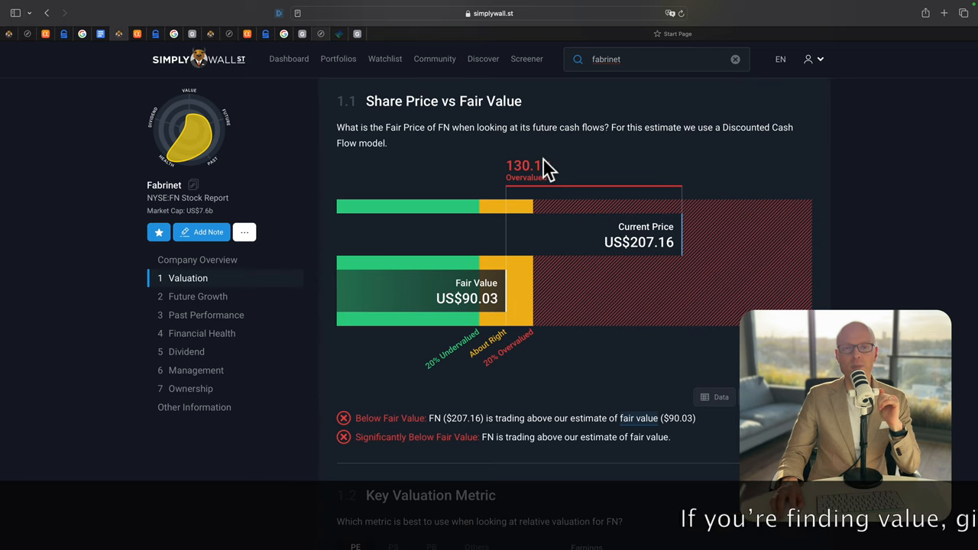
mouse_move(569, 199)
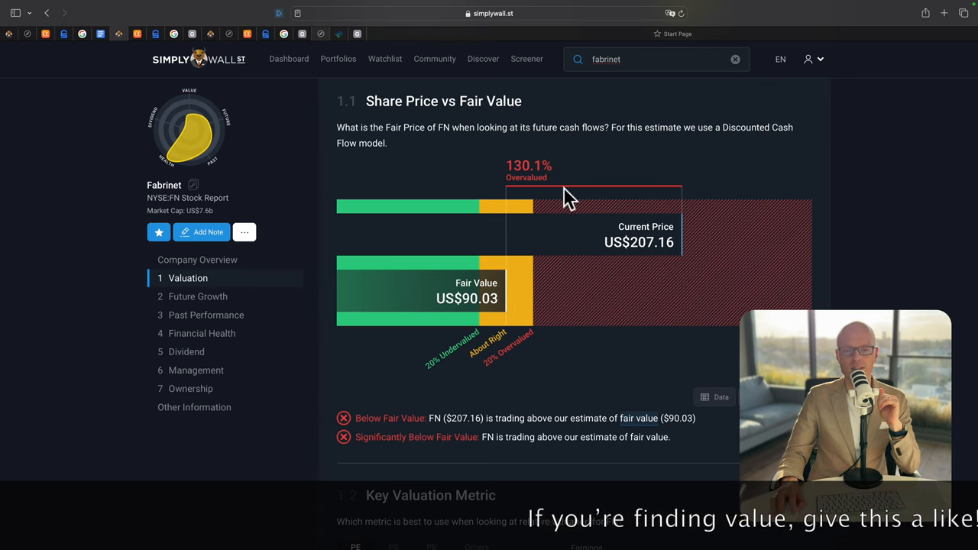
mouse_move(643, 283)
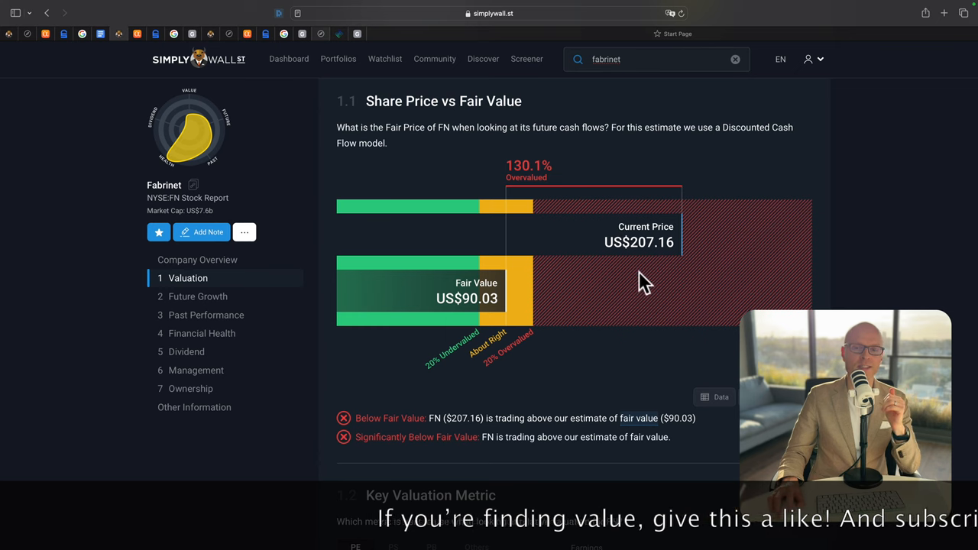
mouse_move(470, 283)
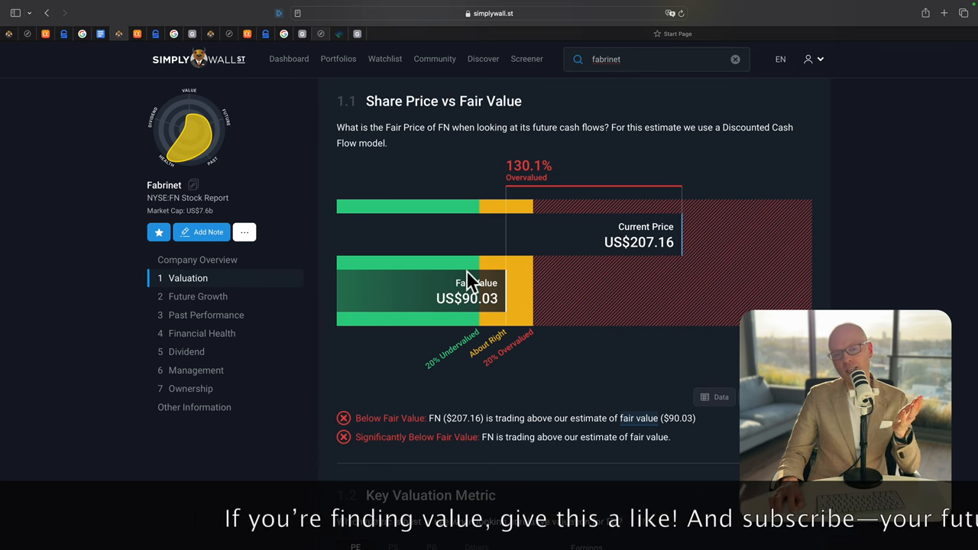
mouse_move(477, 332)
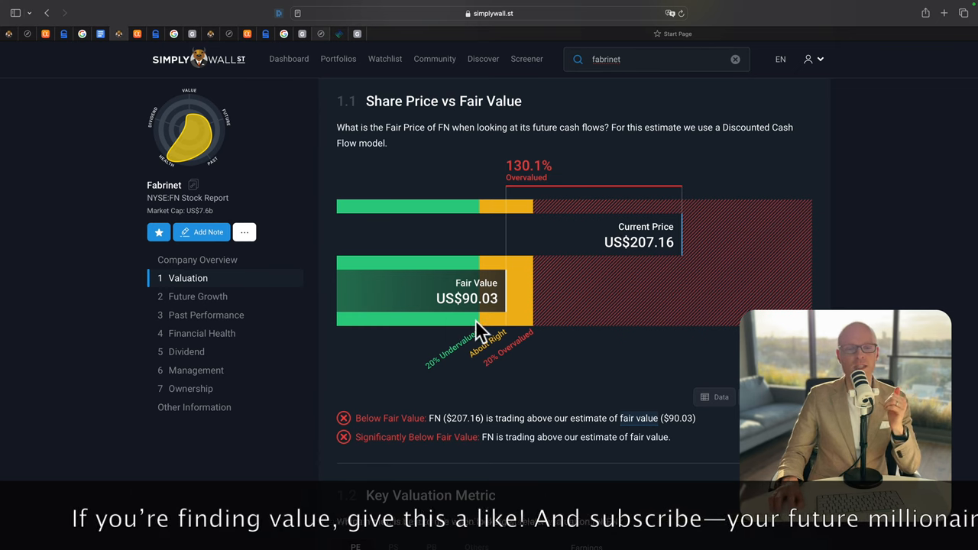
mouse_move(565, 362)
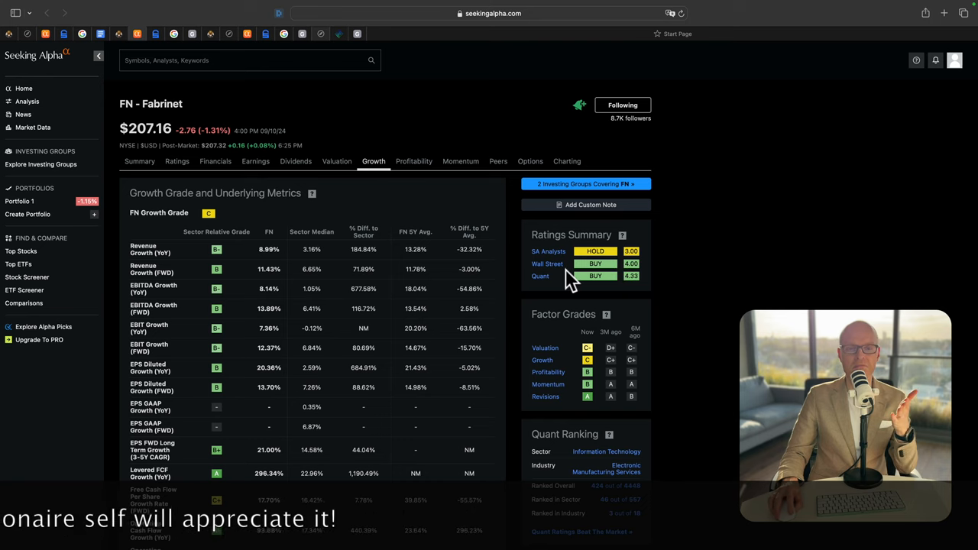
mouse_move(547, 264)
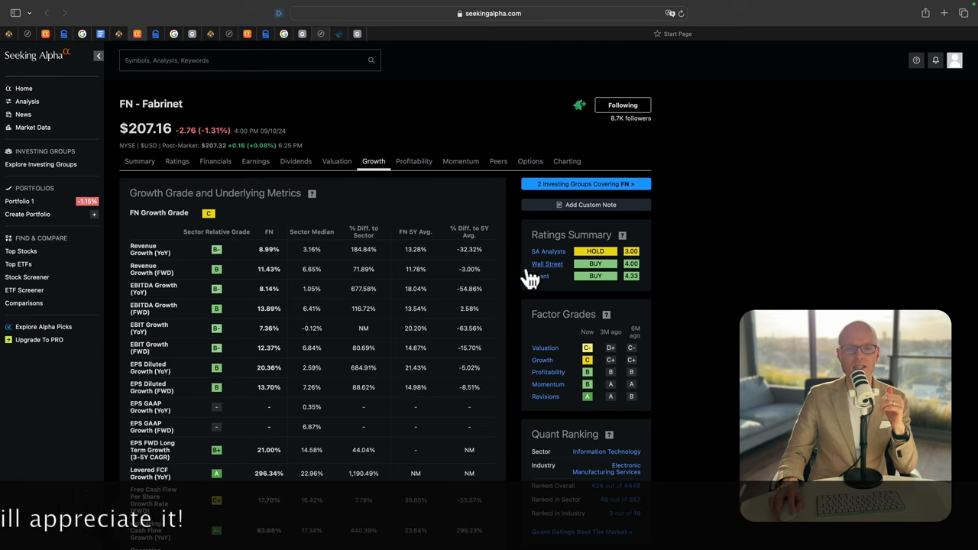
mouse_move(577, 287)
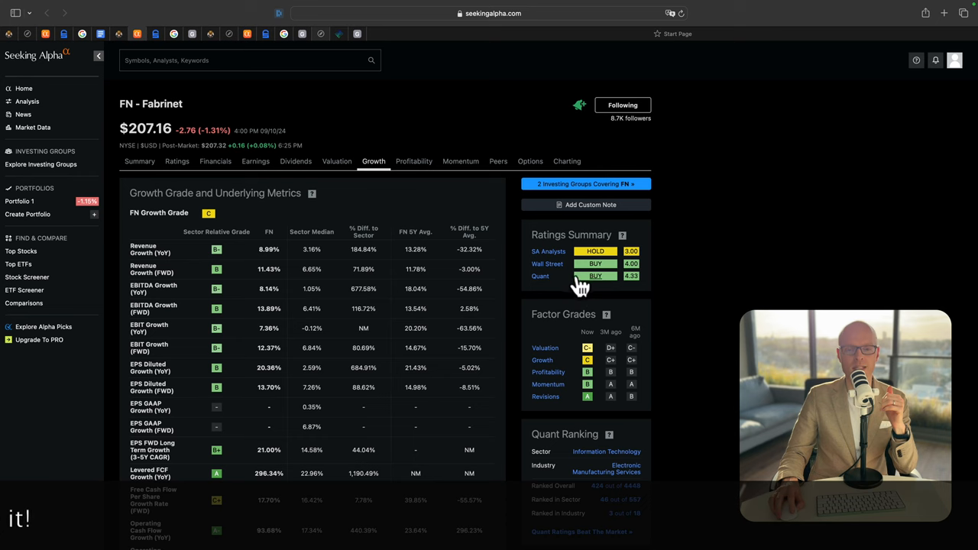
scroll(down, 3)
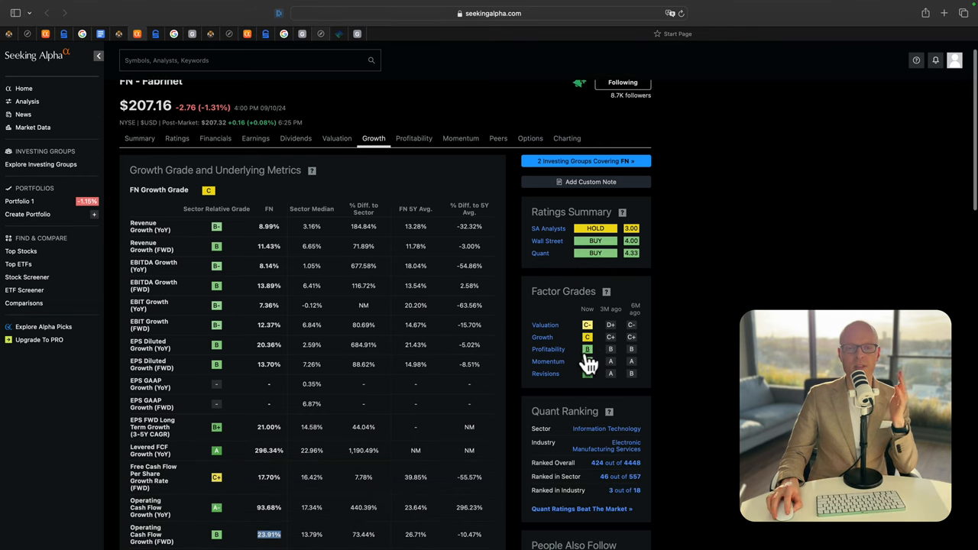
mouse_move(535, 378)
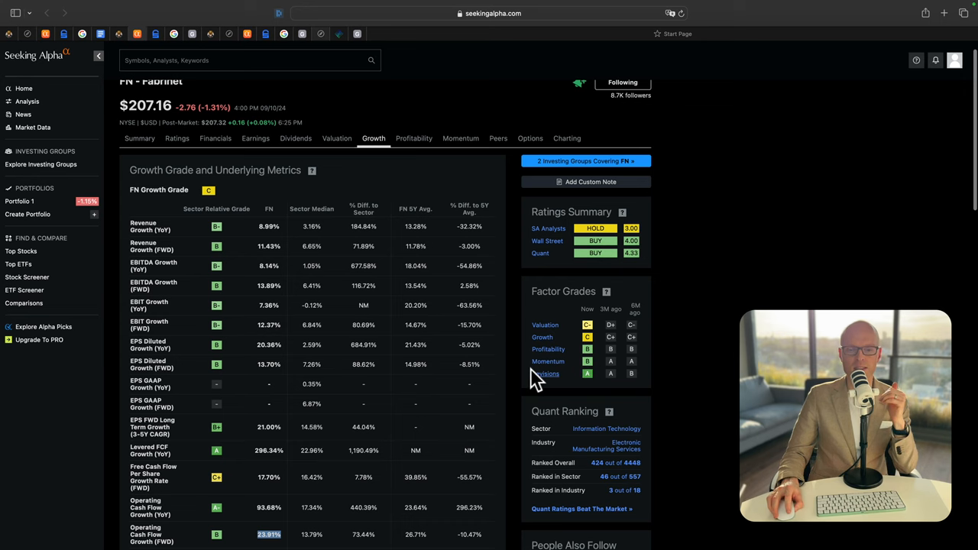
scroll(down, 3)
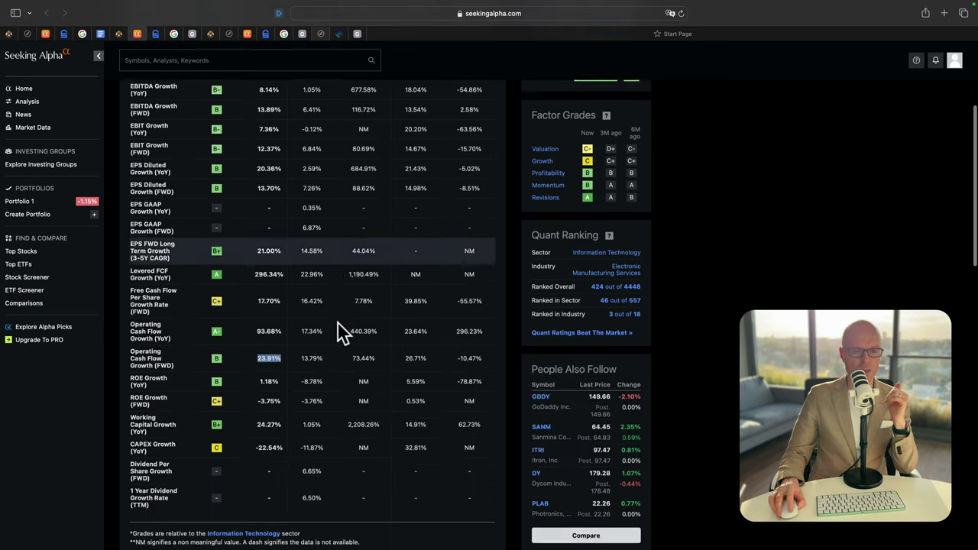
scroll(down, 3)
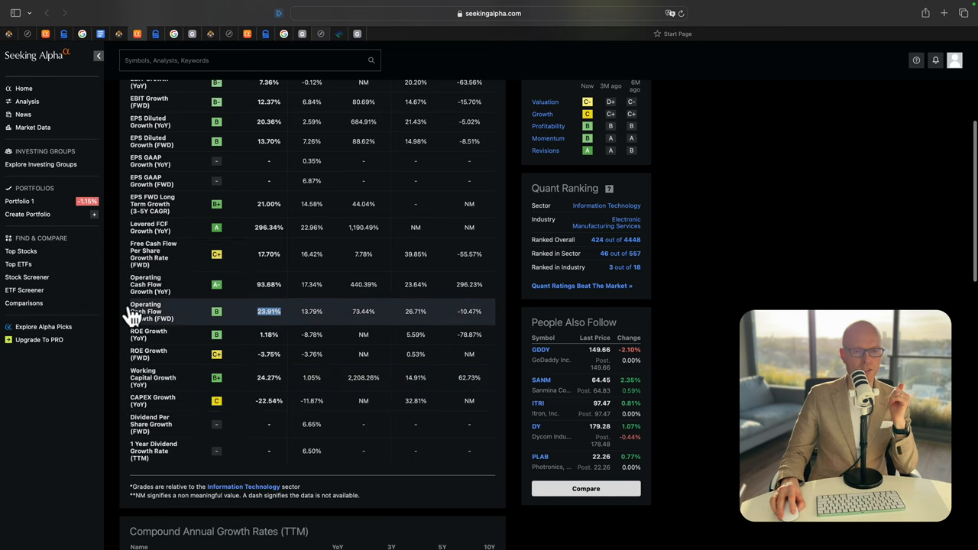
mouse_move(145, 310)
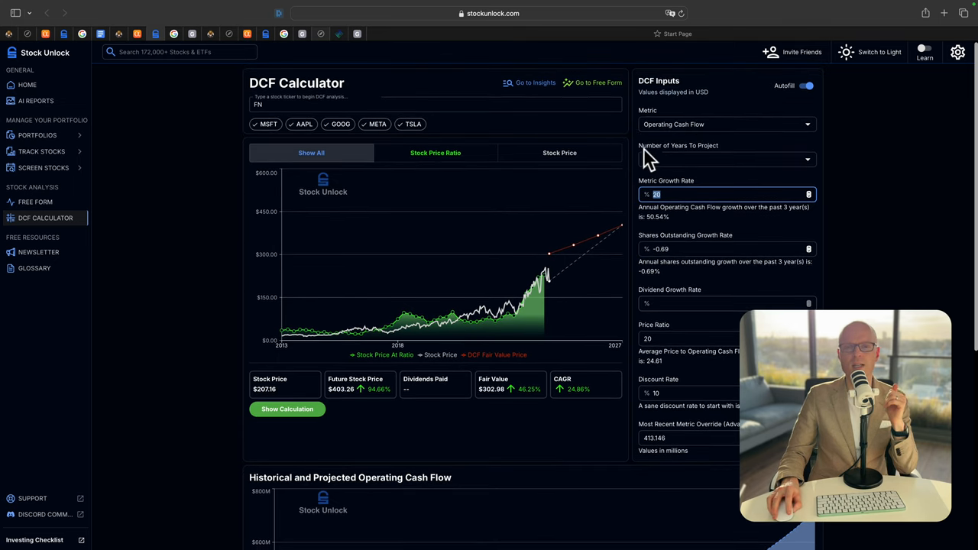
Set Fabrinet's DCF growth rate to 20% over three years, yielding a $302.98 fair value
click(725, 159)
text(19.9)
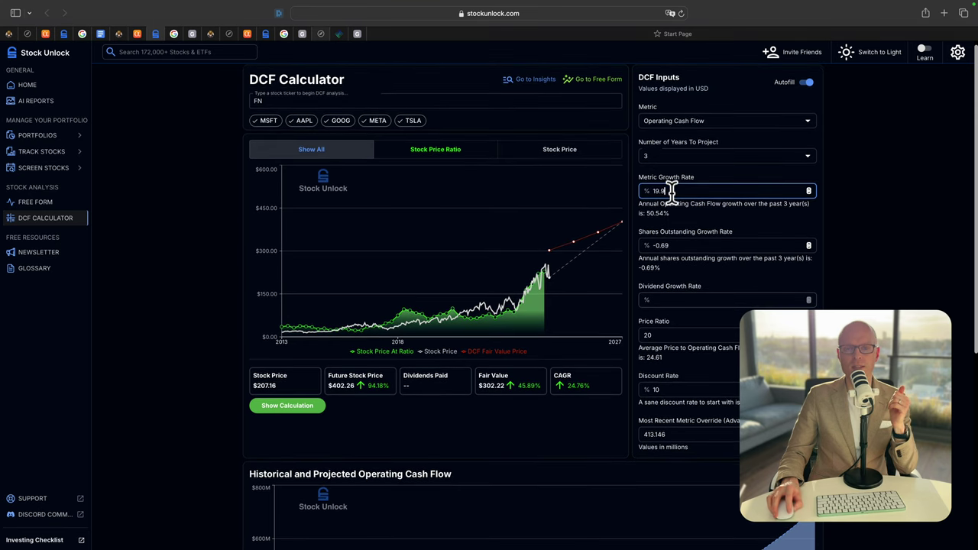
text(20.2)
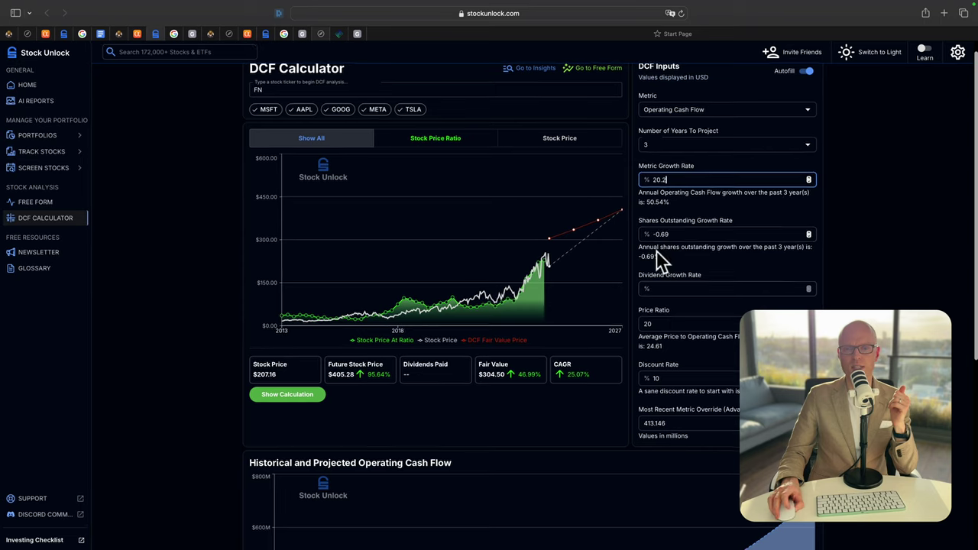
scroll(down, 3)
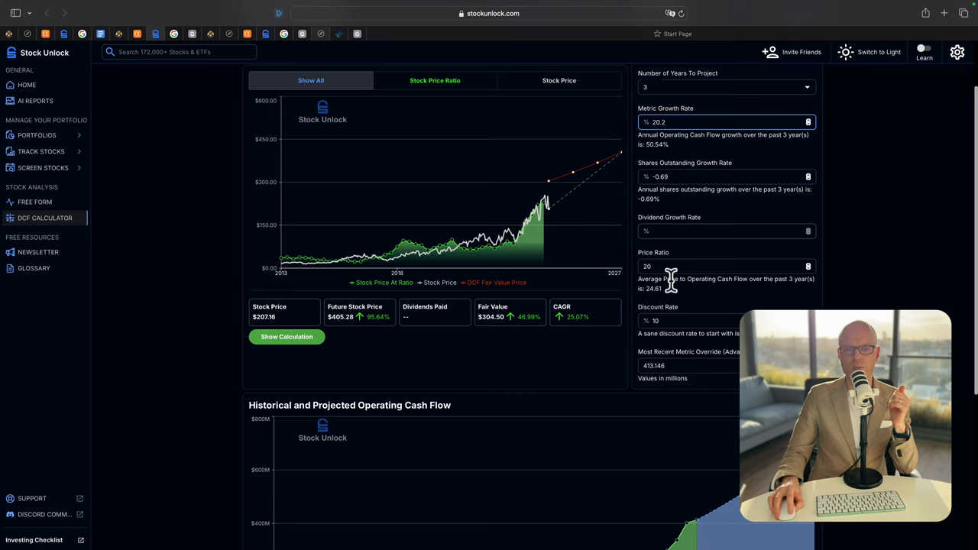
mouse_move(707, 275)
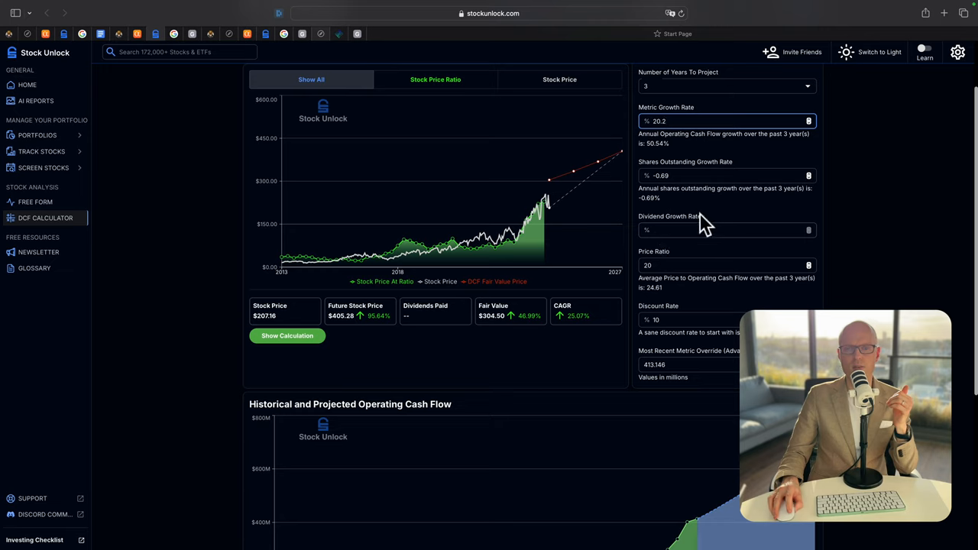
click(725, 121)
text(20)
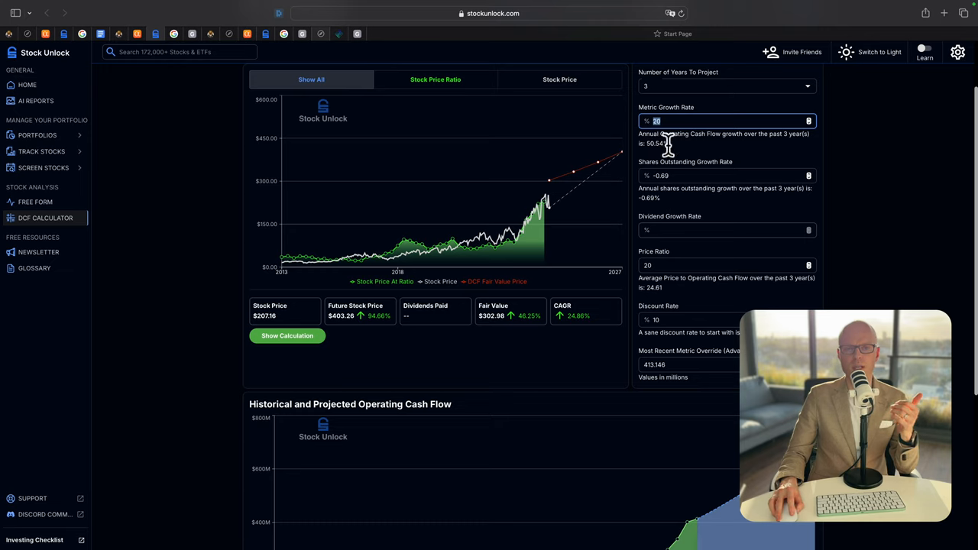
mouse_move(772, 145)
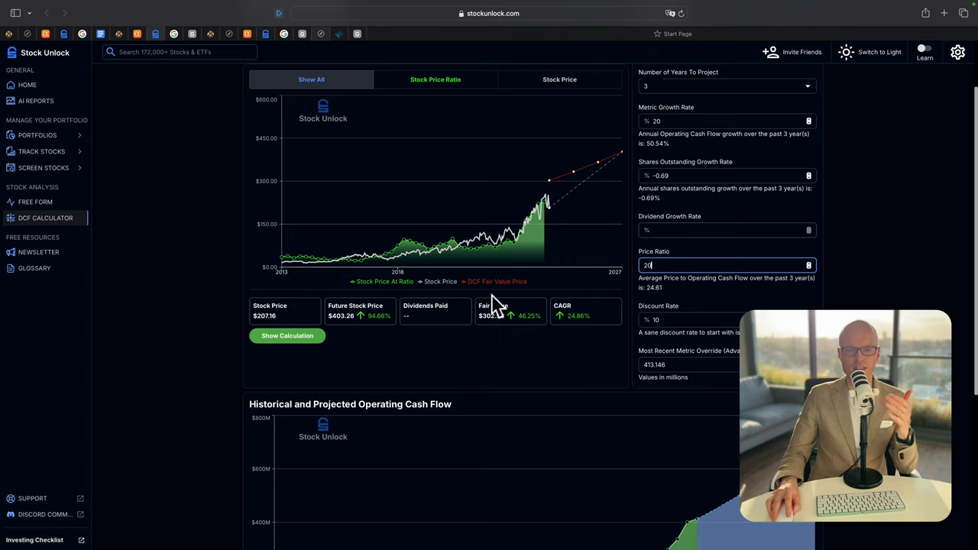
mouse_move(484, 319)
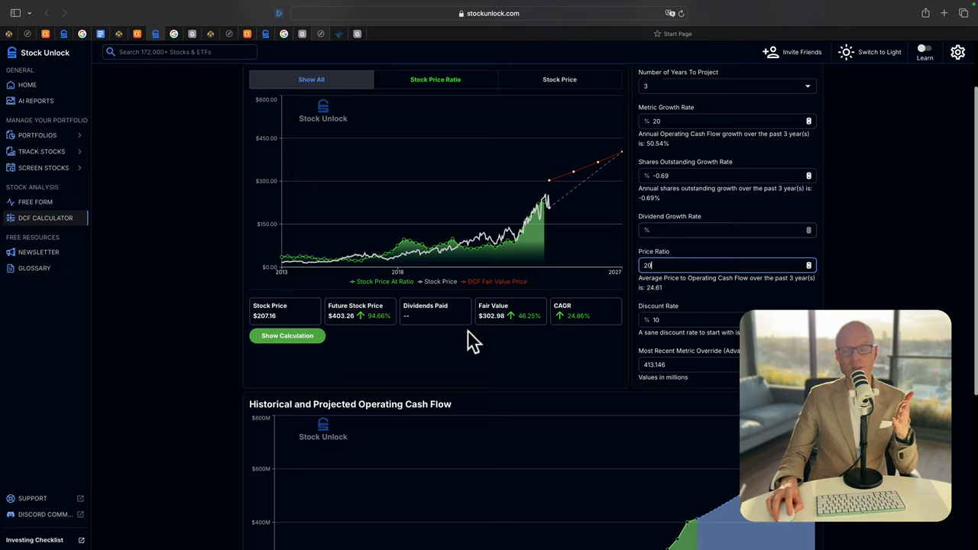
mouse_move(531, 336)
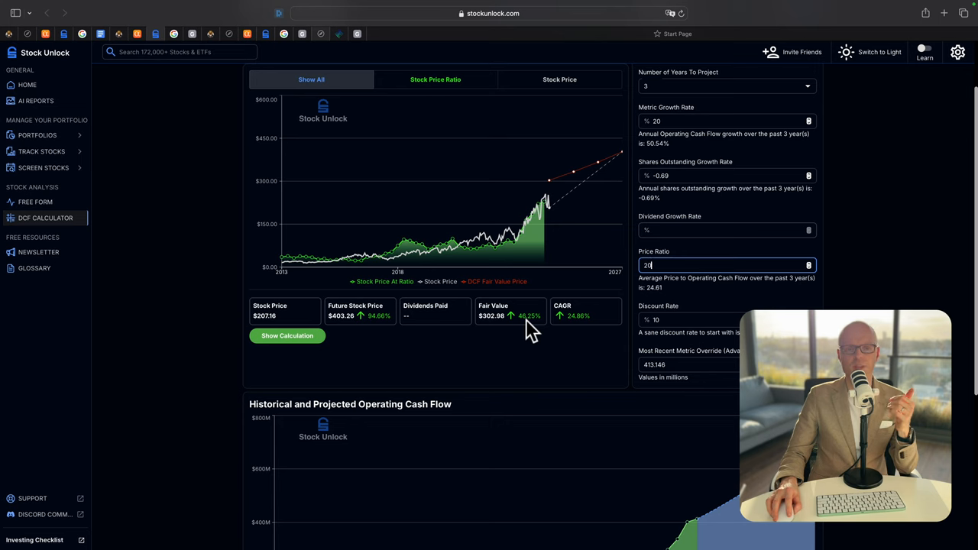
scroll(up, 3)
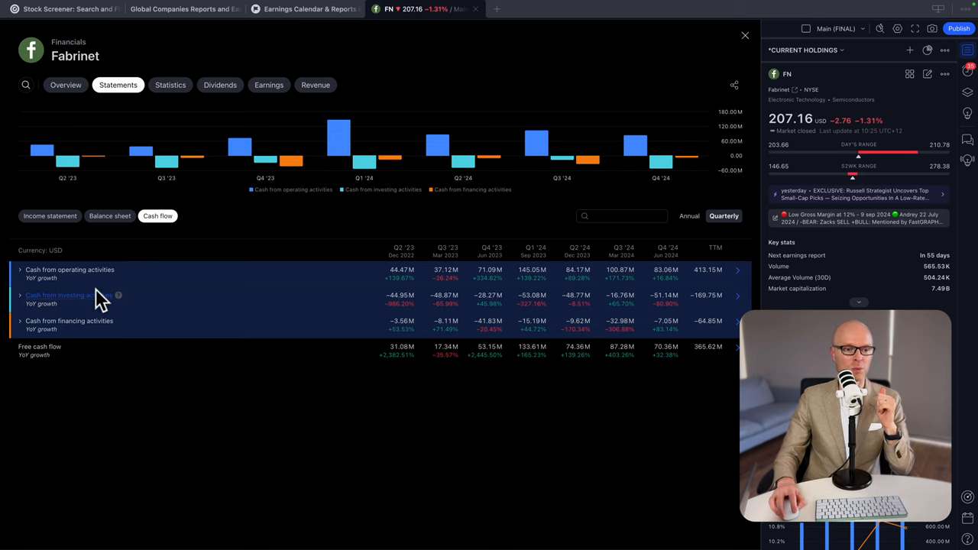
mouse_move(146, 275)
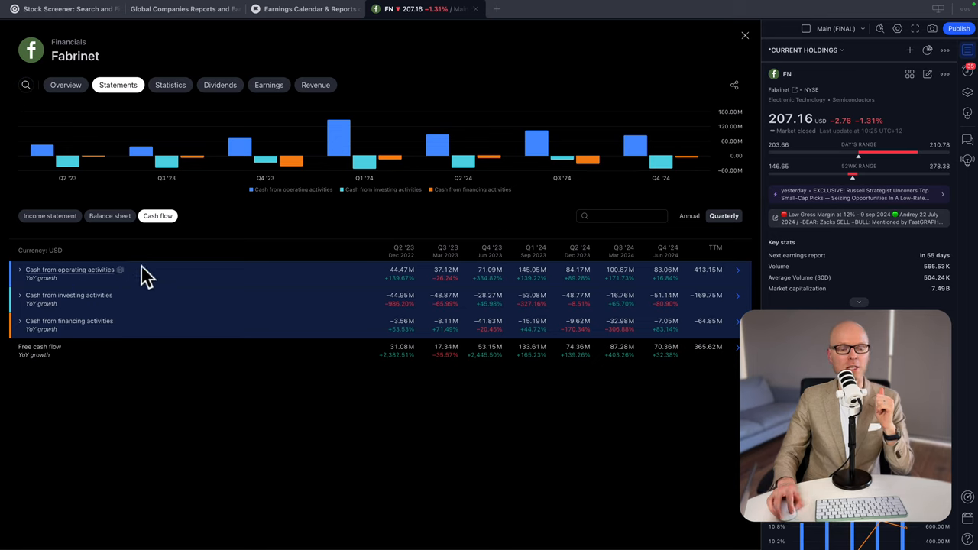
mouse_move(8, 275)
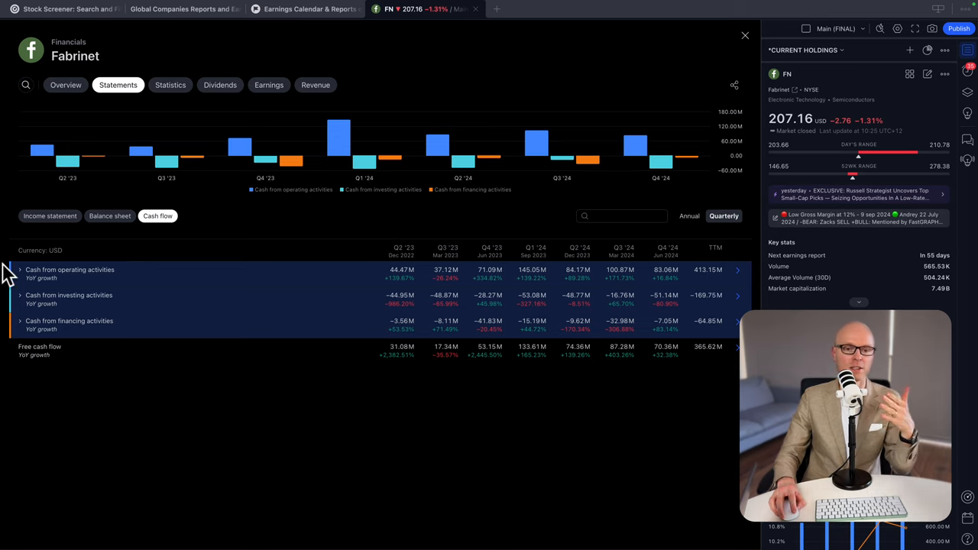
mouse_move(682, 265)
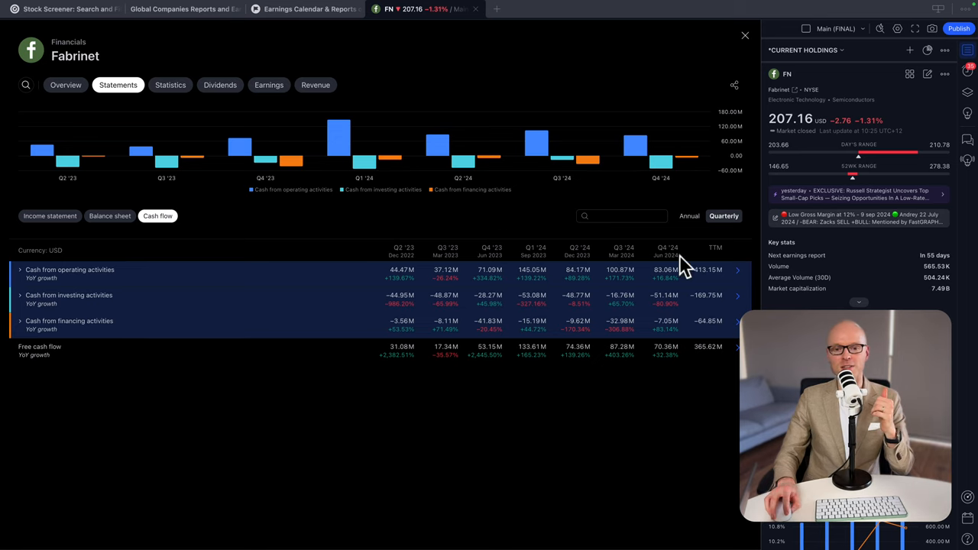
mouse_move(500, 244)
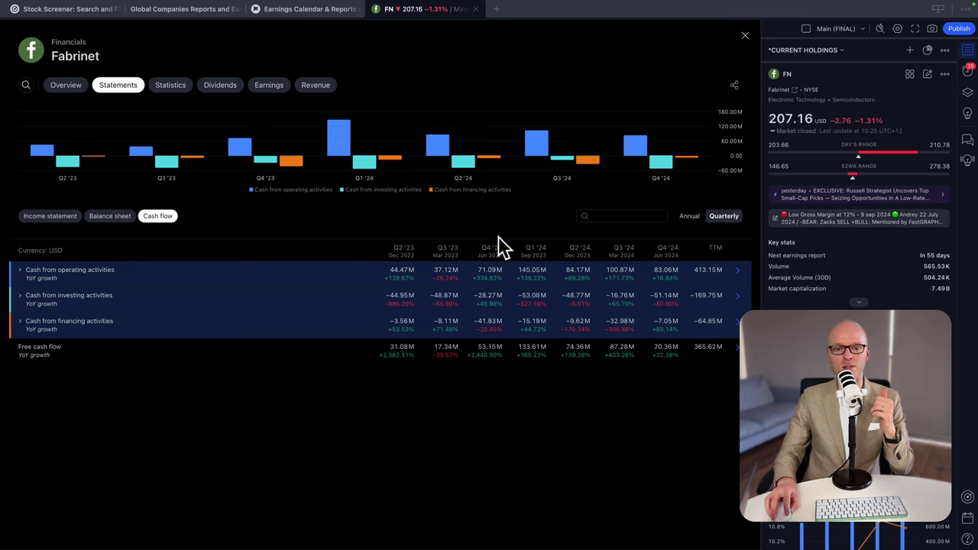
mouse_move(501, 256)
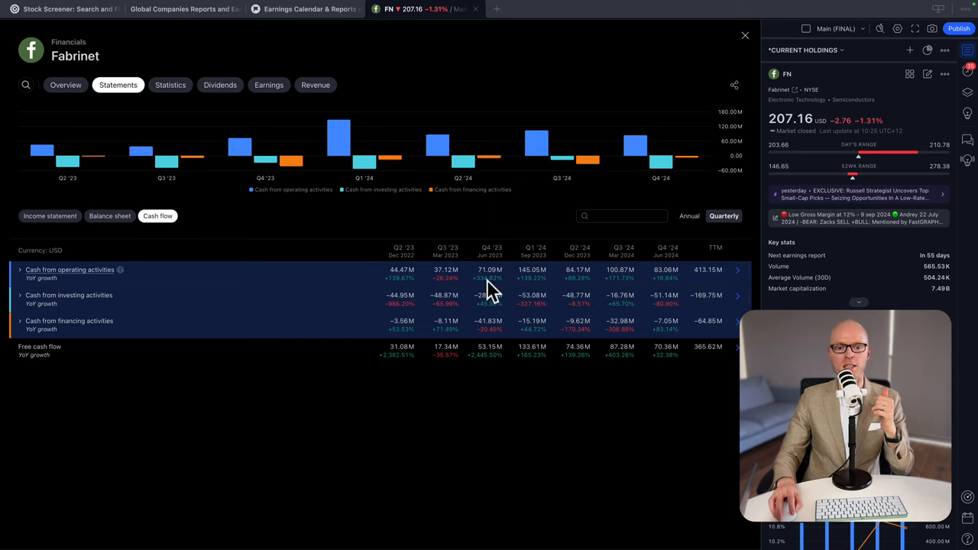
mouse_move(539, 290)
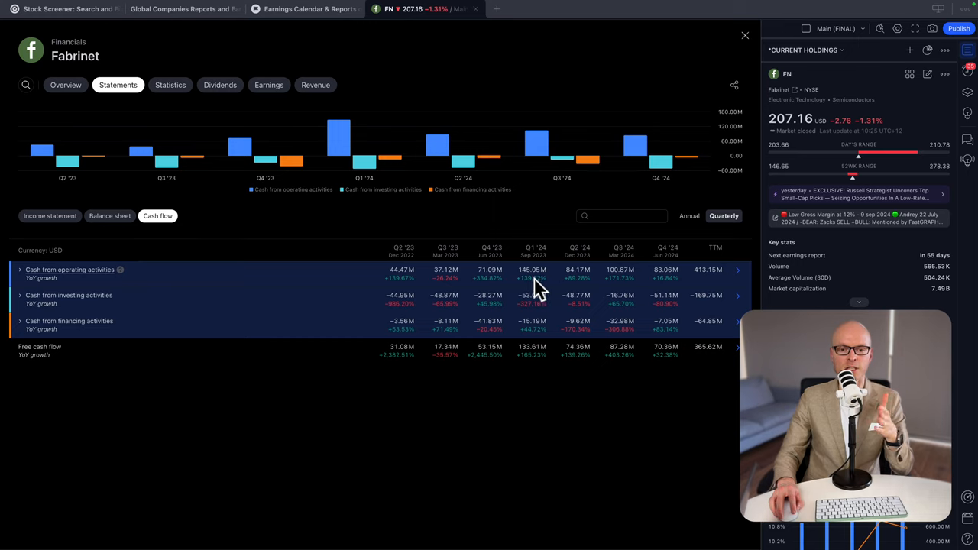
mouse_move(626, 286)
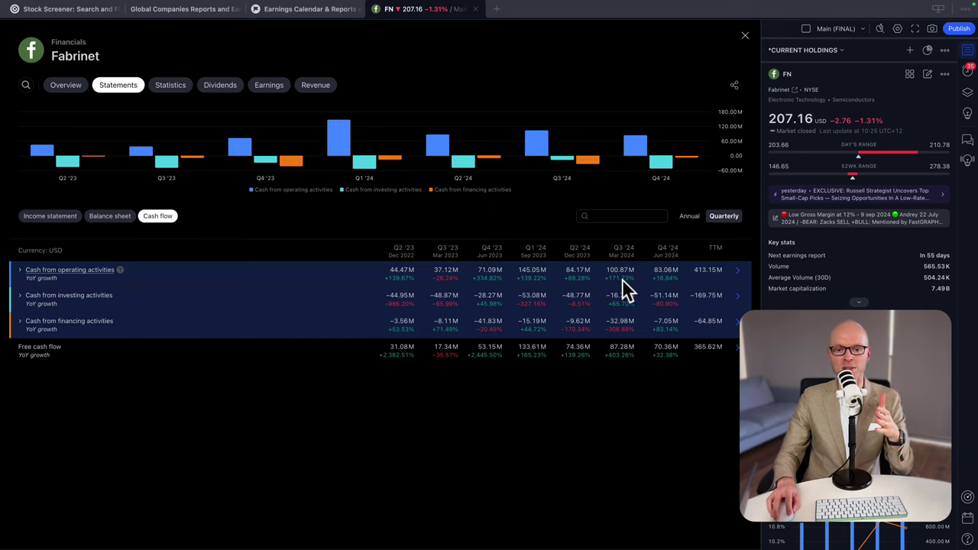
mouse_move(618, 289)
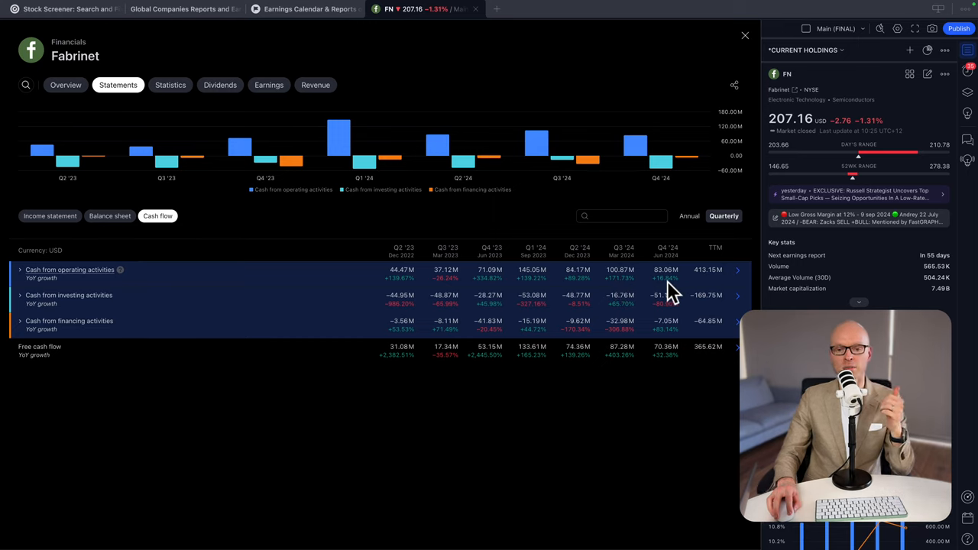
mouse_move(533, 287)
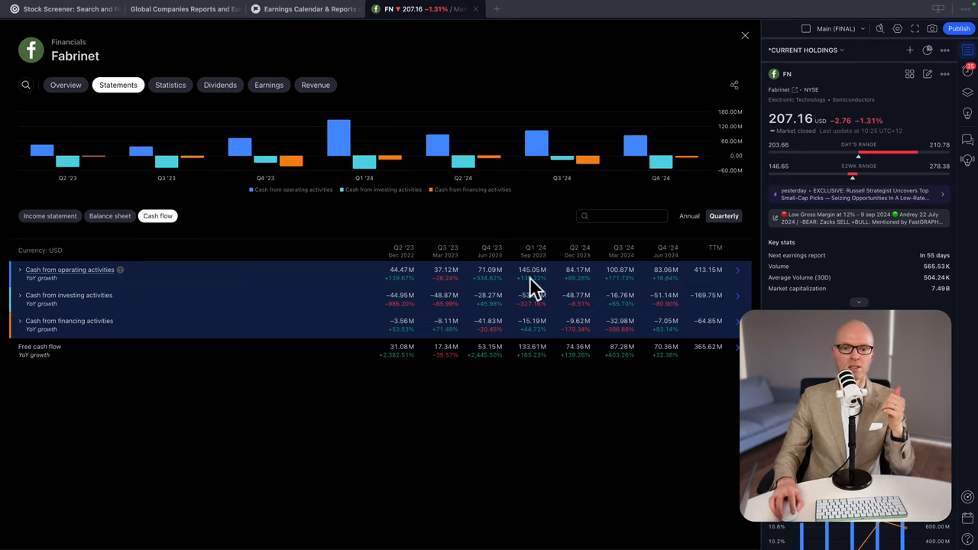
mouse_move(634, 298)
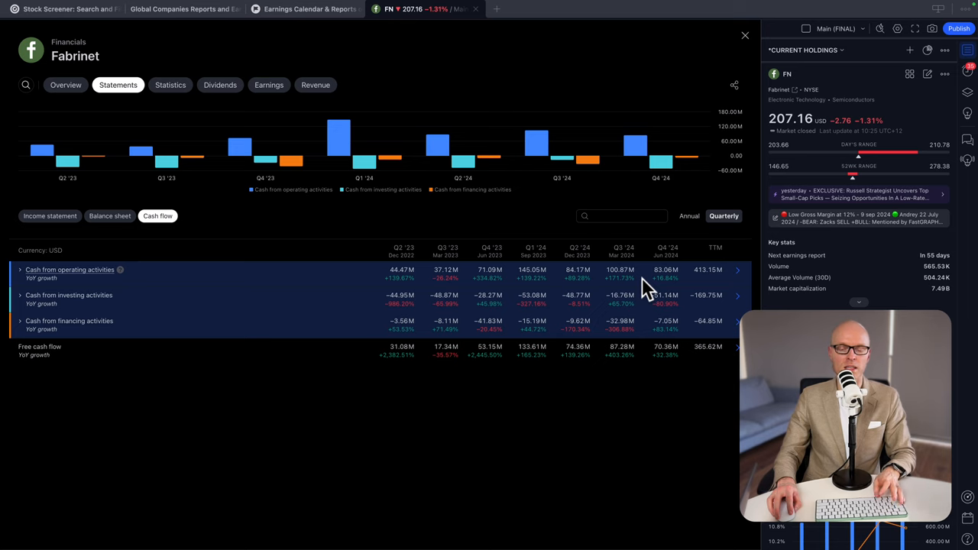
mouse_move(640, 298)
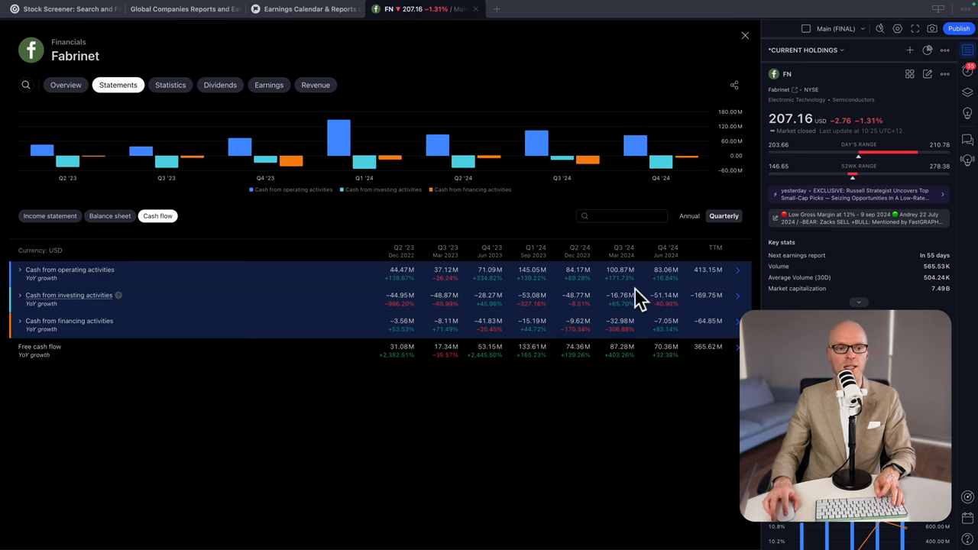
click(49, 215)
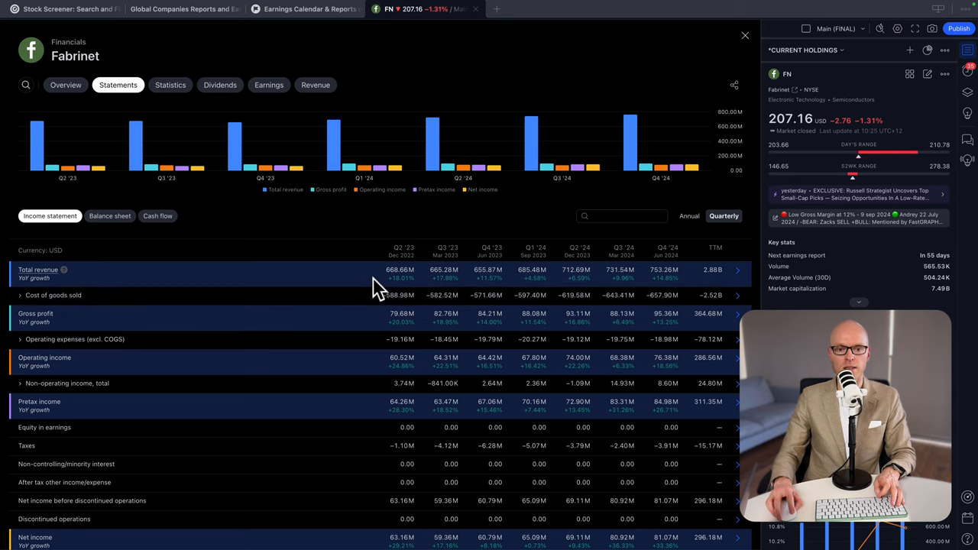
mouse_move(459, 278)
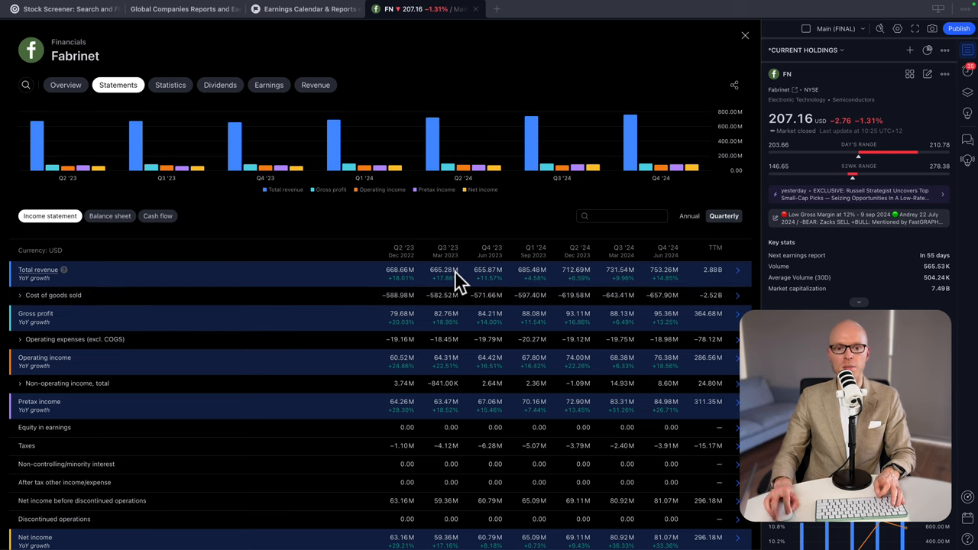
click(269, 85)
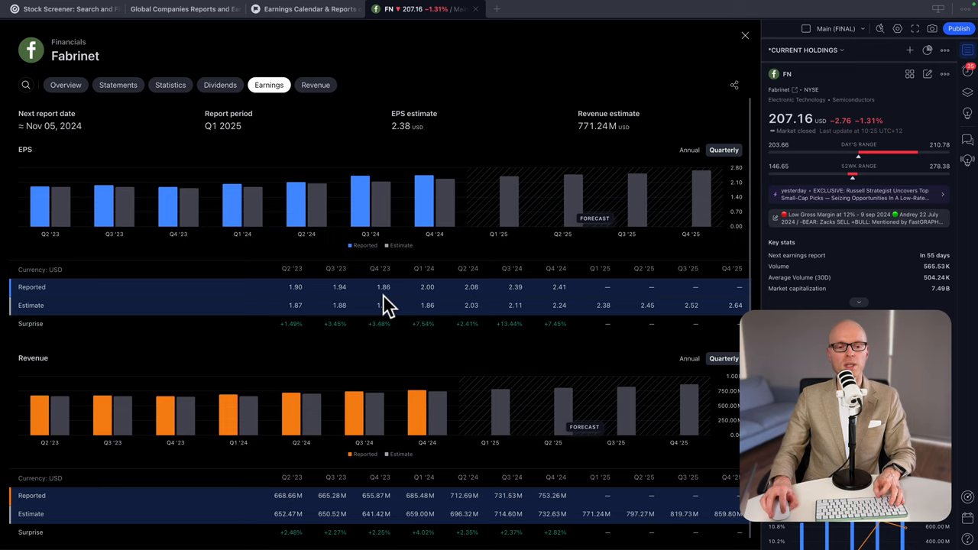
mouse_move(550, 367)
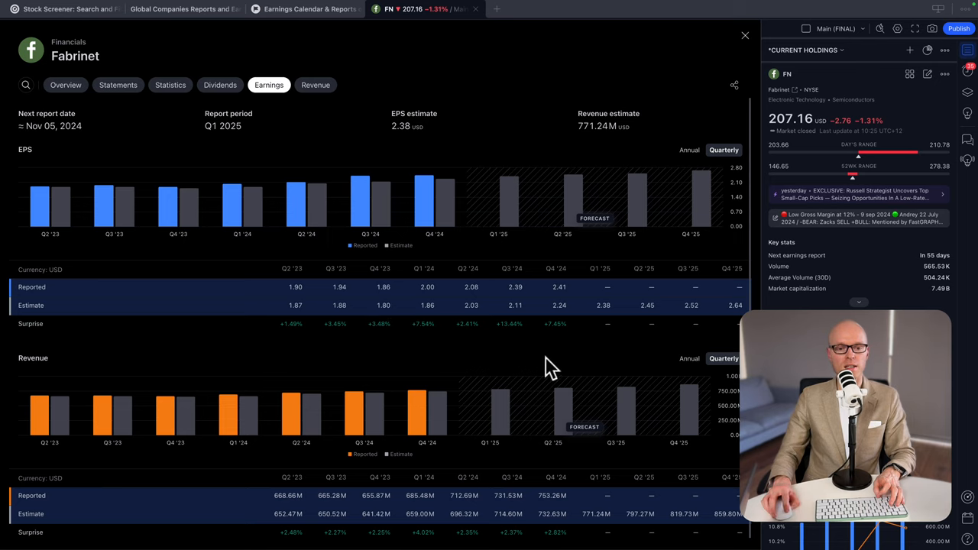
mouse_move(381, 359)
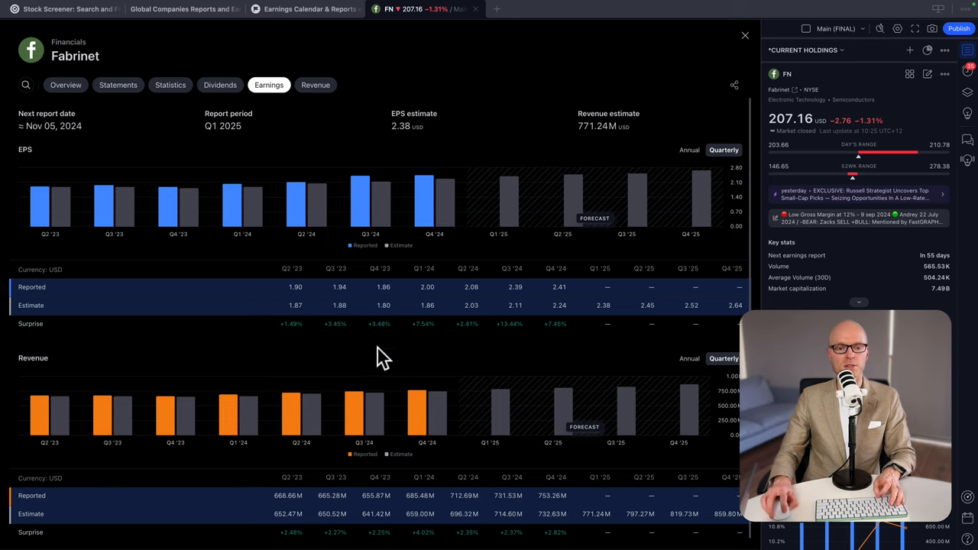
mouse_move(405, 367)
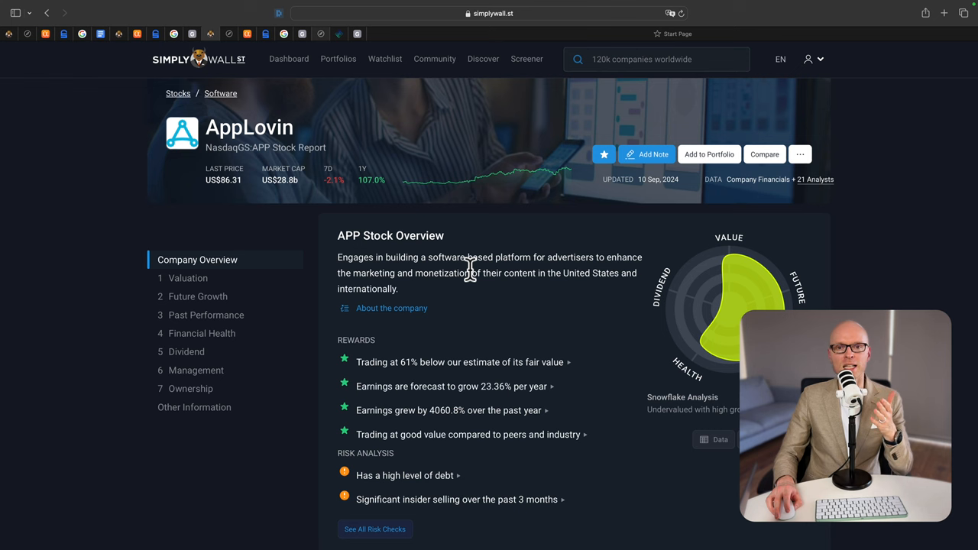
mouse_move(418, 298)
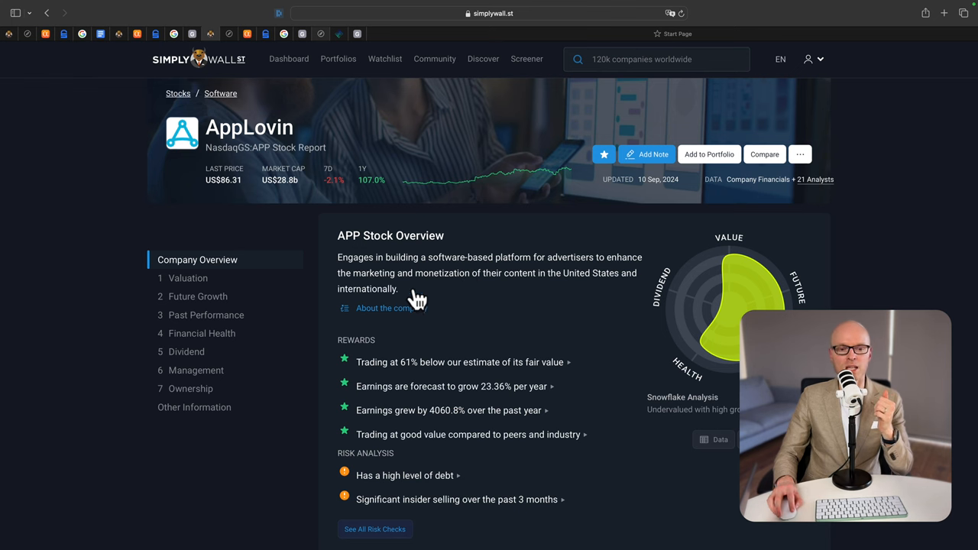
mouse_move(490, 272)
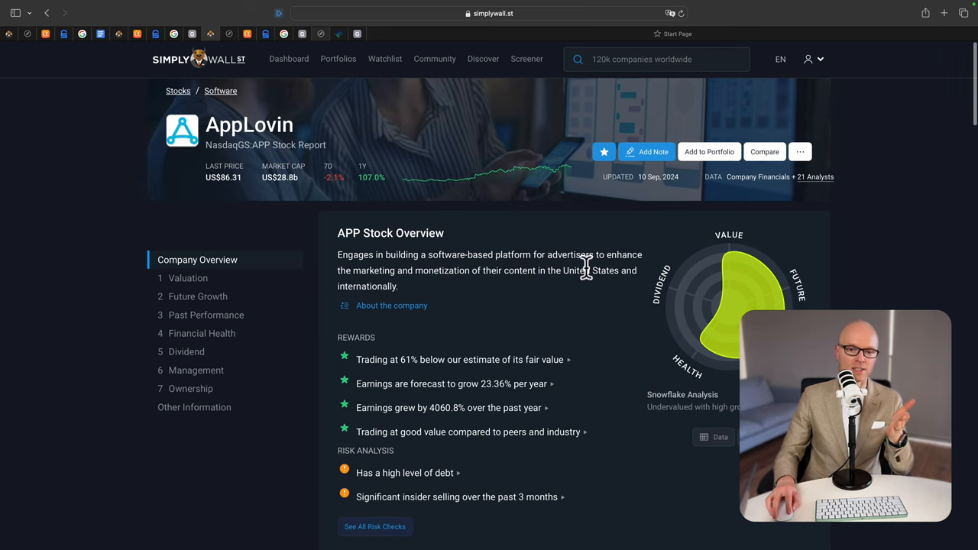
mouse_move(413, 286)
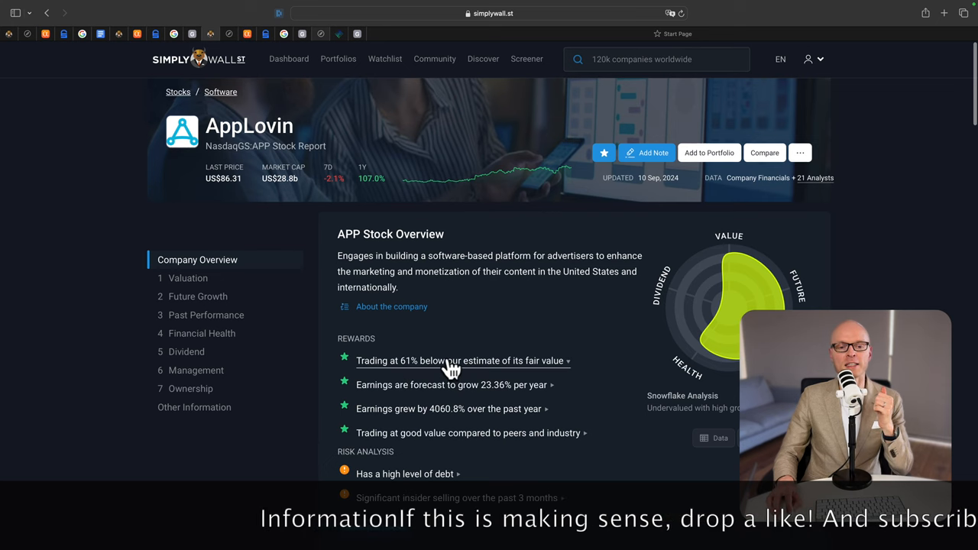
mouse_move(328, 359)
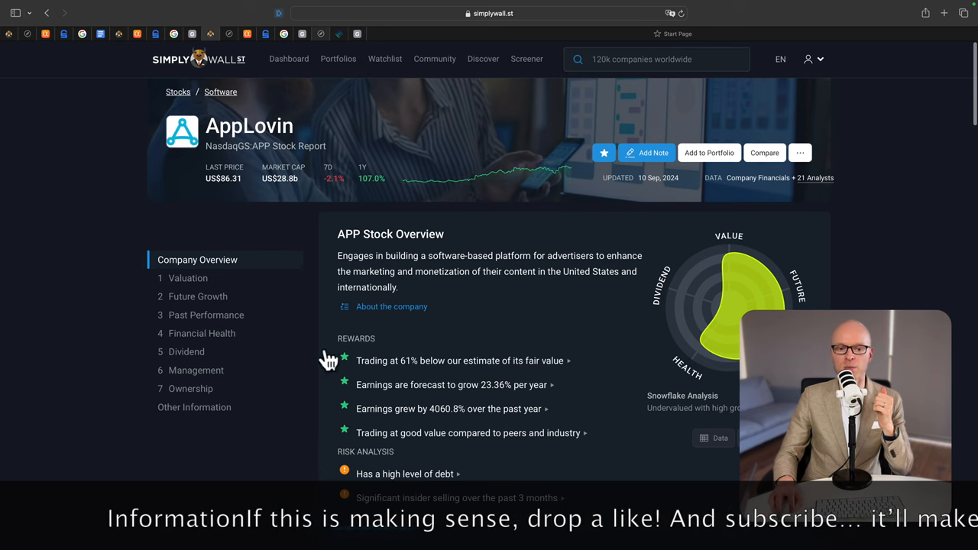
mouse_move(374, 393)
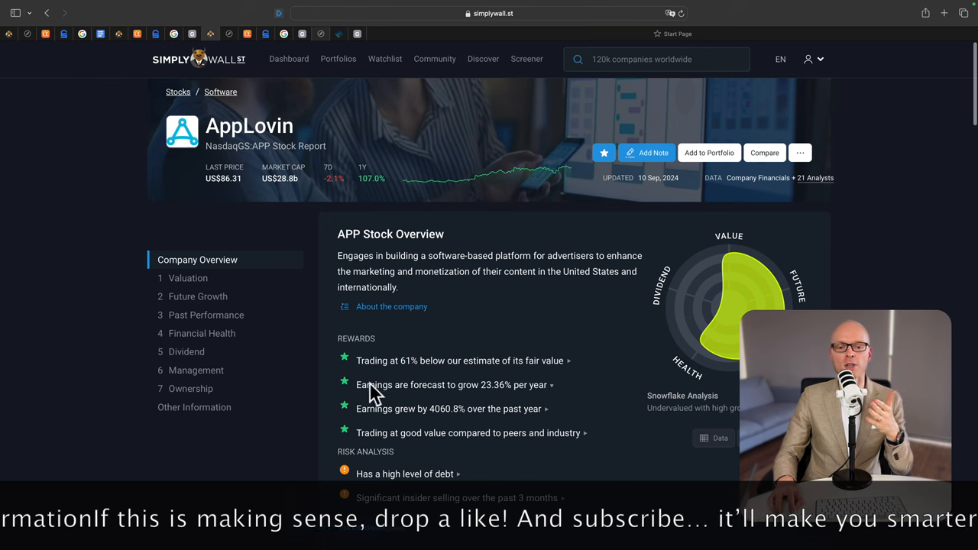
mouse_move(512, 405)
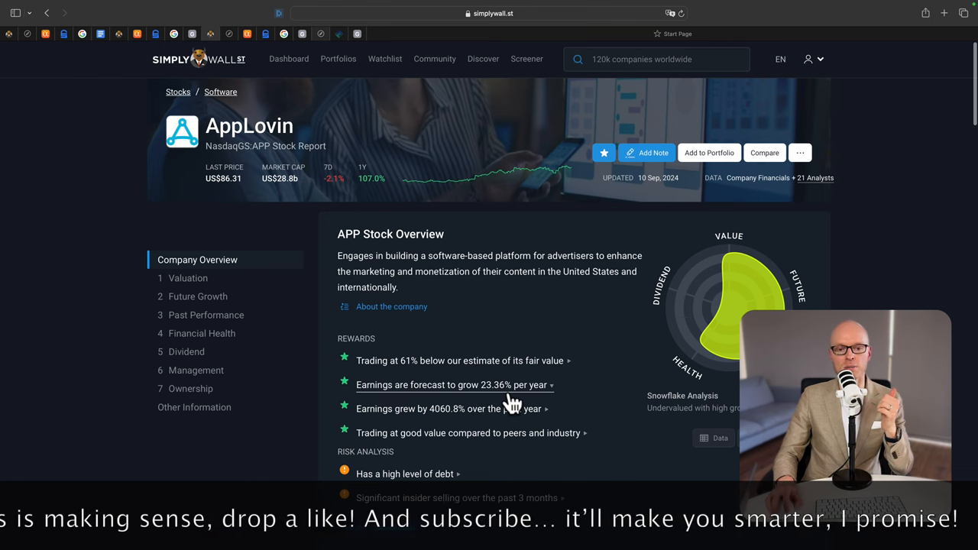
Scroll AppLovin's overview down to rewards, risks and recent insider-selling news
scroll(down, 3)
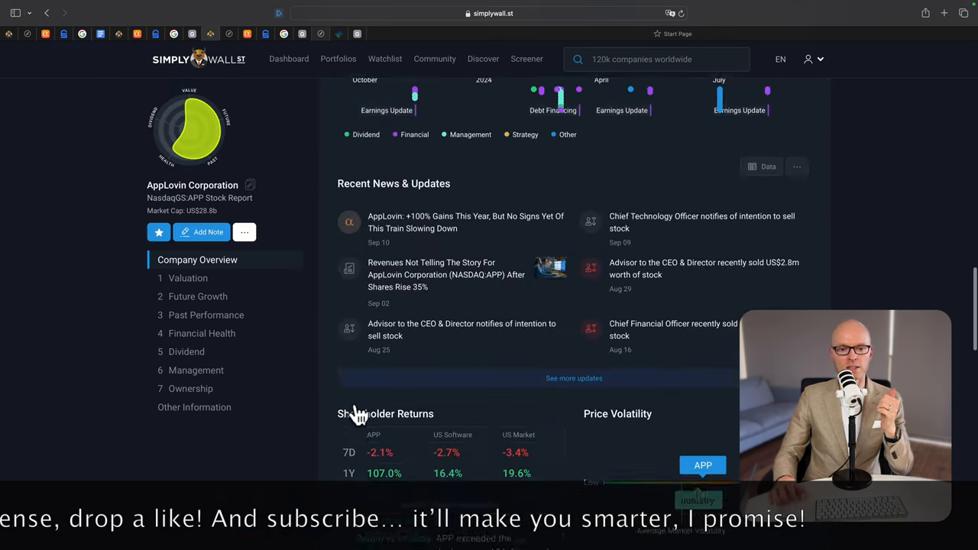
Jump to AppLovin's valuation: US$221.32 fair value against US$86.23, 61% undervalued
click(187, 277)
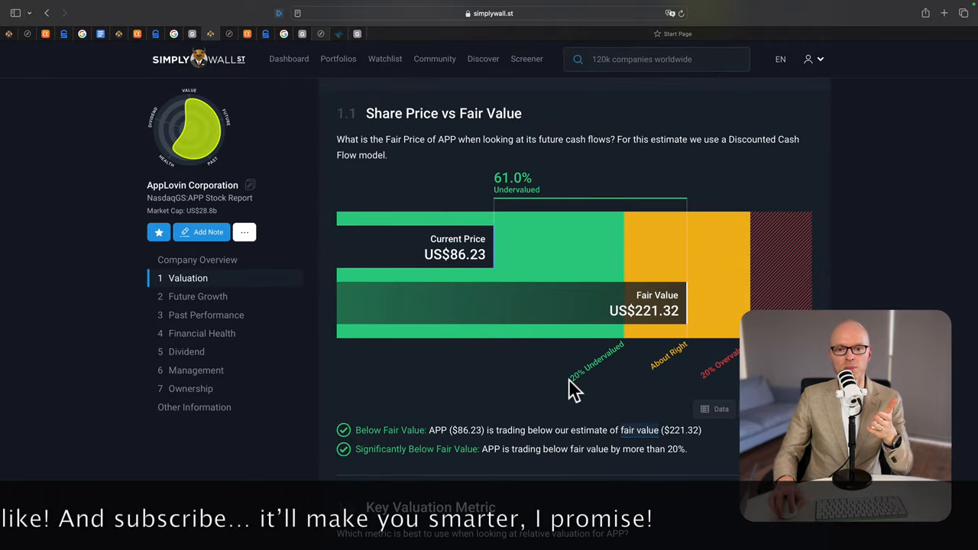
mouse_move(695, 321)
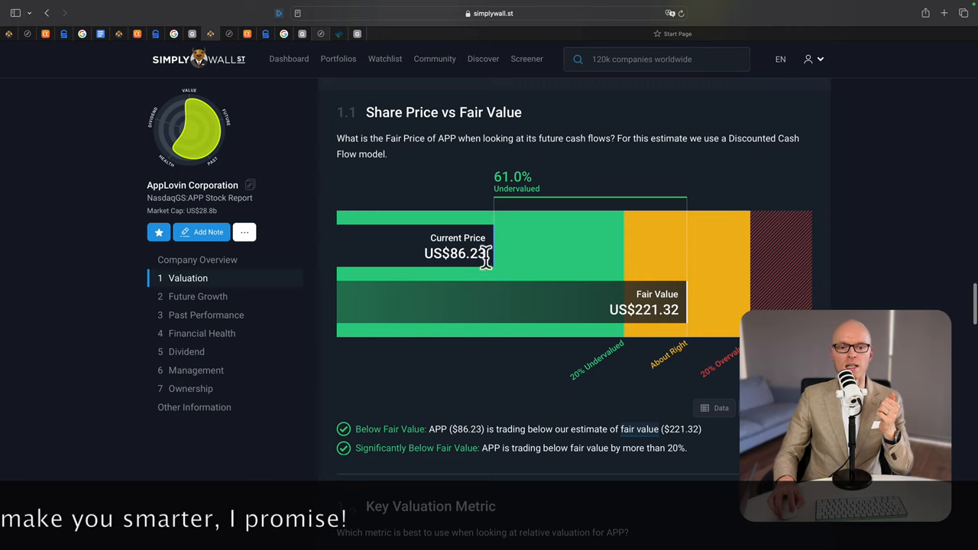
mouse_move(441, 264)
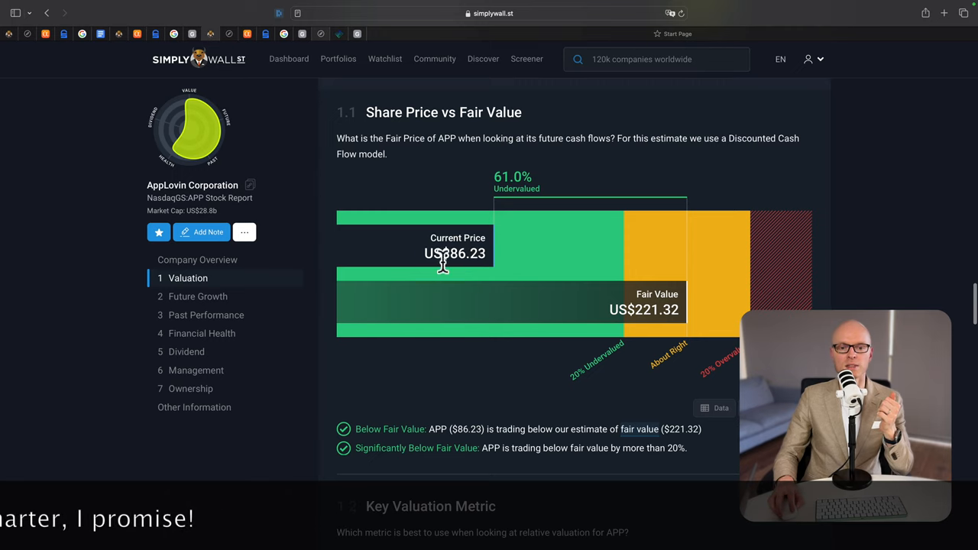
mouse_move(504, 187)
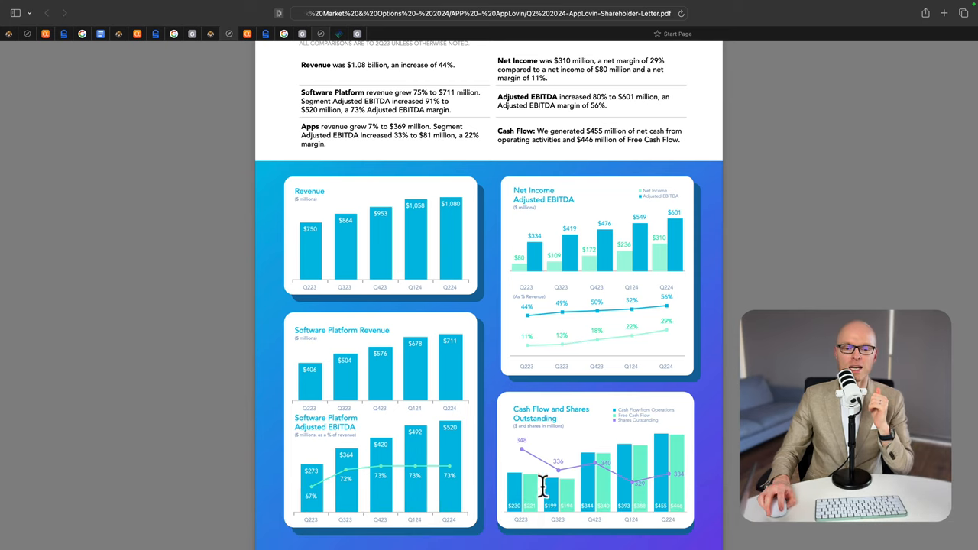
mouse_move(671, 463)
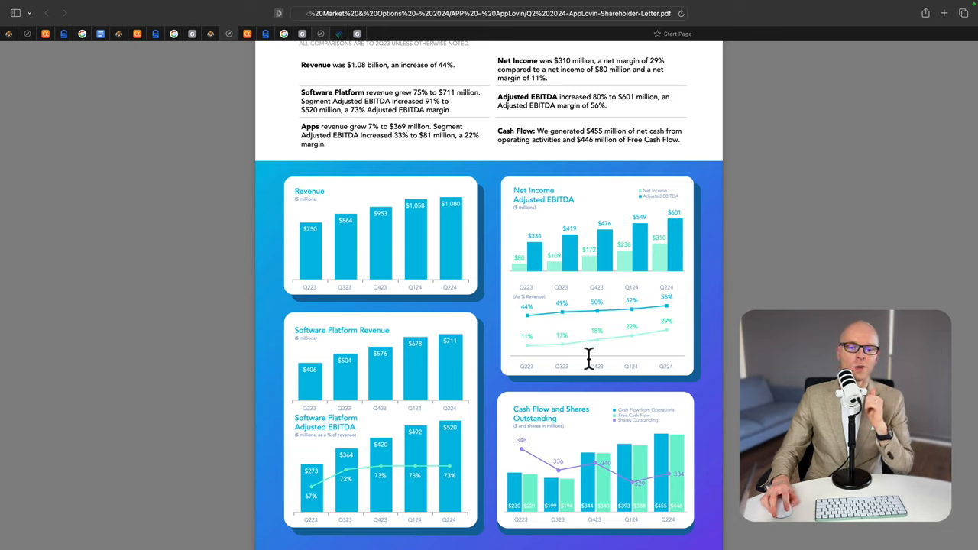
mouse_move(252, 49)
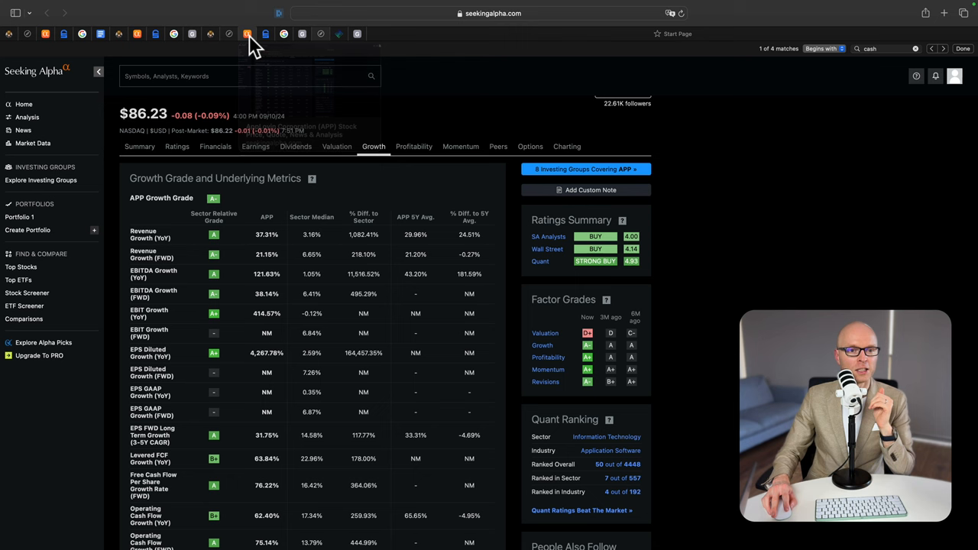
mouse_move(374, 128)
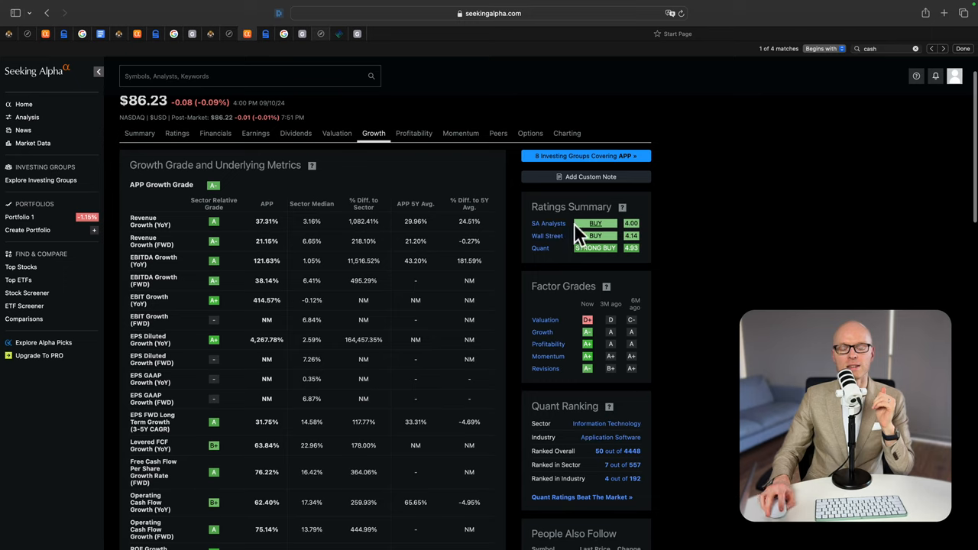
mouse_move(540, 250)
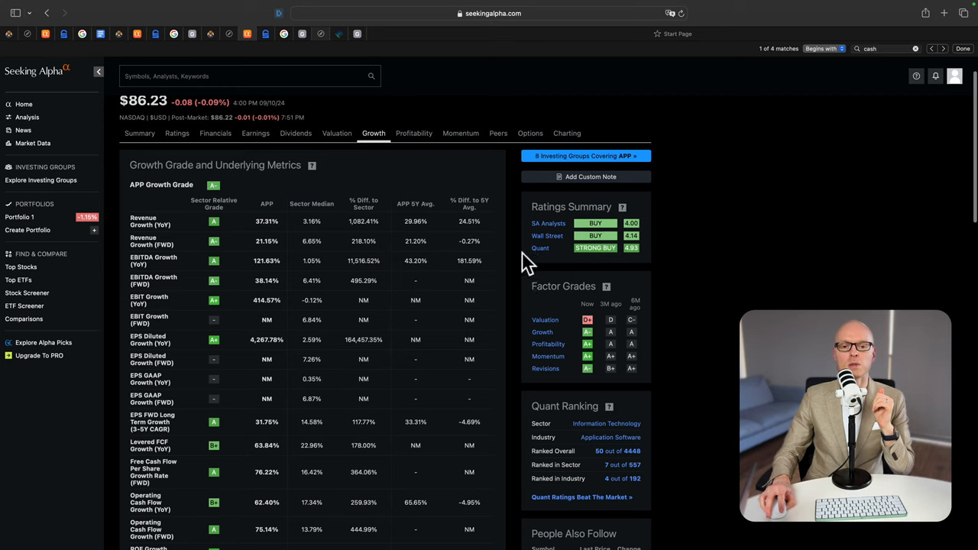
mouse_move(622, 279)
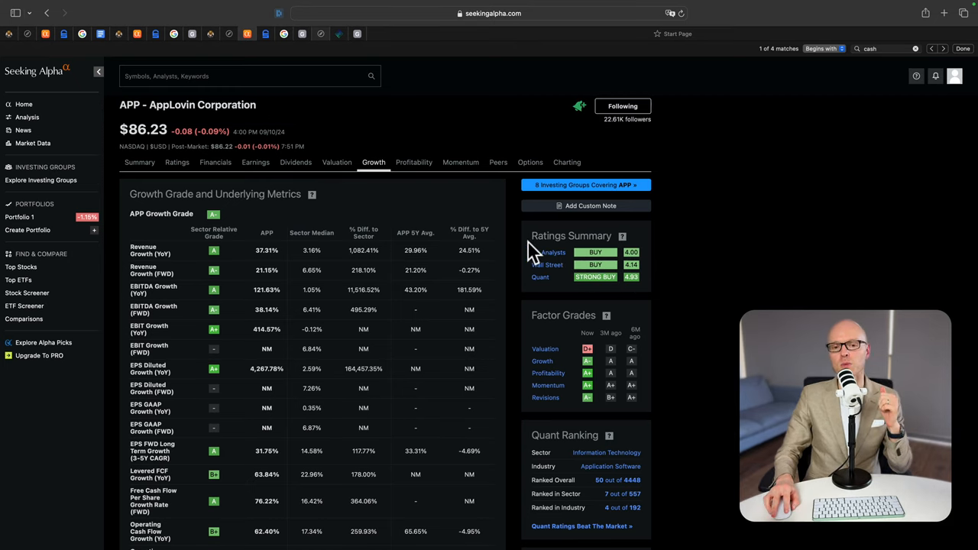
mouse_move(500, 250)
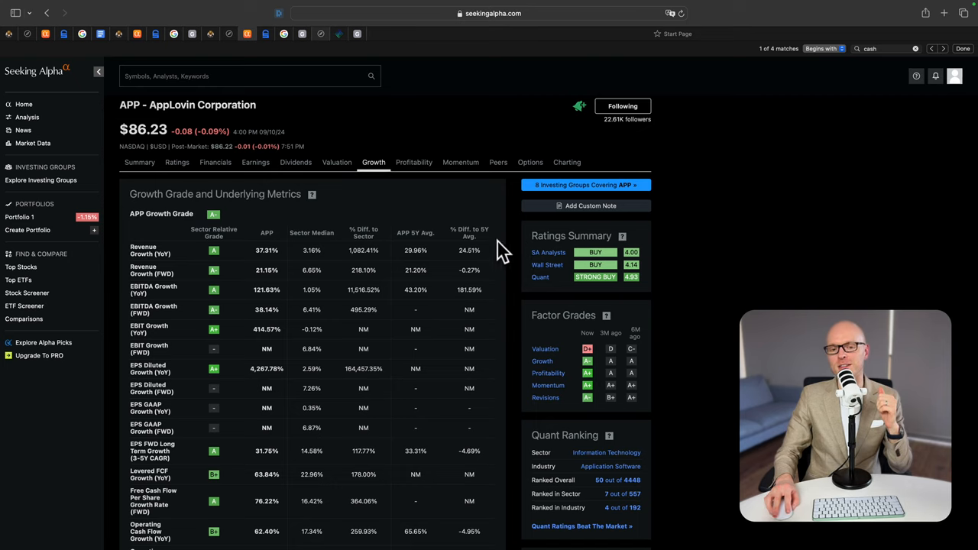
mouse_move(542, 298)
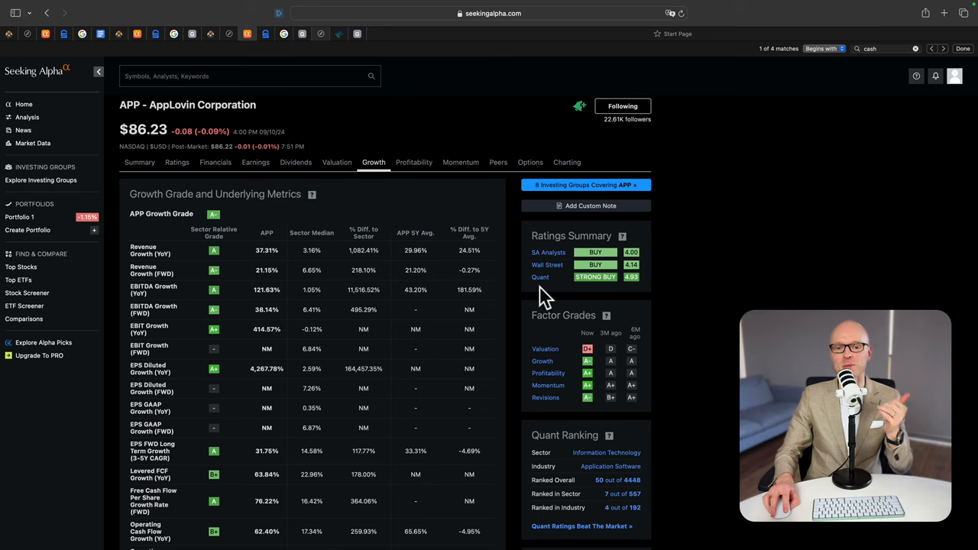
mouse_move(538, 296)
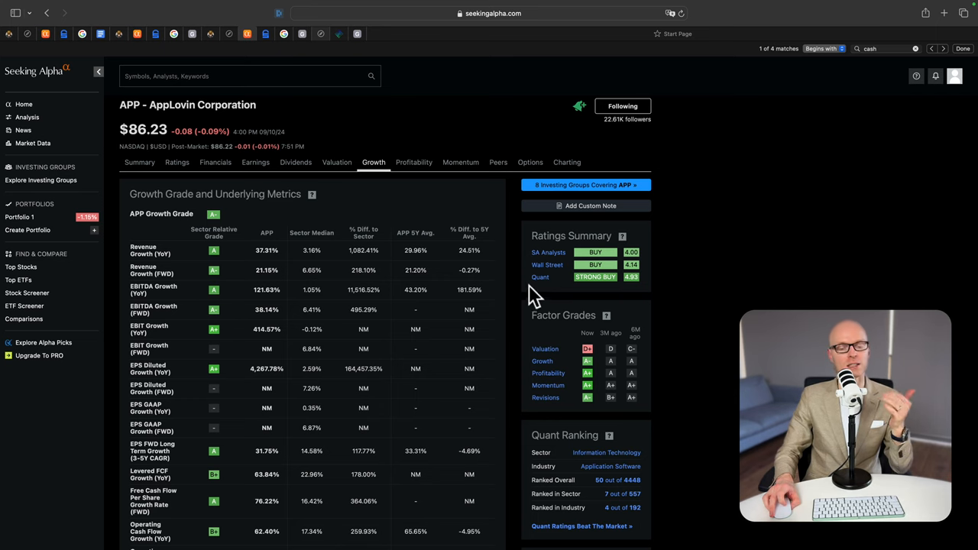
Scroll AppLovin's growth grade table down to operating cash flow, CAPEX and working capital rows
scroll(down, 3)
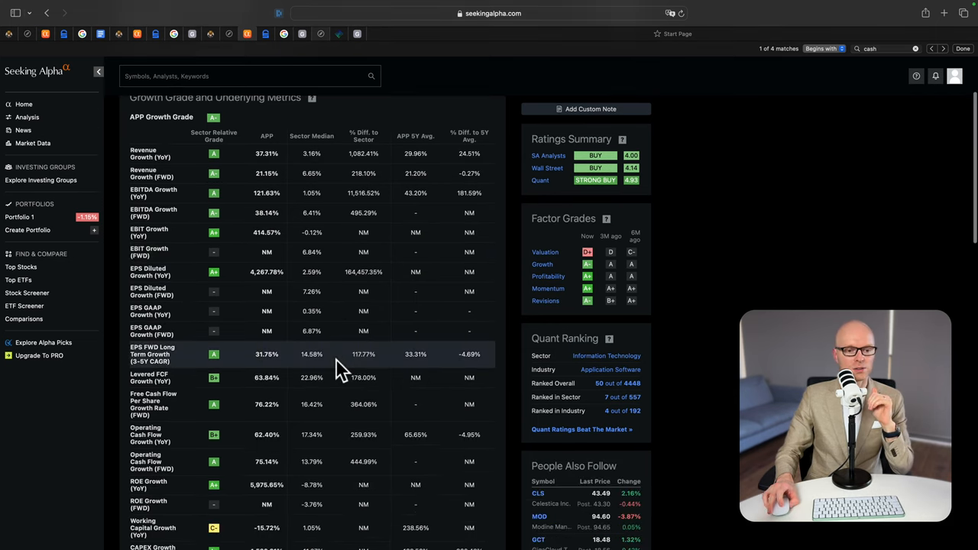
scroll(down, 3)
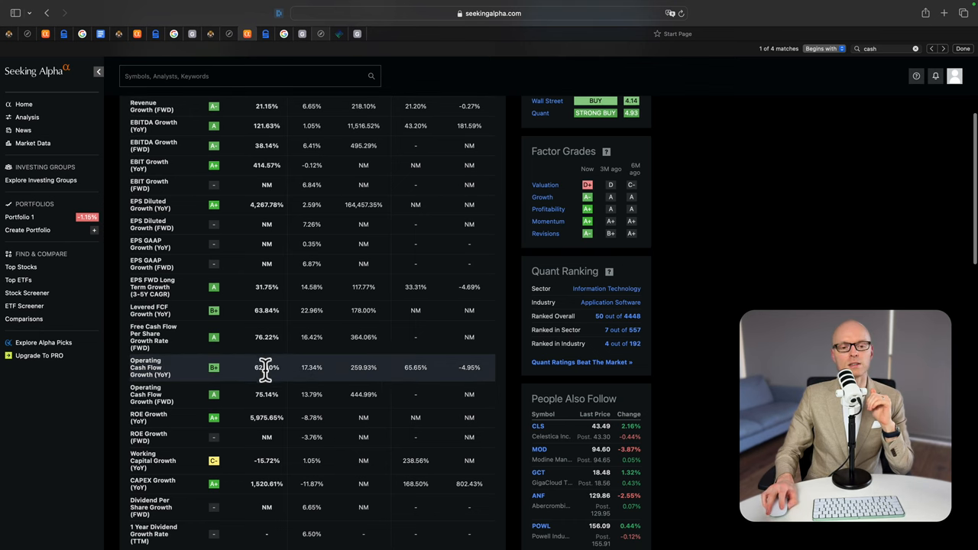
mouse_move(190, 397)
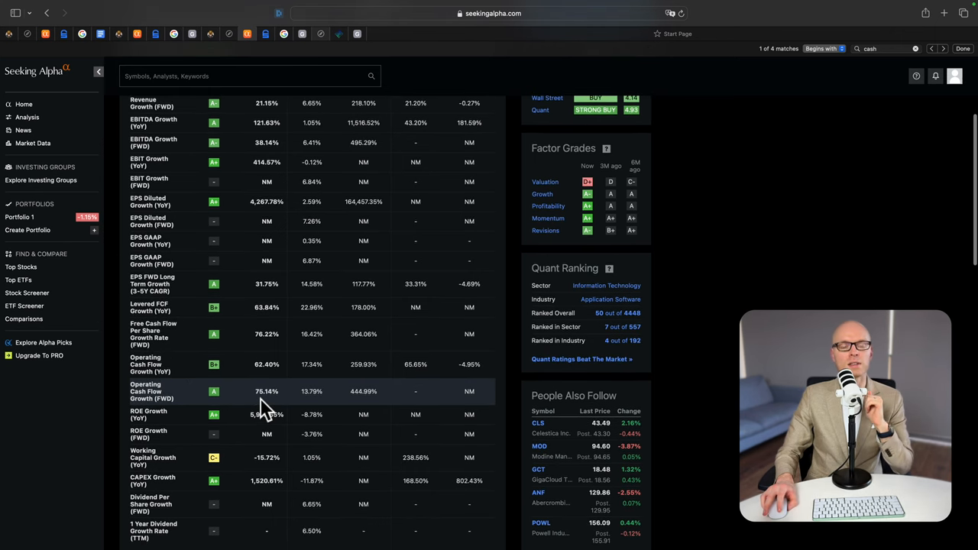
mouse_move(298, 298)
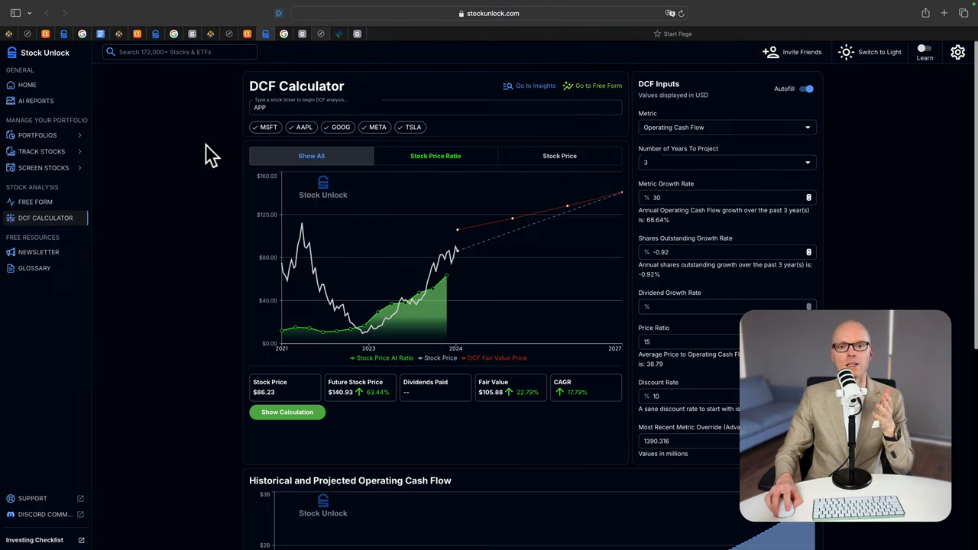
mouse_move(225, 80)
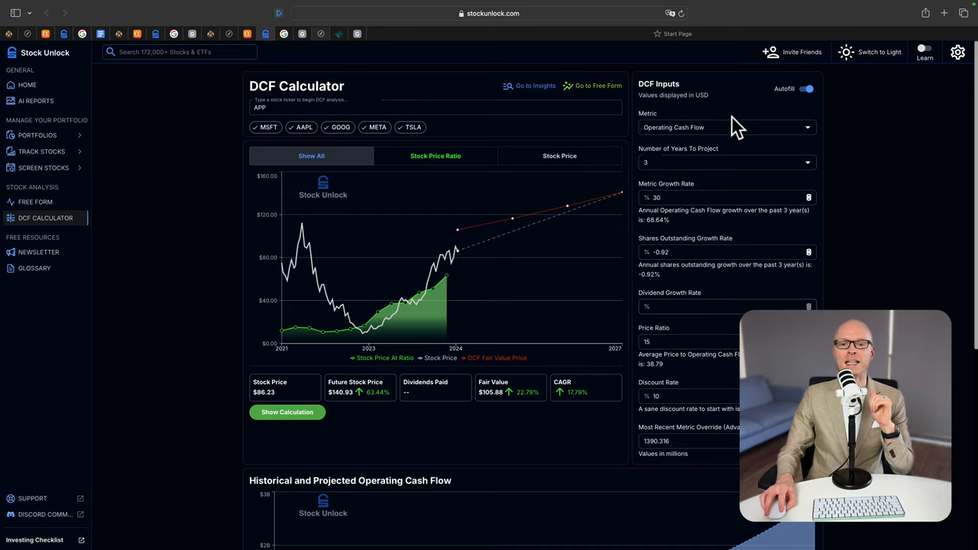
mouse_move(672, 172)
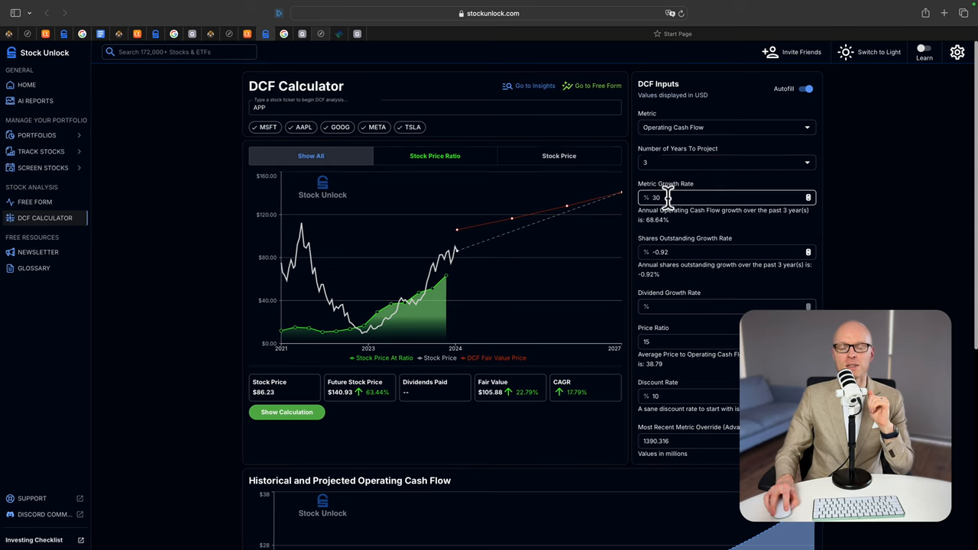
mouse_move(684, 225)
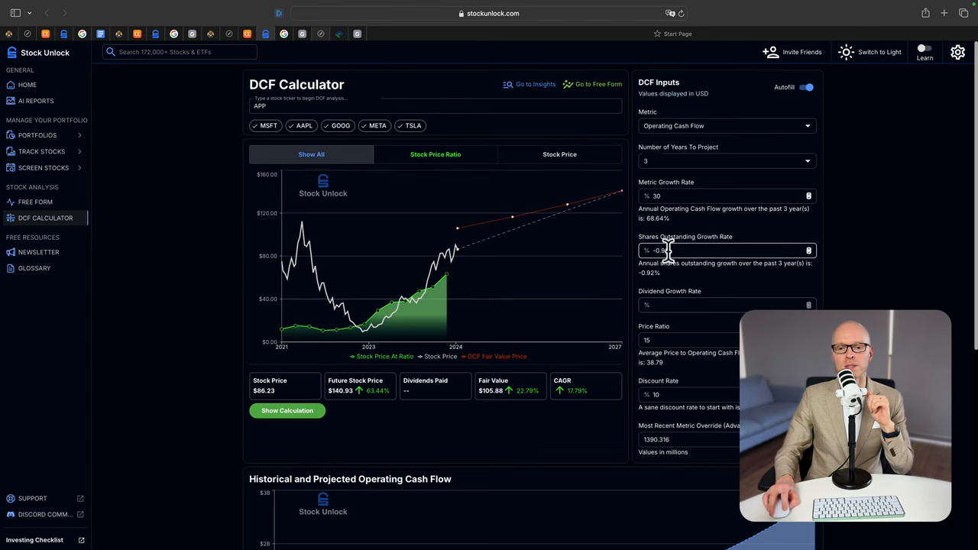
Enter a 15 price ratio in AppLovin's DCF and check the $105.88 fair value, 17.79% CAGR
scroll(down, 3)
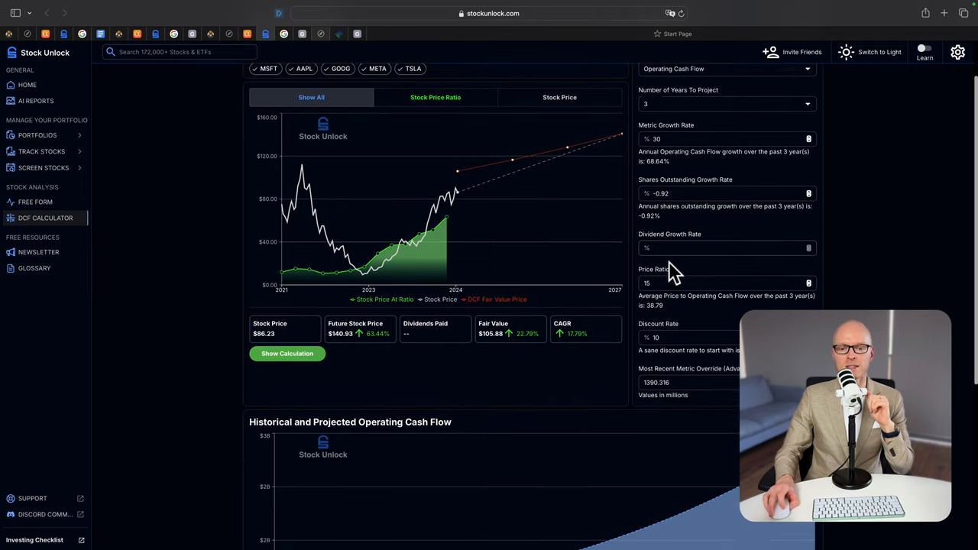
scroll(down, 3)
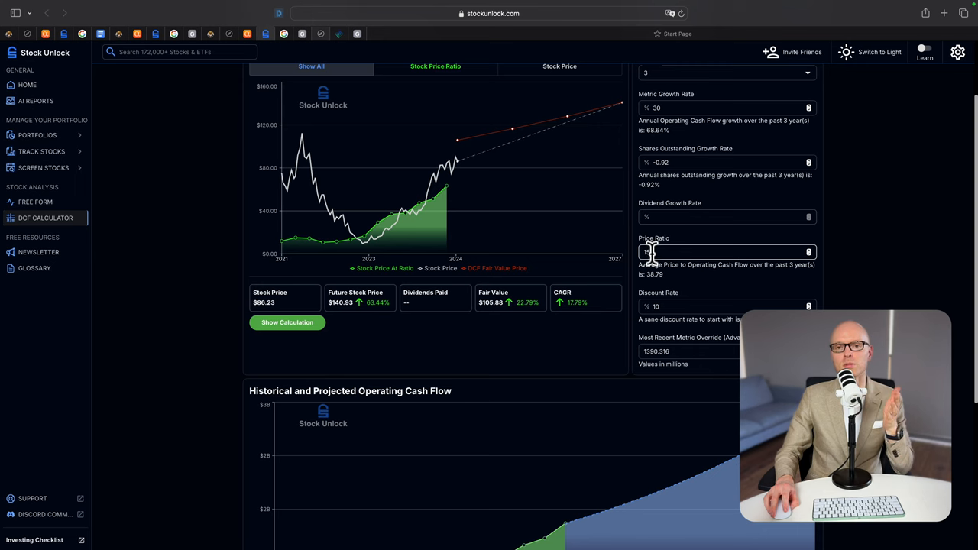
text(15)
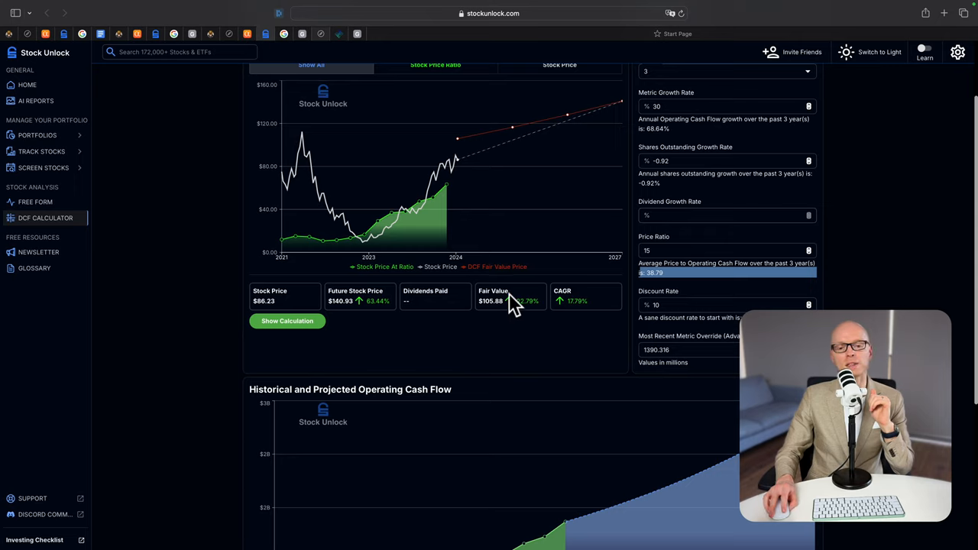
mouse_move(476, 305)
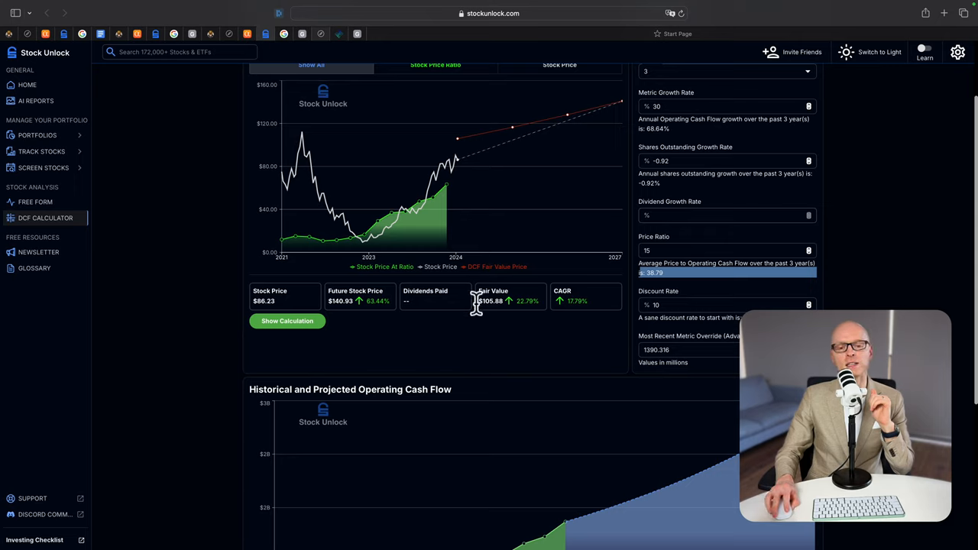
mouse_move(265, 288)
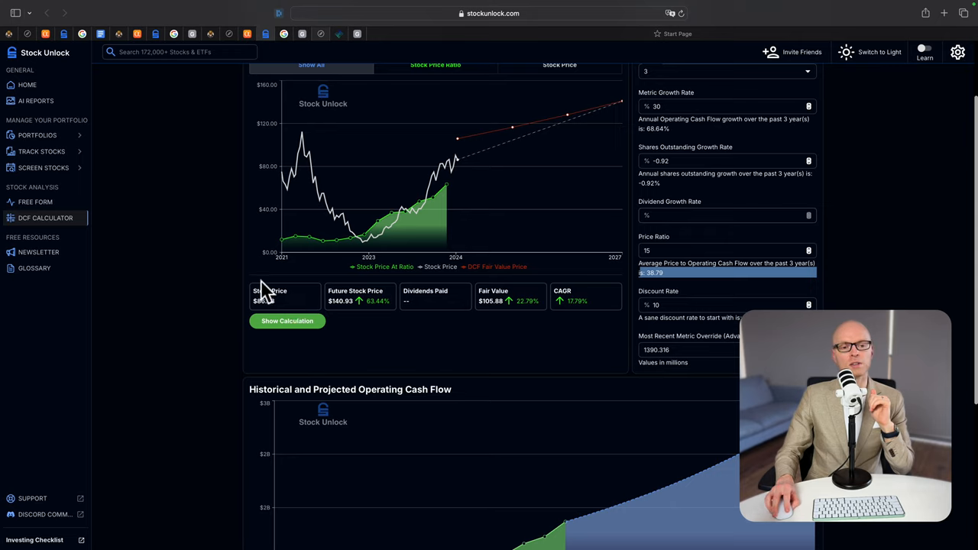
mouse_move(603, 305)
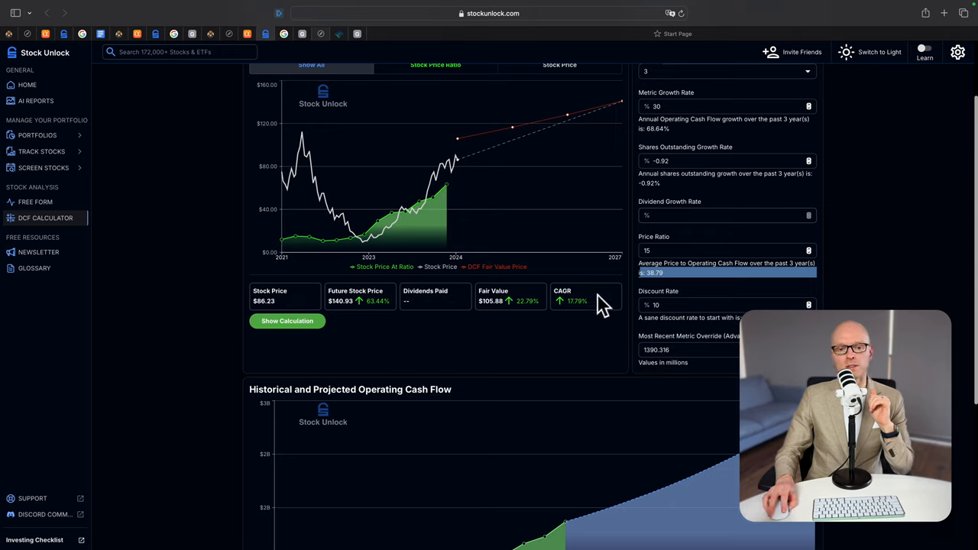
mouse_move(519, 321)
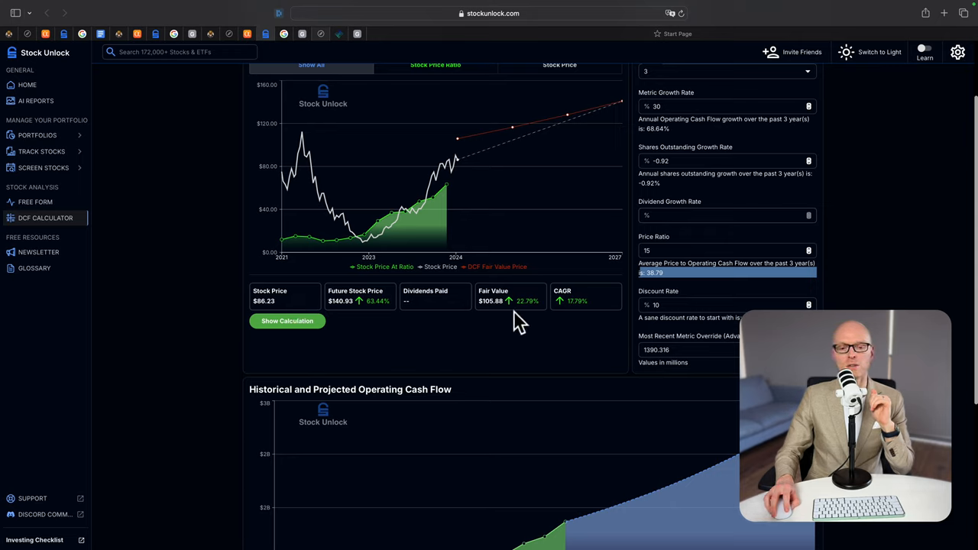
scroll(up, 3)
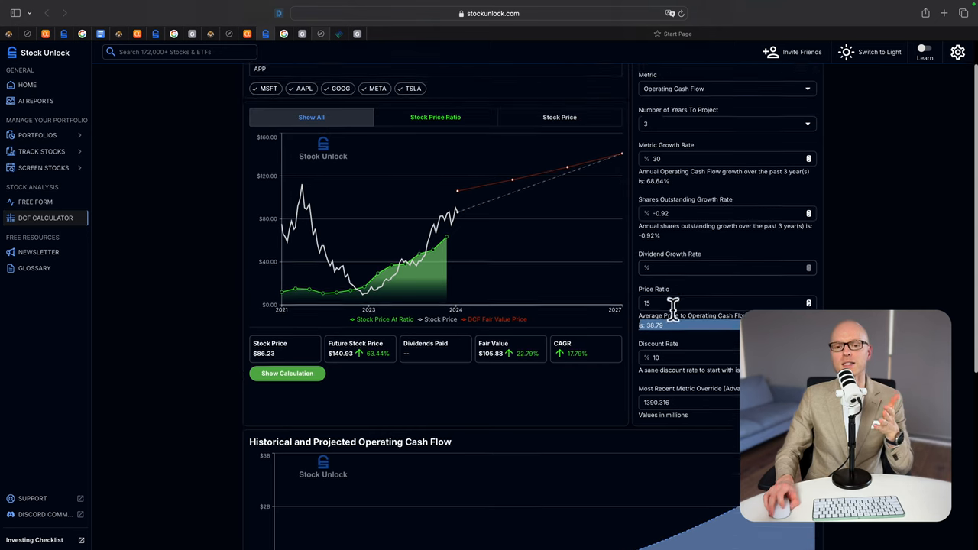
scroll(up, 3)
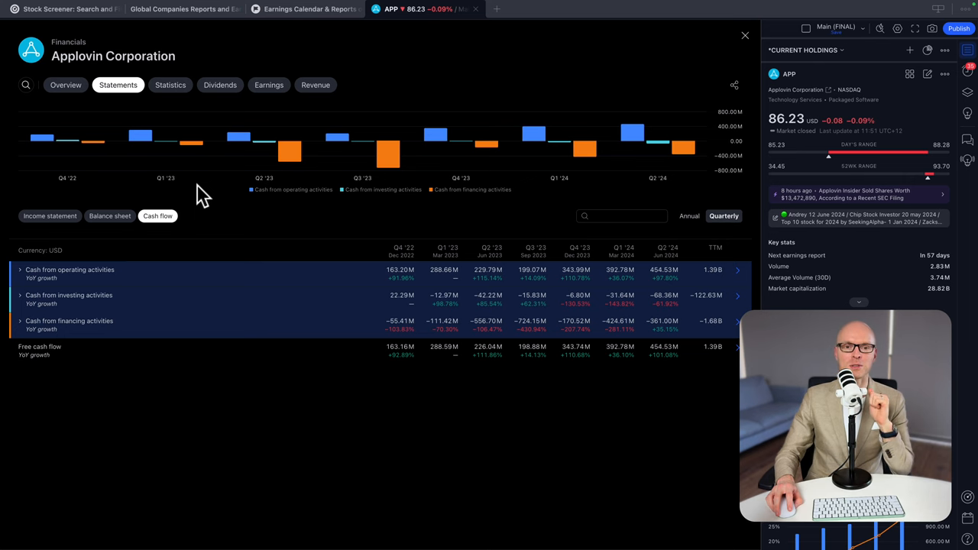
mouse_move(84, 16)
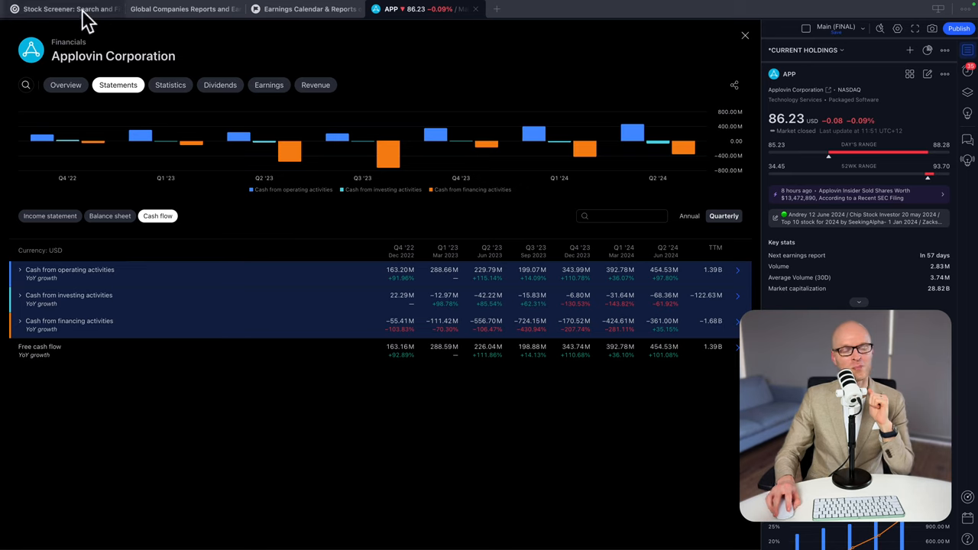
mouse_move(34, 288)
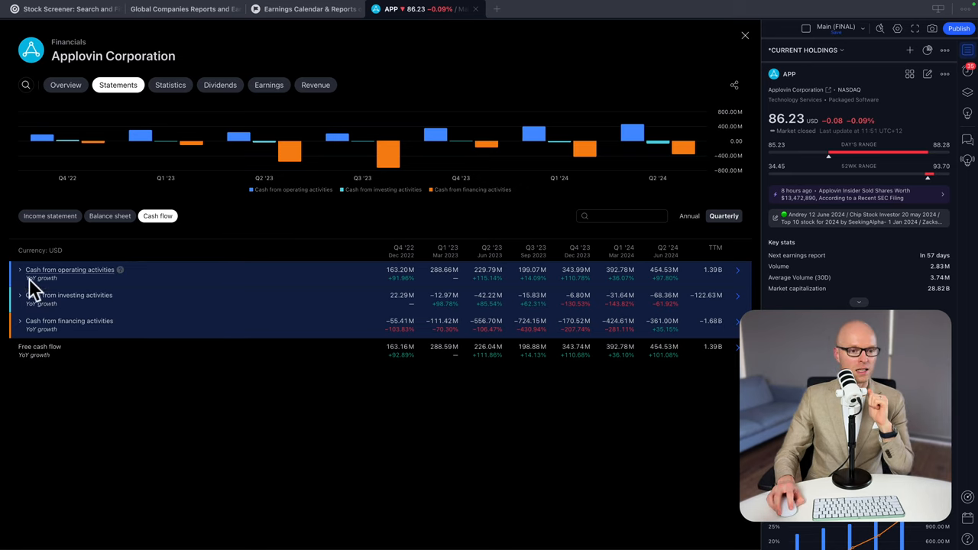
mouse_move(93, 289)
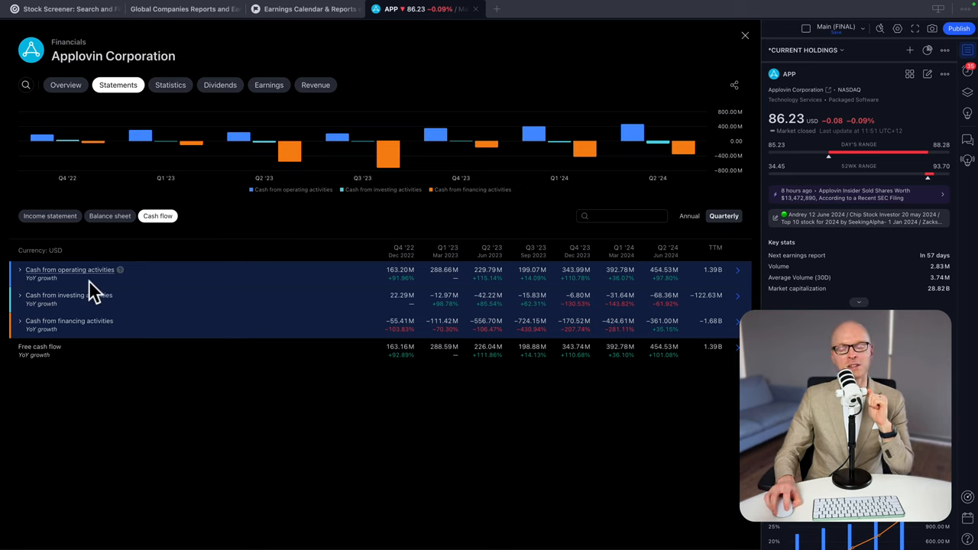
mouse_move(389, 273)
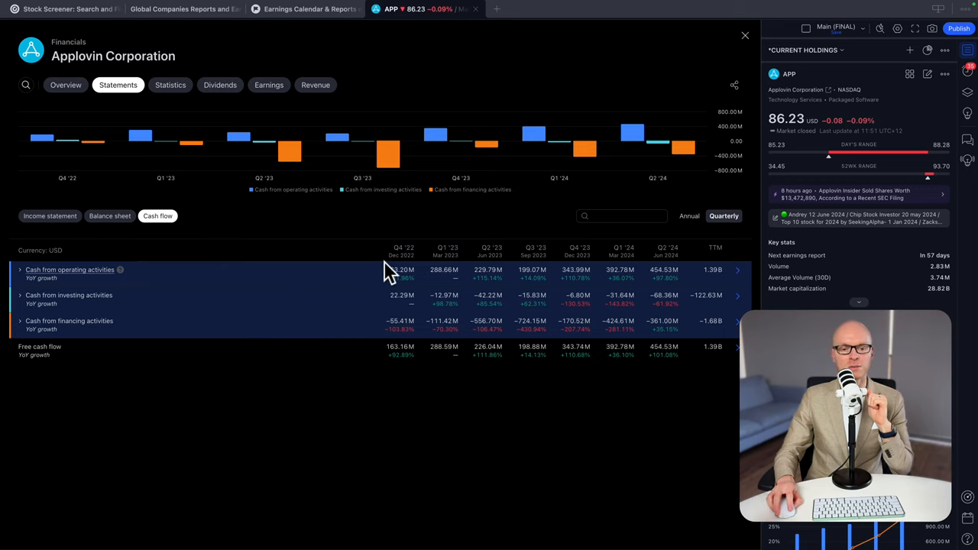
mouse_move(516, 294)
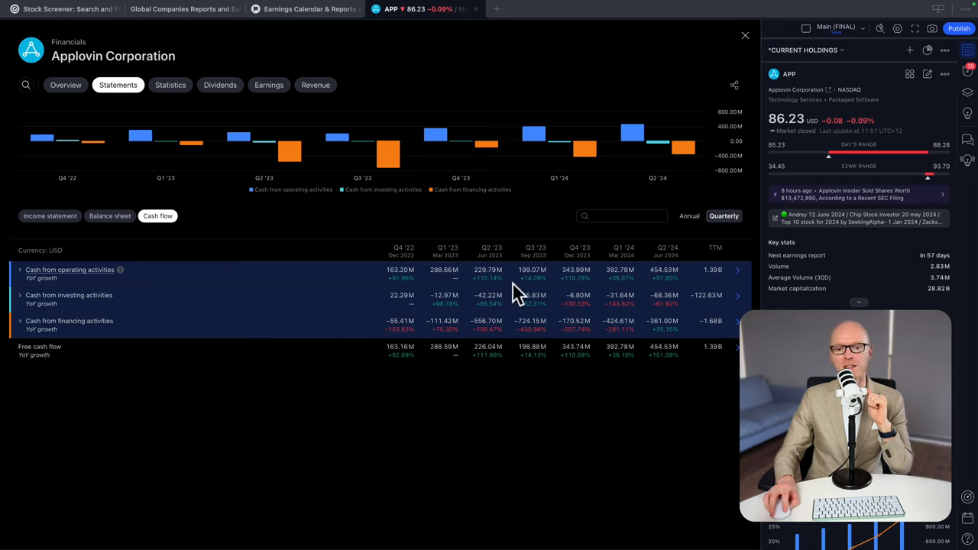
mouse_move(485, 295)
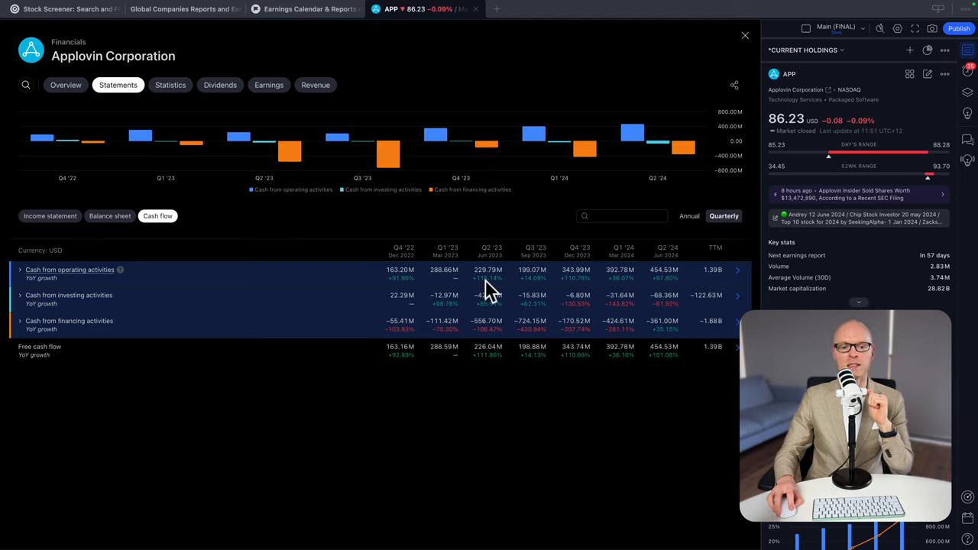
mouse_move(537, 289)
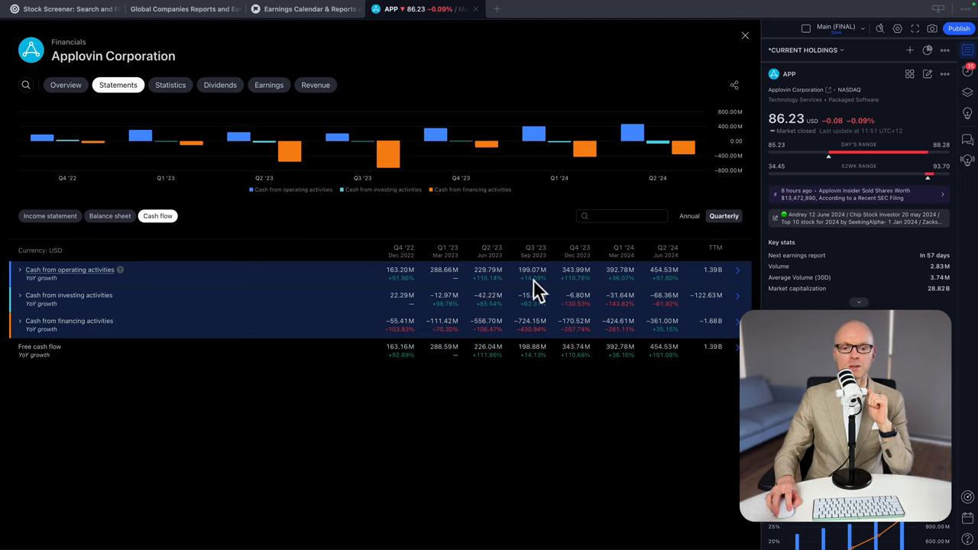
mouse_move(579, 293)
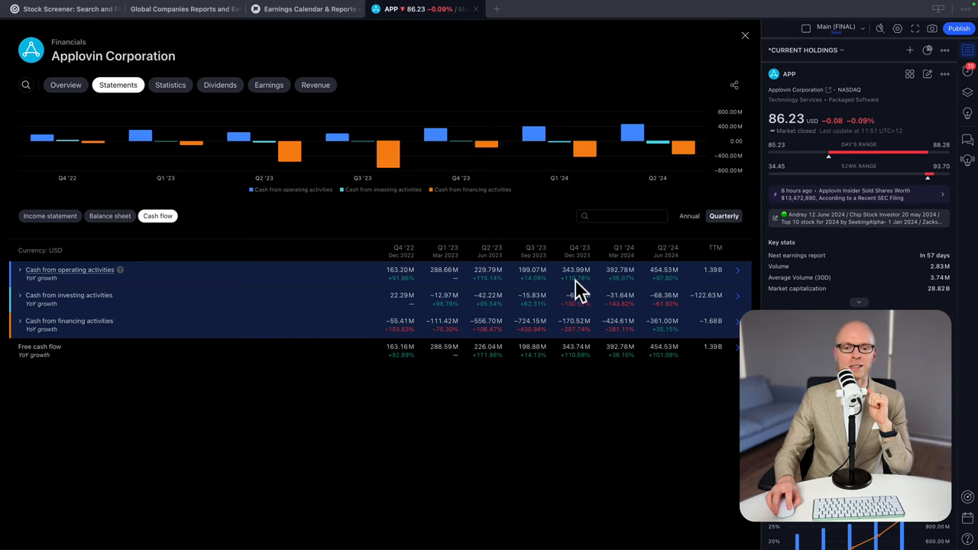
mouse_move(672, 289)
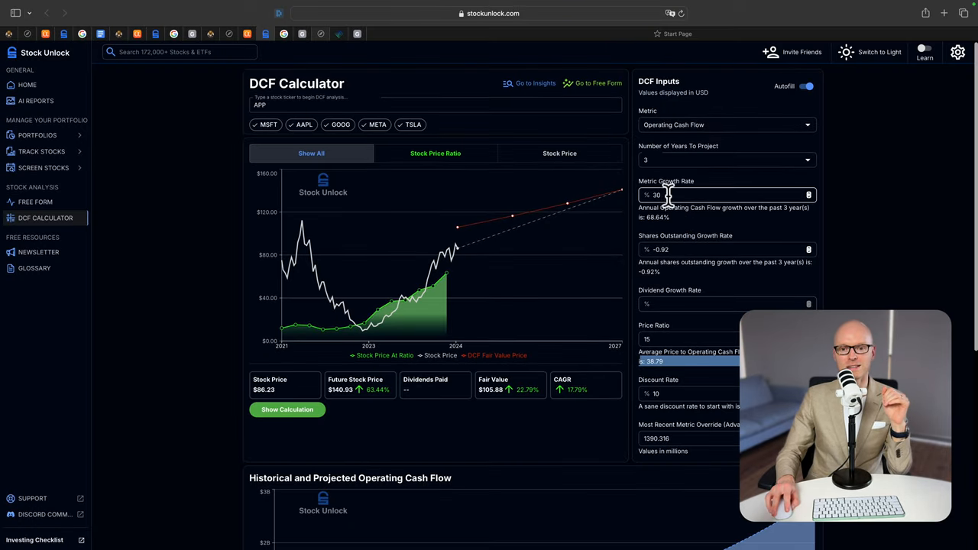
mouse_move(520, 405)
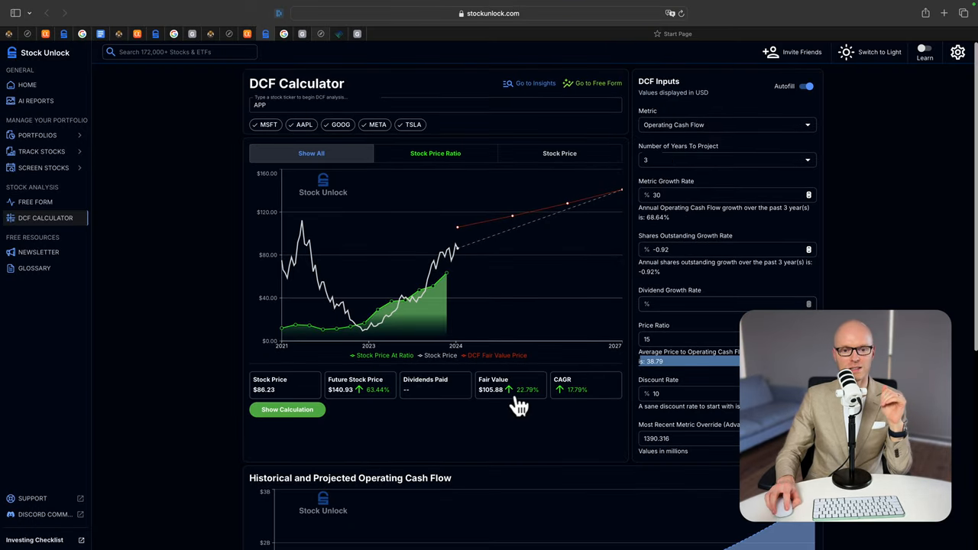
mouse_move(493, 370)
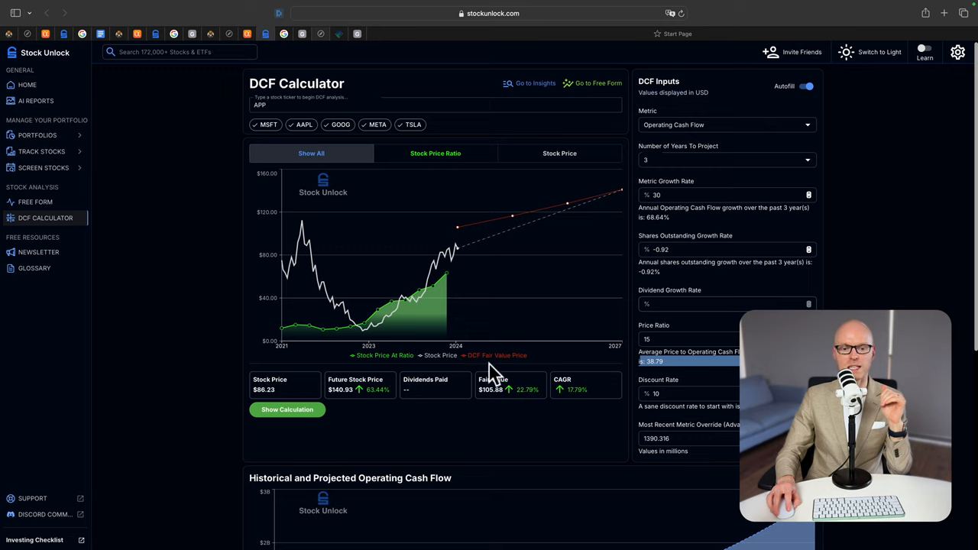
mouse_move(496, 408)
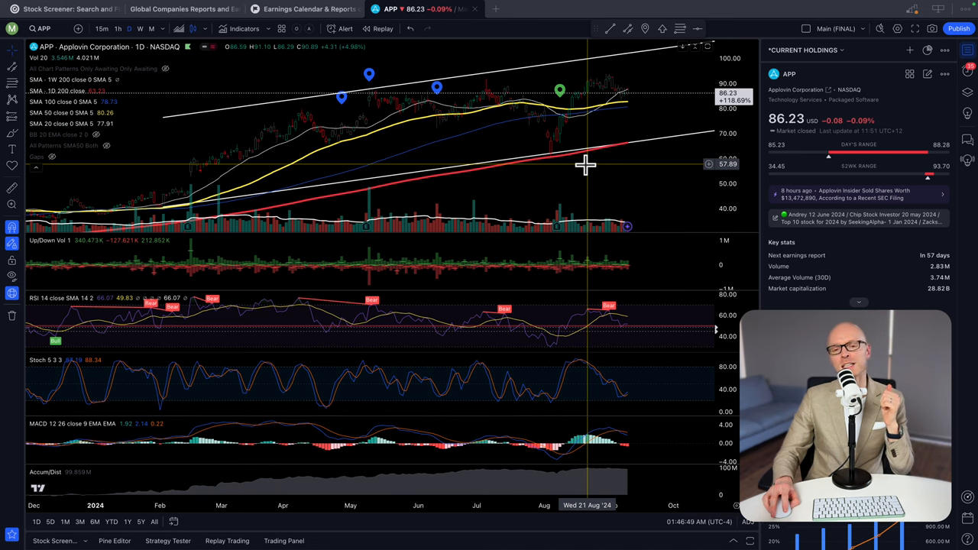
mouse_move(630, 103)
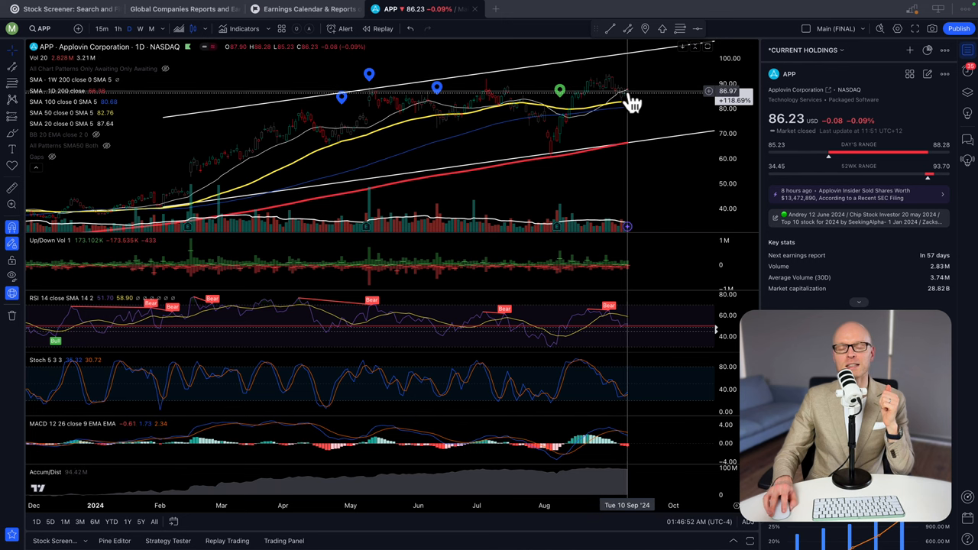
mouse_move(615, 144)
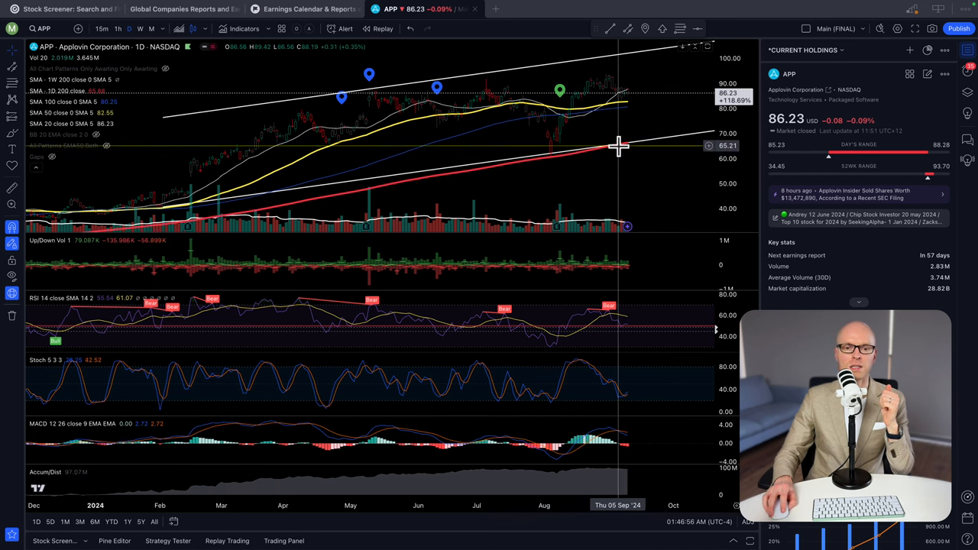
mouse_move(542, 99)
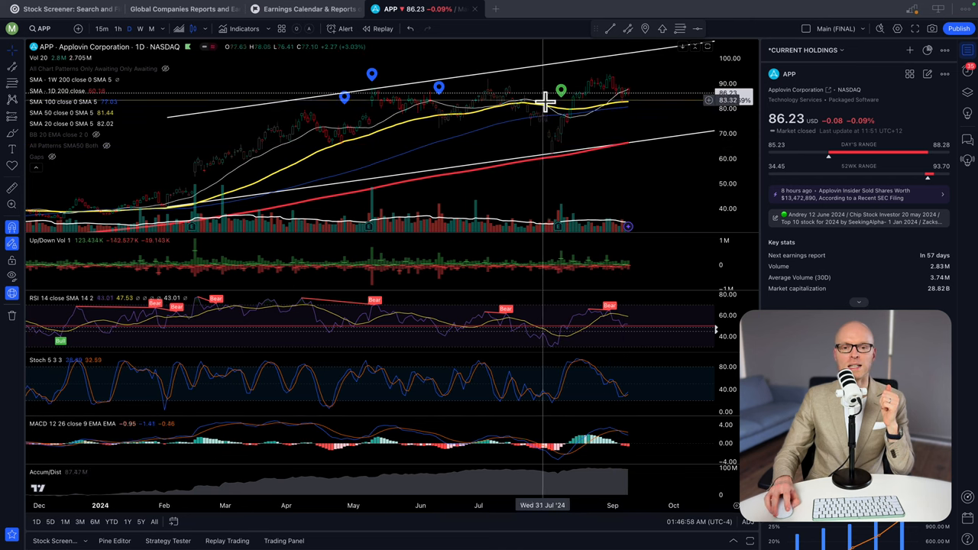
mouse_move(565, 114)
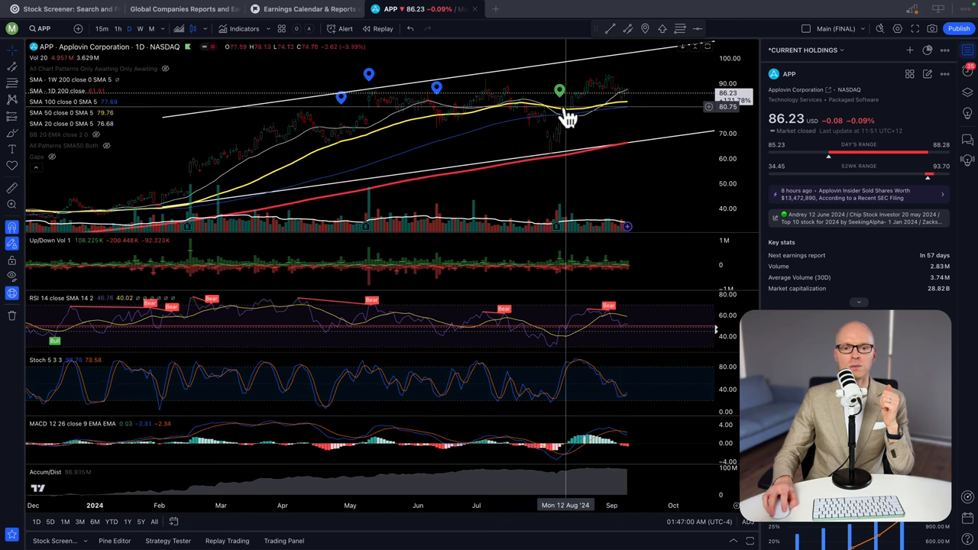
mouse_move(623, 103)
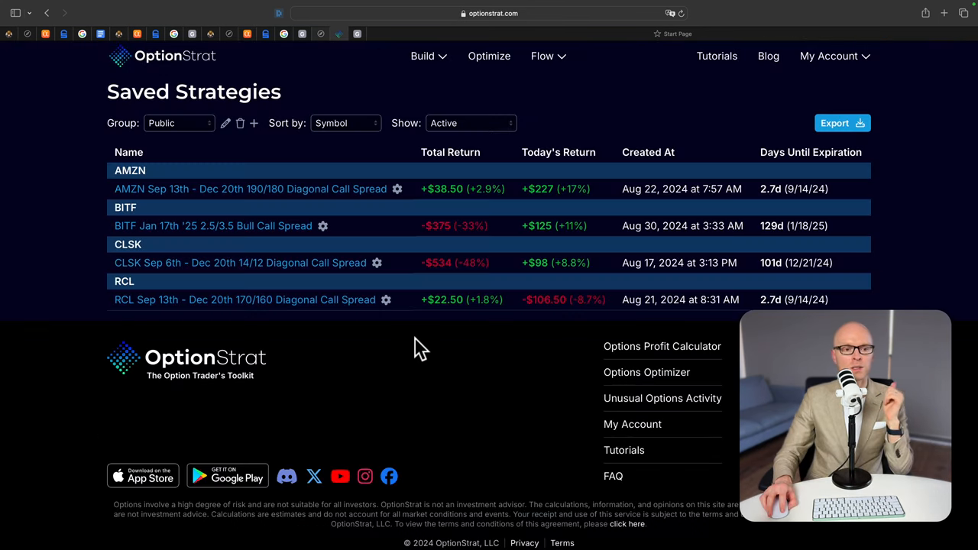
mouse_move(141, 170)
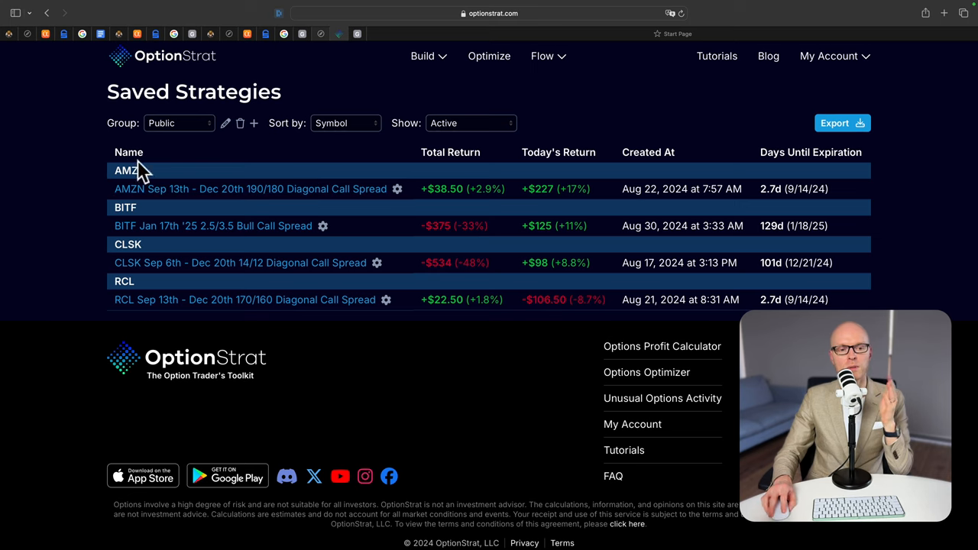
mouse_move(197, 170)
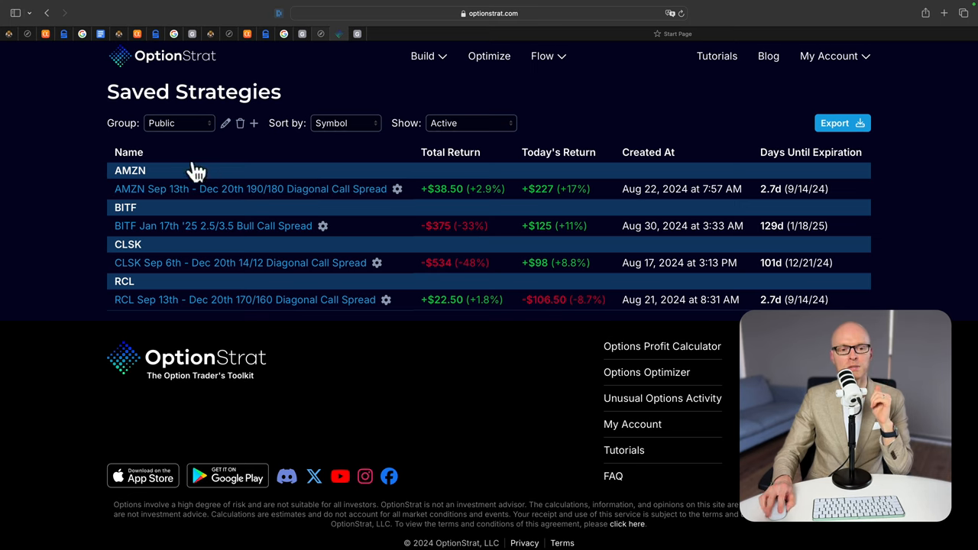
mouse_move(133, 328)
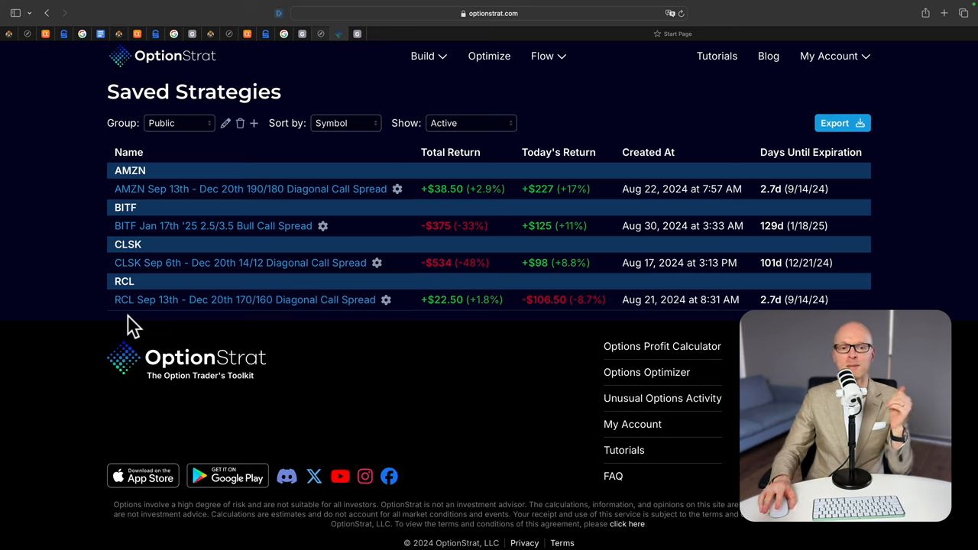
mouse_move(172, 355)
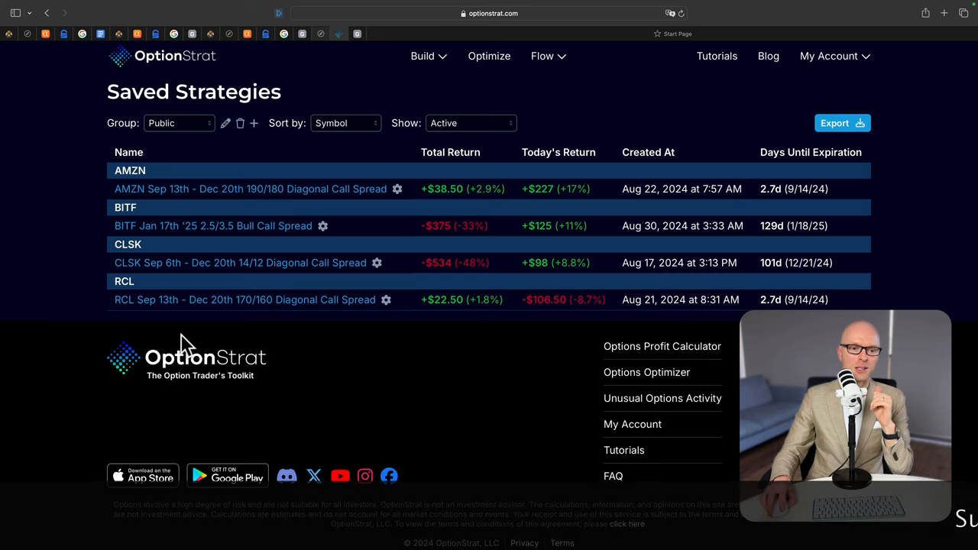
mouse_move(205, 337)
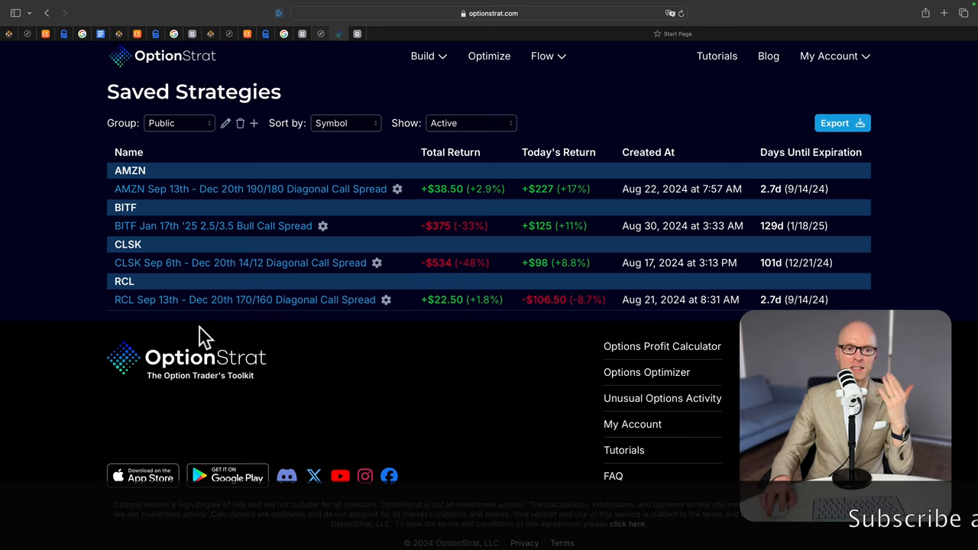
mouse_move(195, 152)
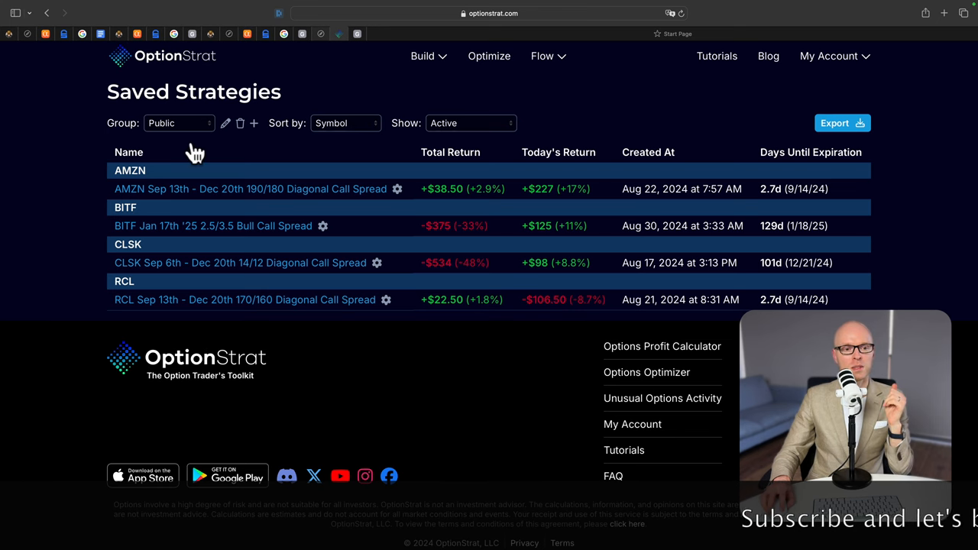
mouse_move(433, 181)
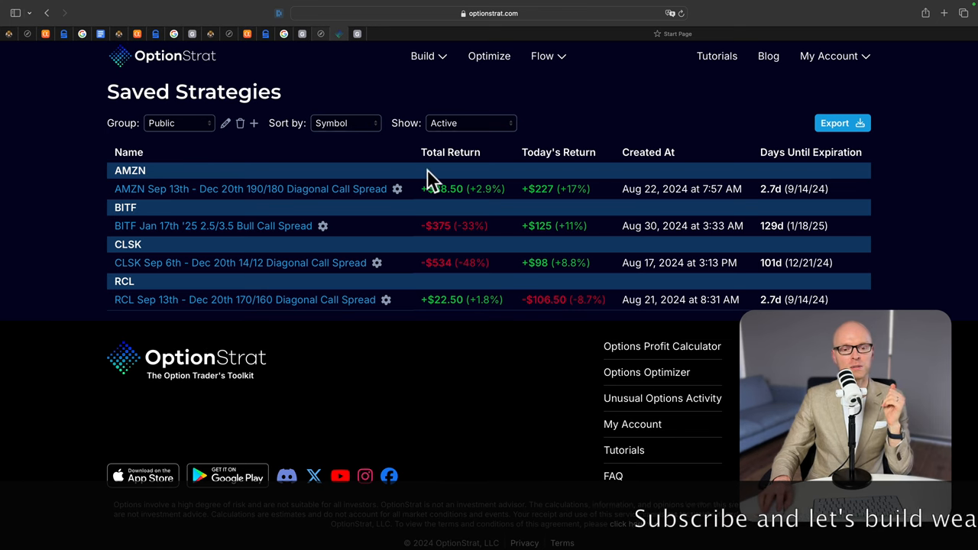
mouse_move(126, 218)
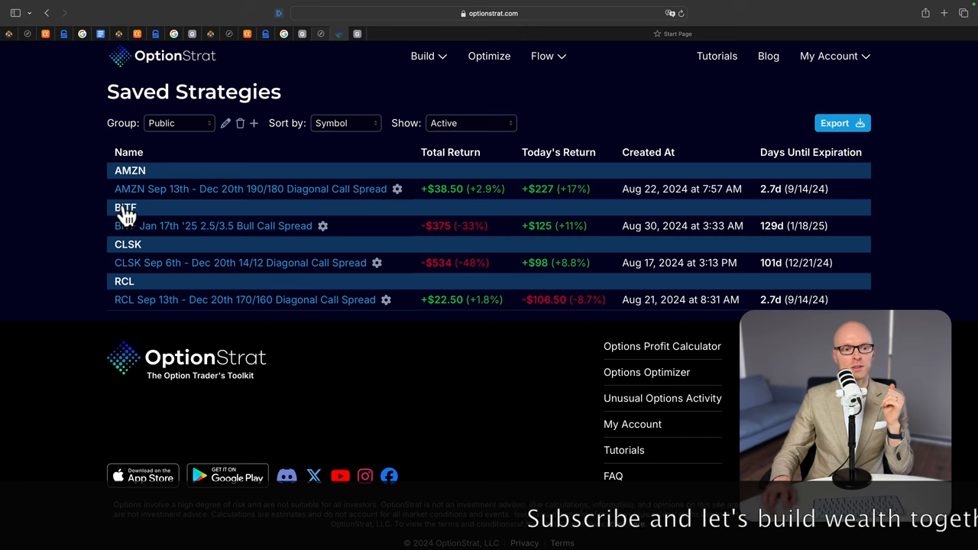
mouse_move(424, 233)
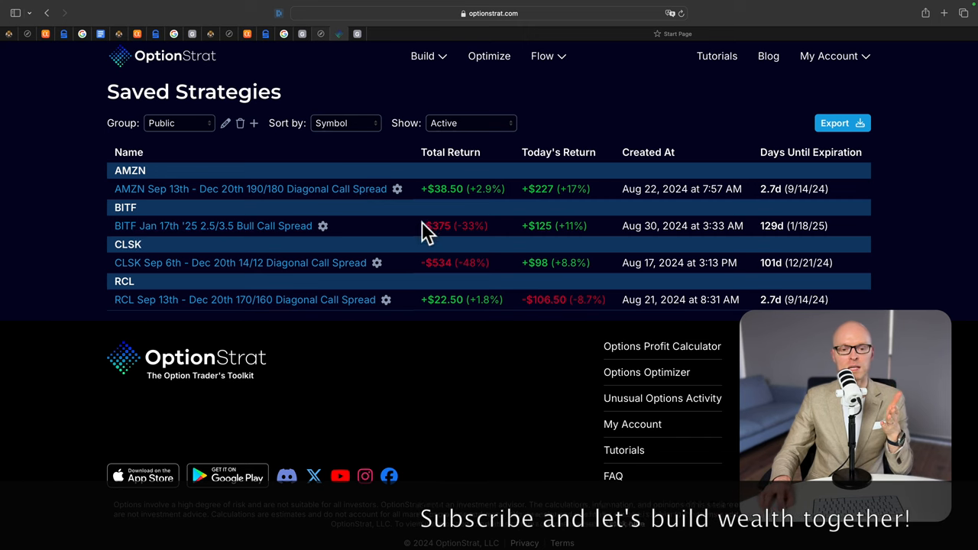
mouse_move(440, 240)
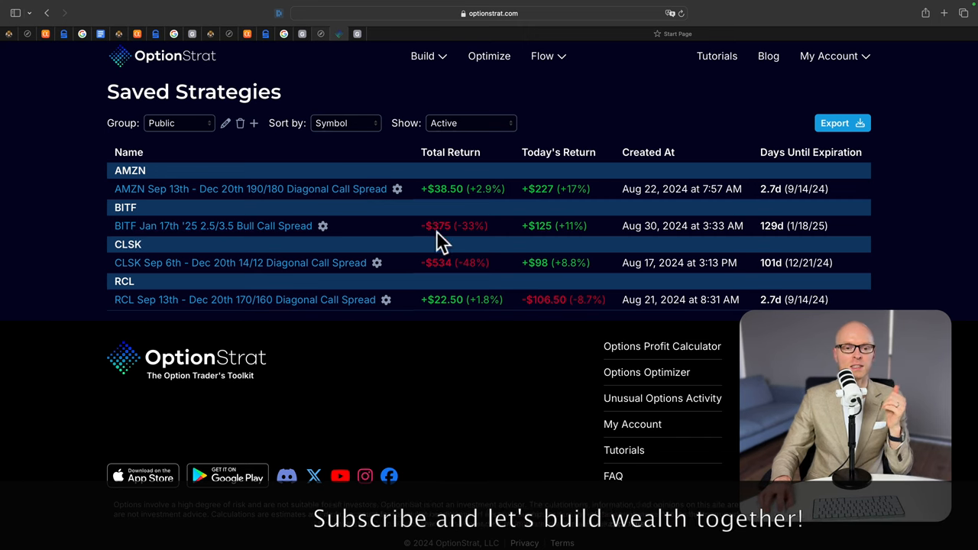
mouse_move(430, 252)
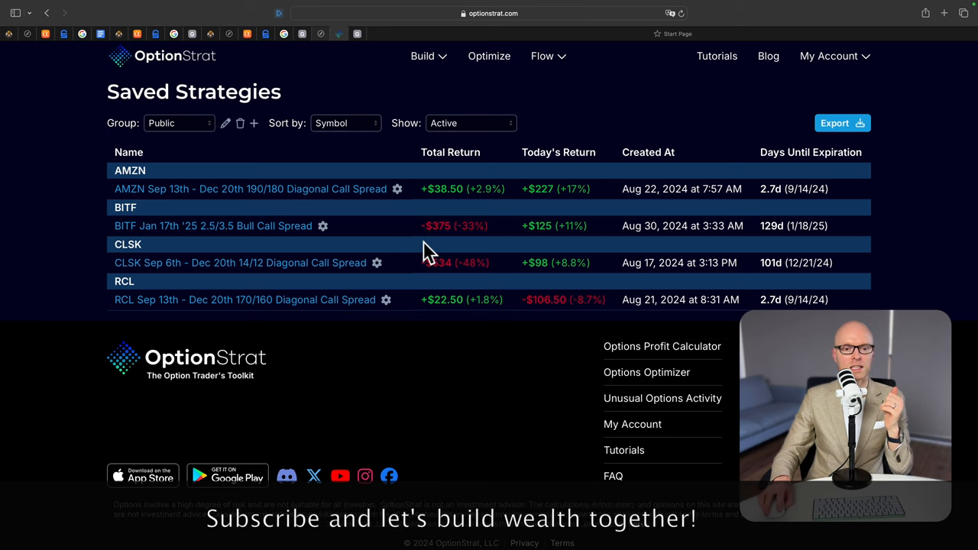
mouse_move(435, 262)
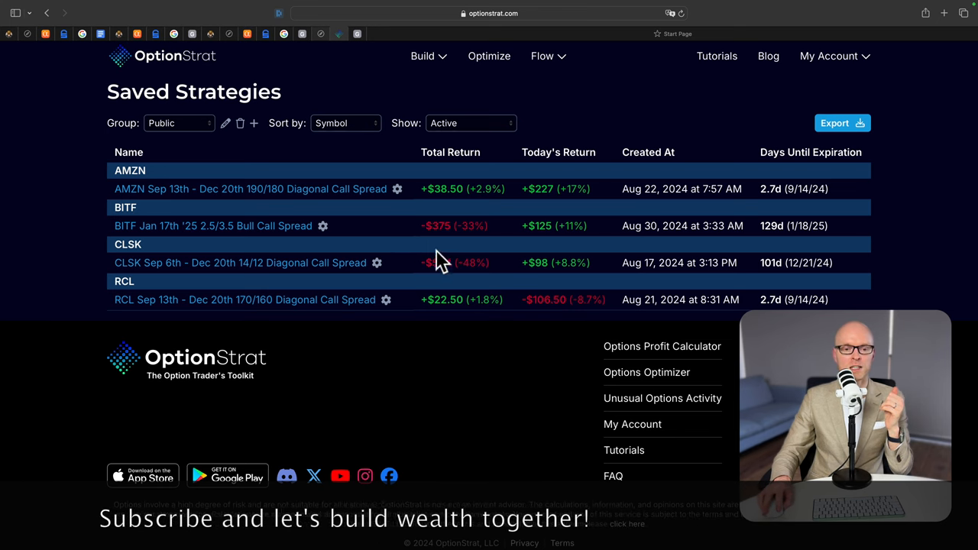
mouse_move(126, 286)
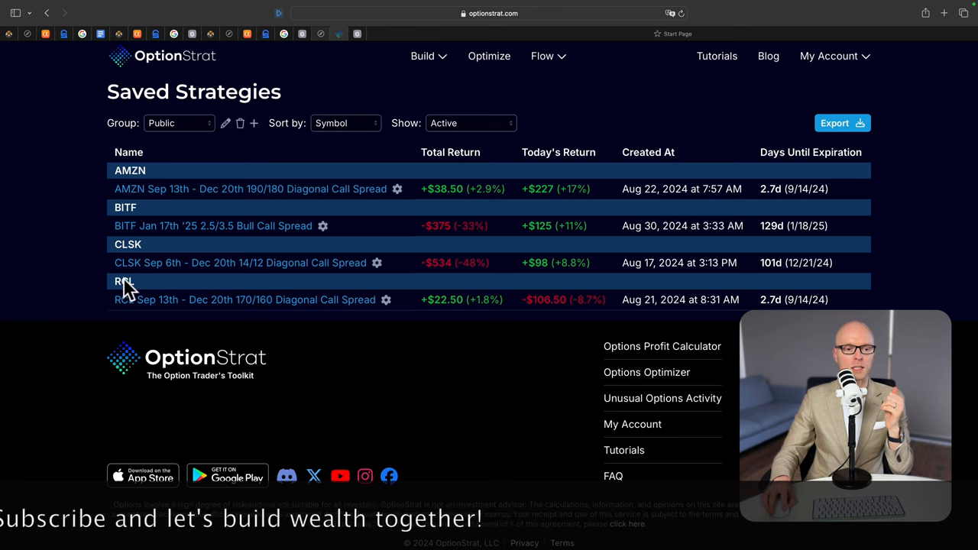
mouse_move(443, 324)
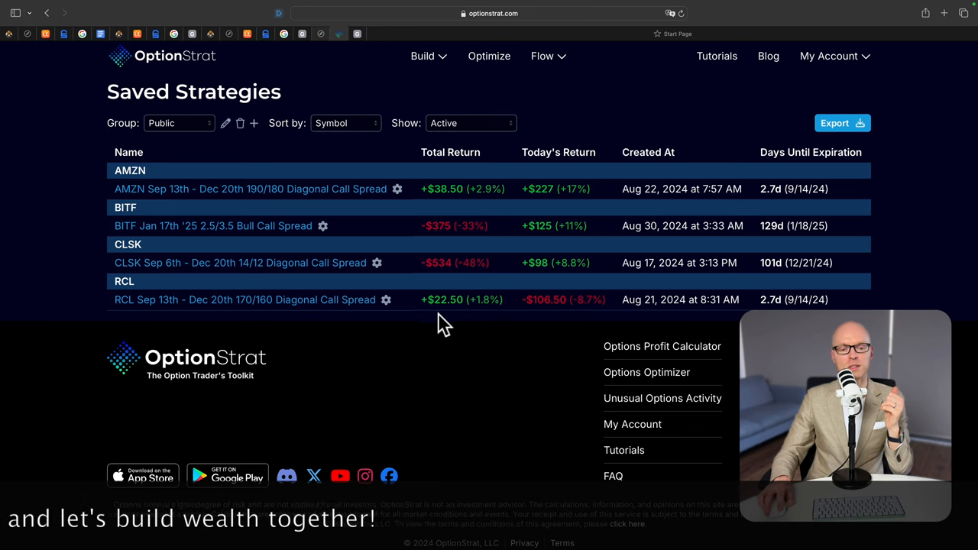
mouse_move(65, 214)
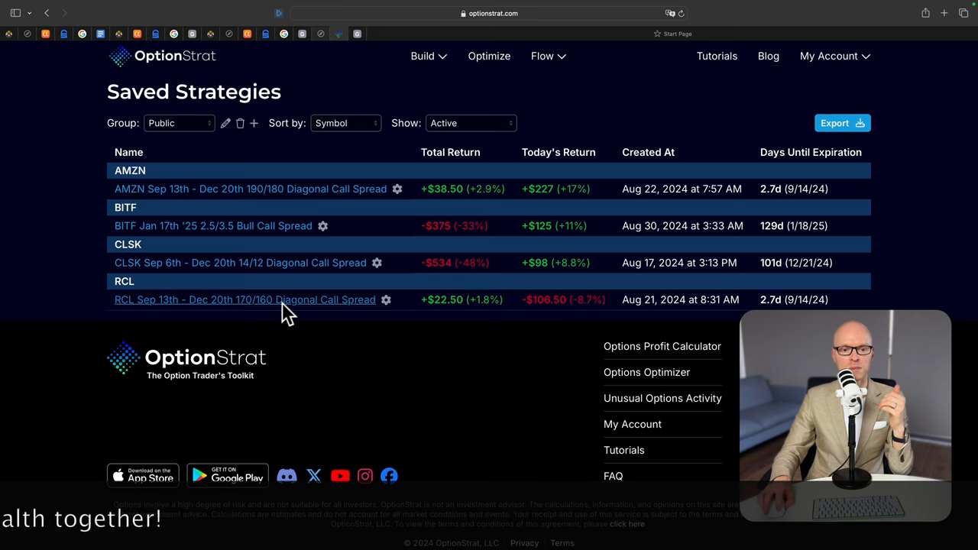
mouse_move(447, 355)
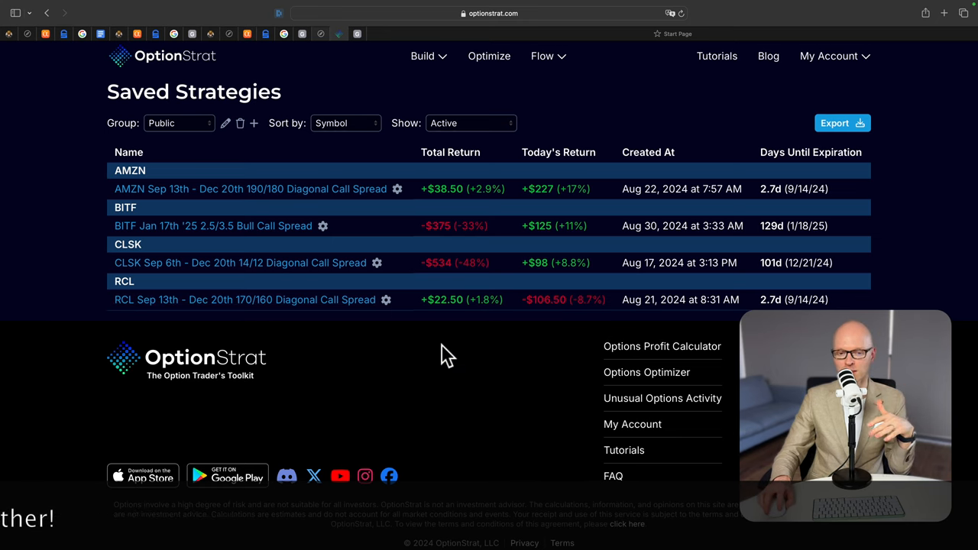
mouse_move(446, 348)
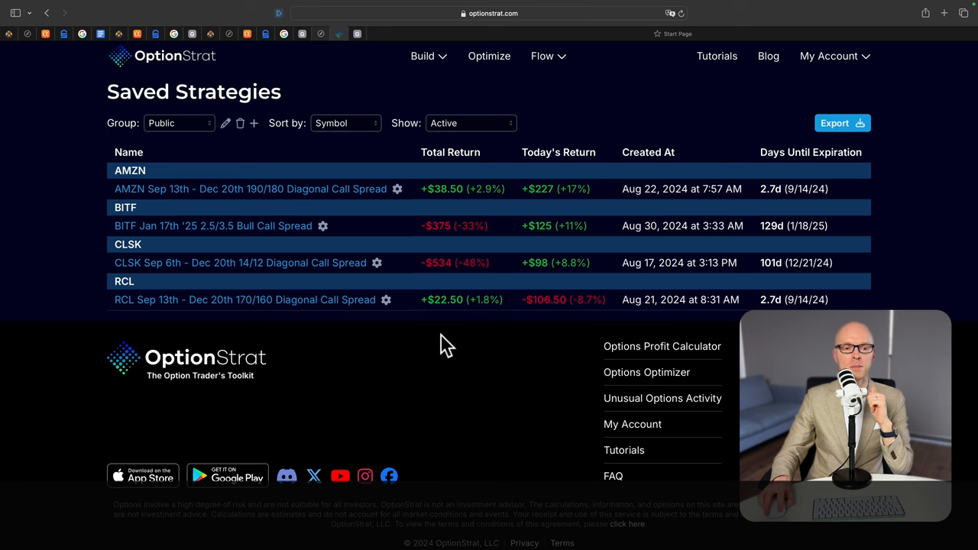
mouse_move(470, 336)
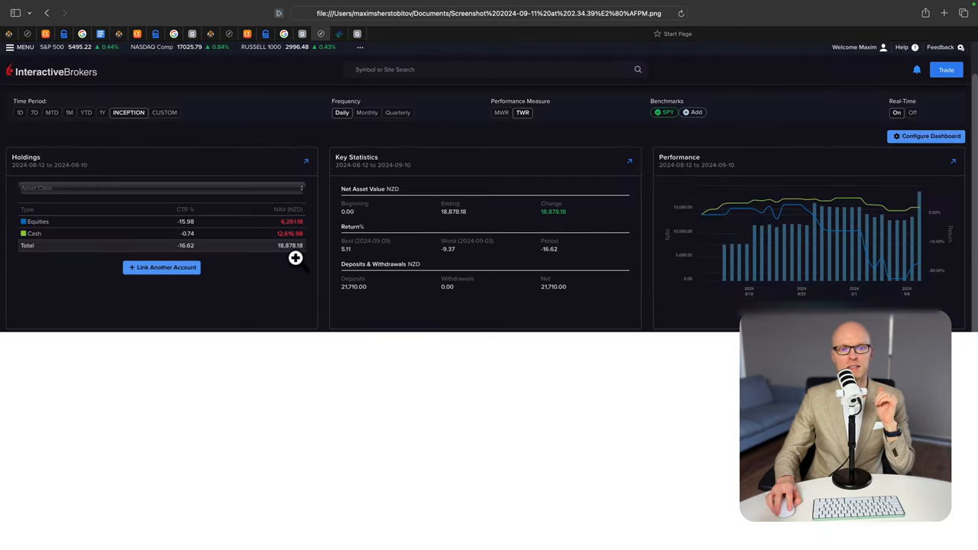
mouse_move(273, 277)
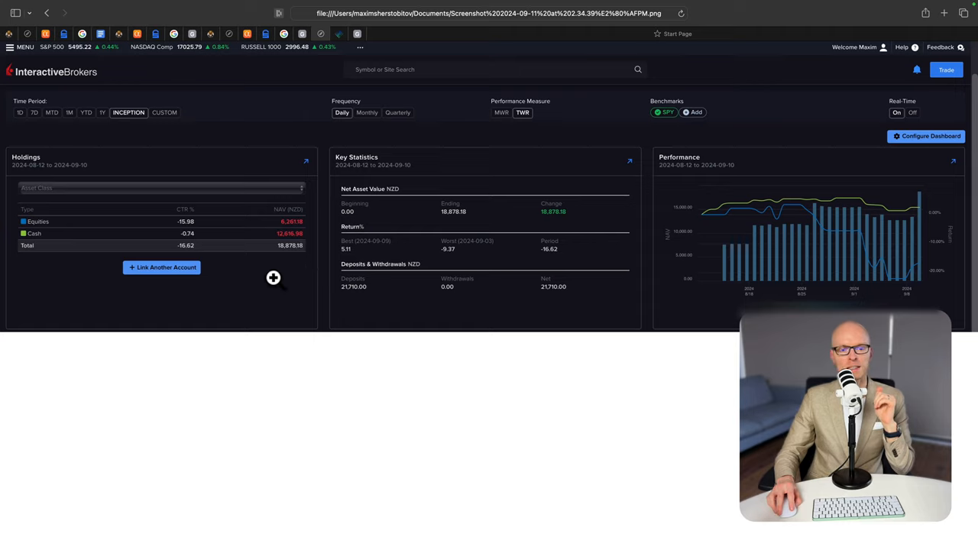
mouse_move(307, 253)
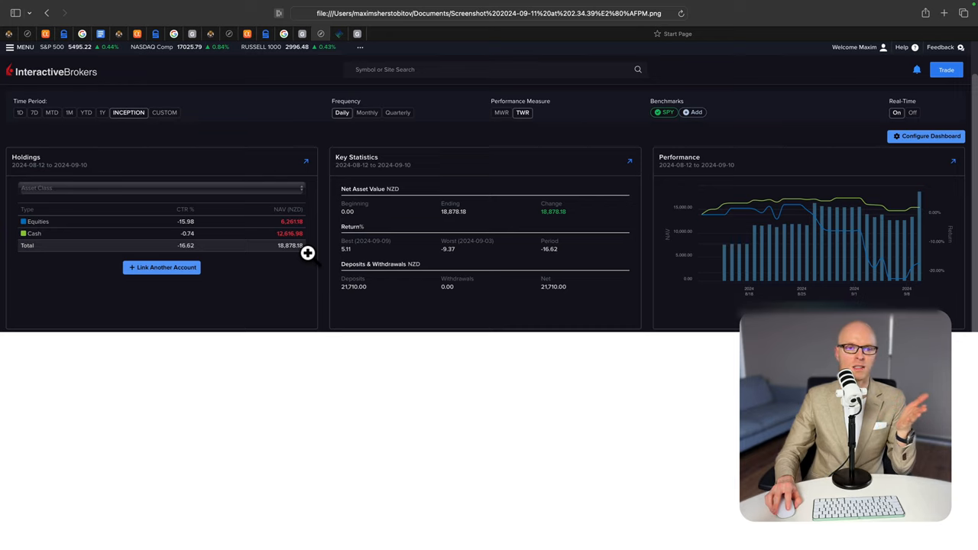
mouse_move(920, 264)
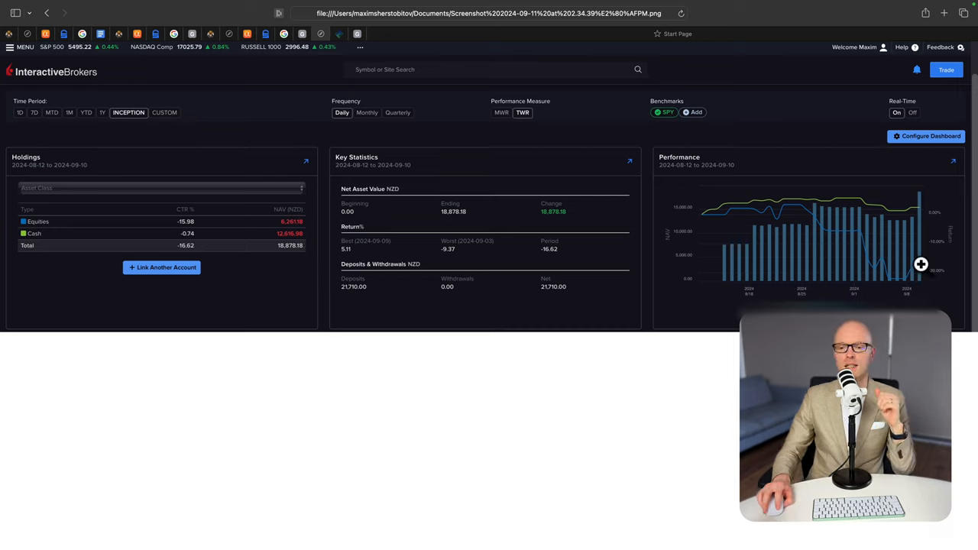
mouse_move(825, 219)
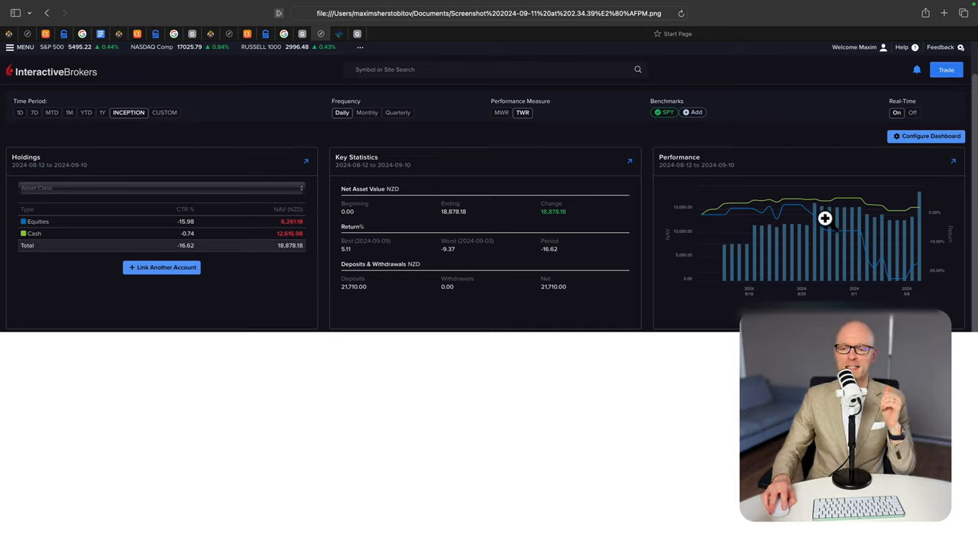
mouse_move(920, 210)
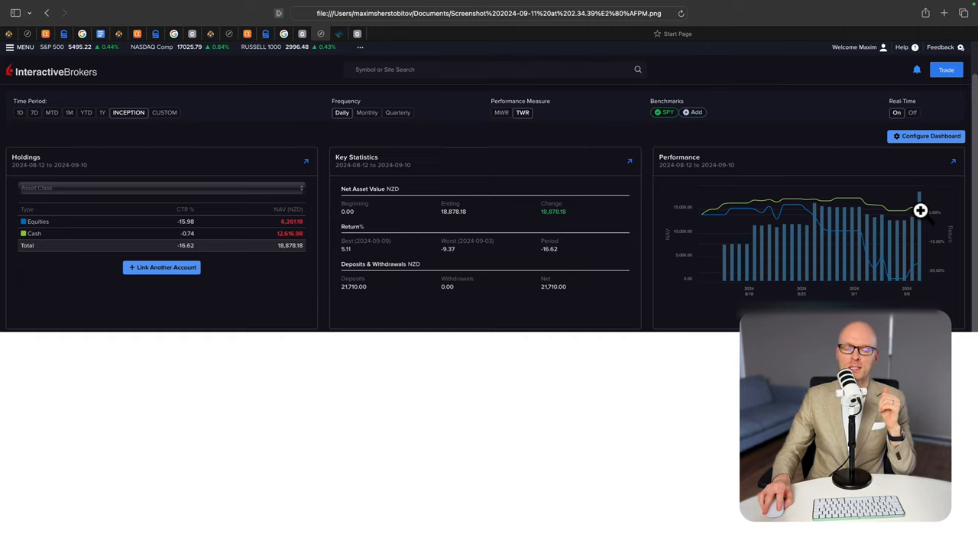
mouse_move(818, 202)
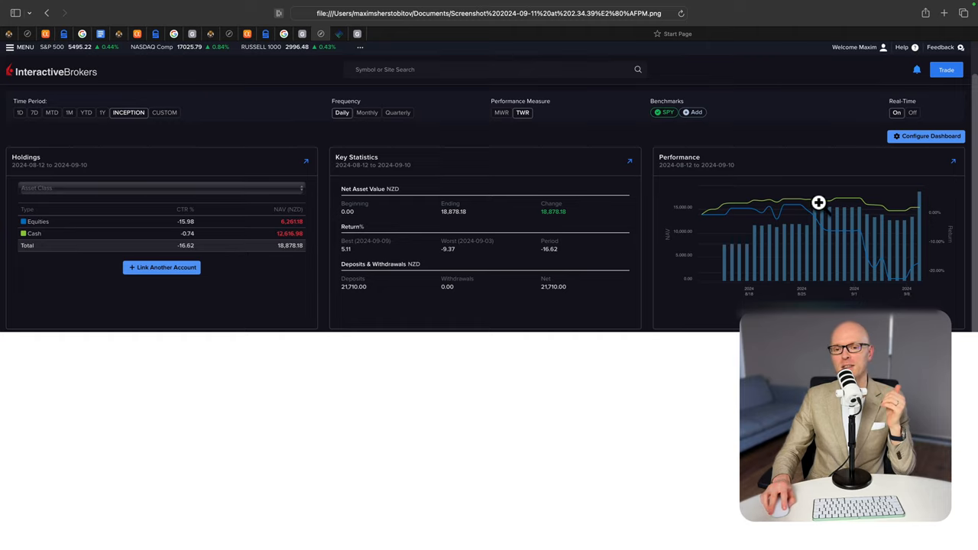
mouse_move(862, 205)
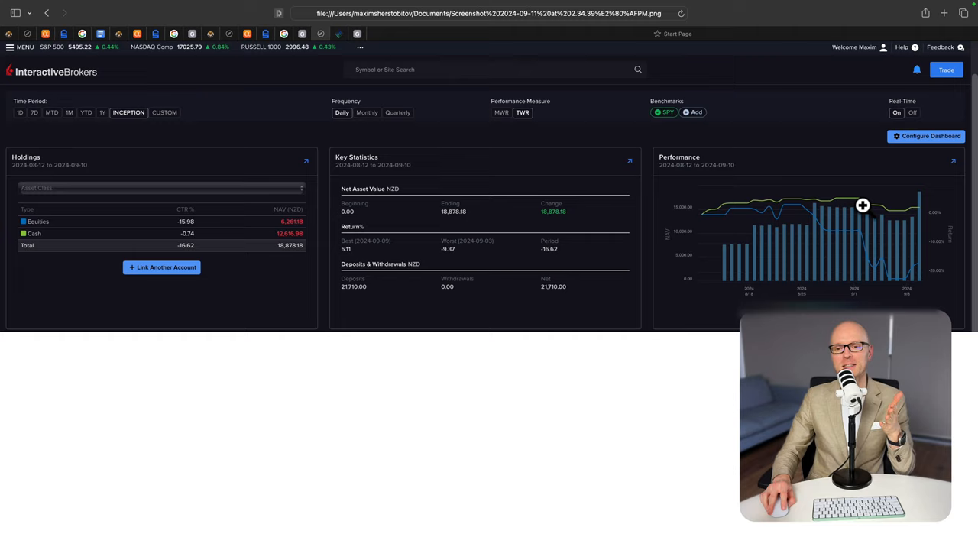
mouse_move(920, 218)
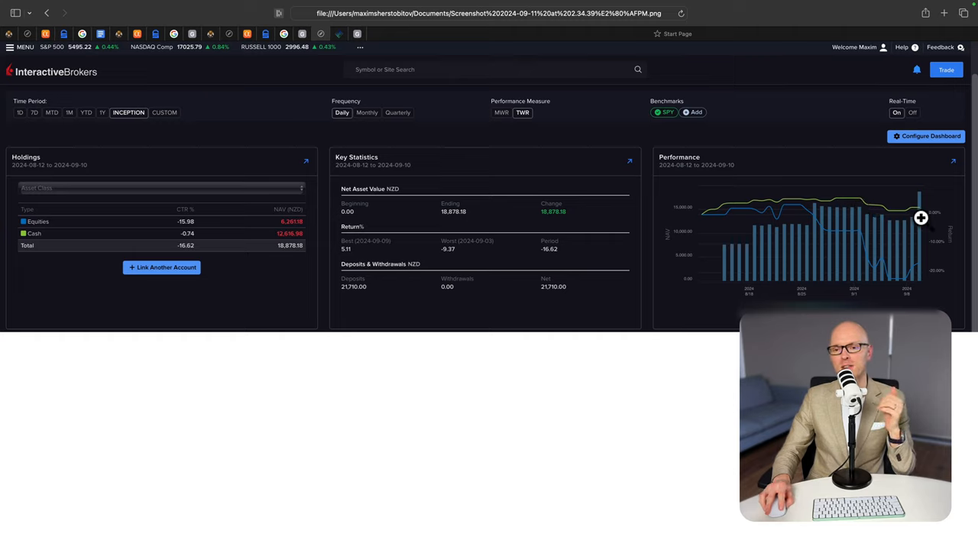